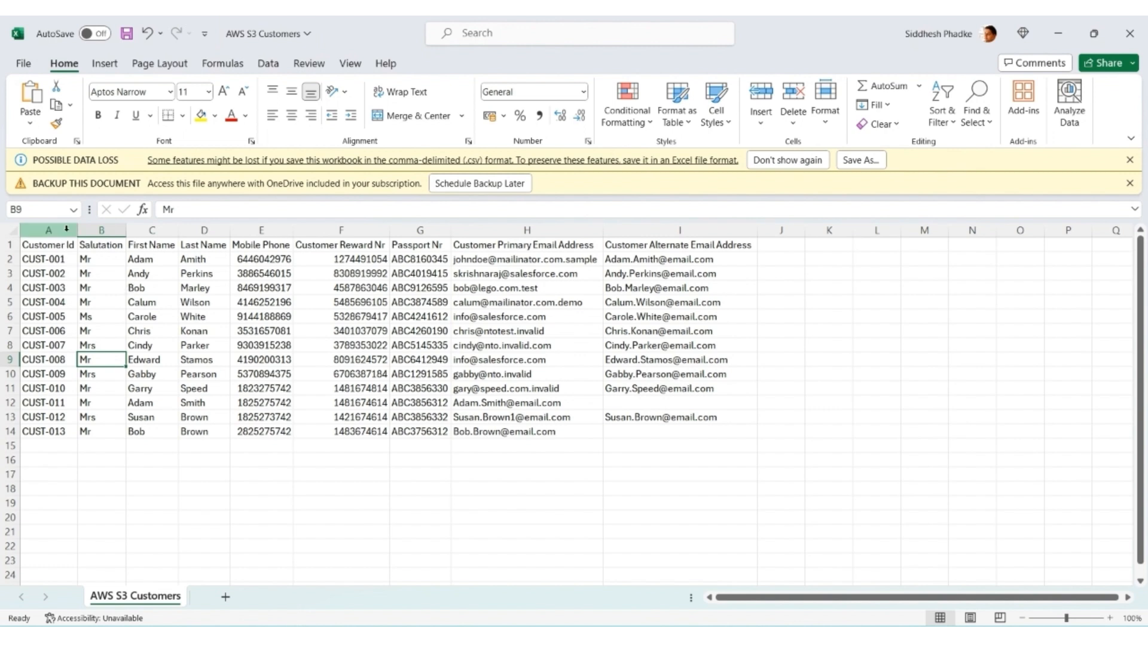
# Review the Customers columns: Customer Id, Reward Nr, Passport Nr, primary and alternate email addresses
pyautogui.click(48, 229)
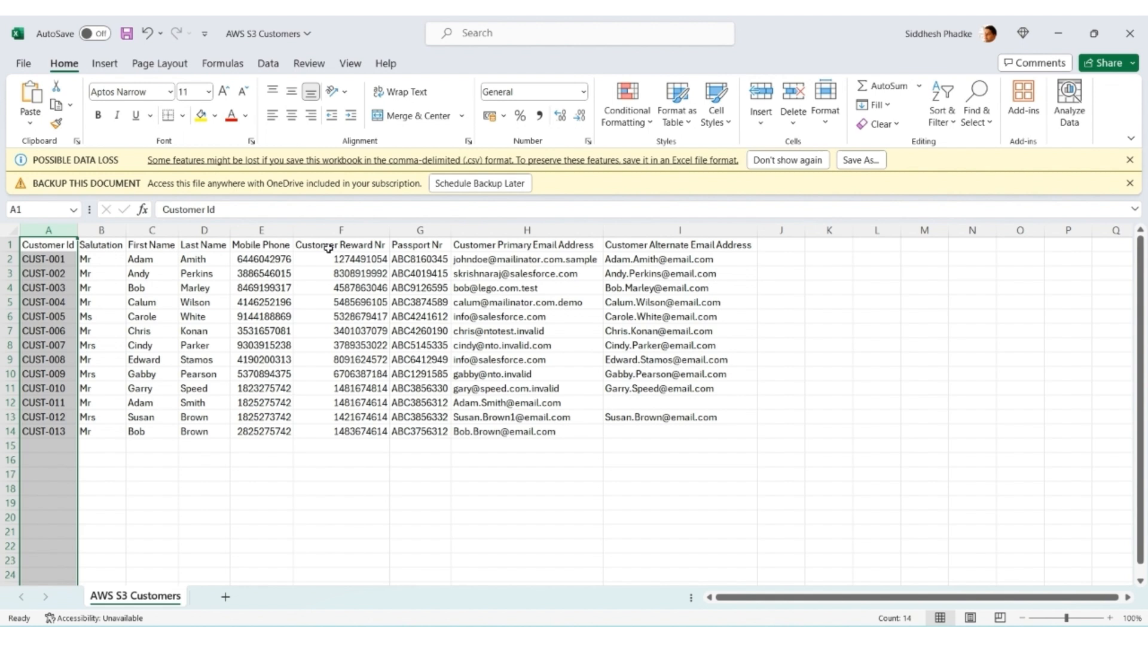
pyautogui.click(341, 229)
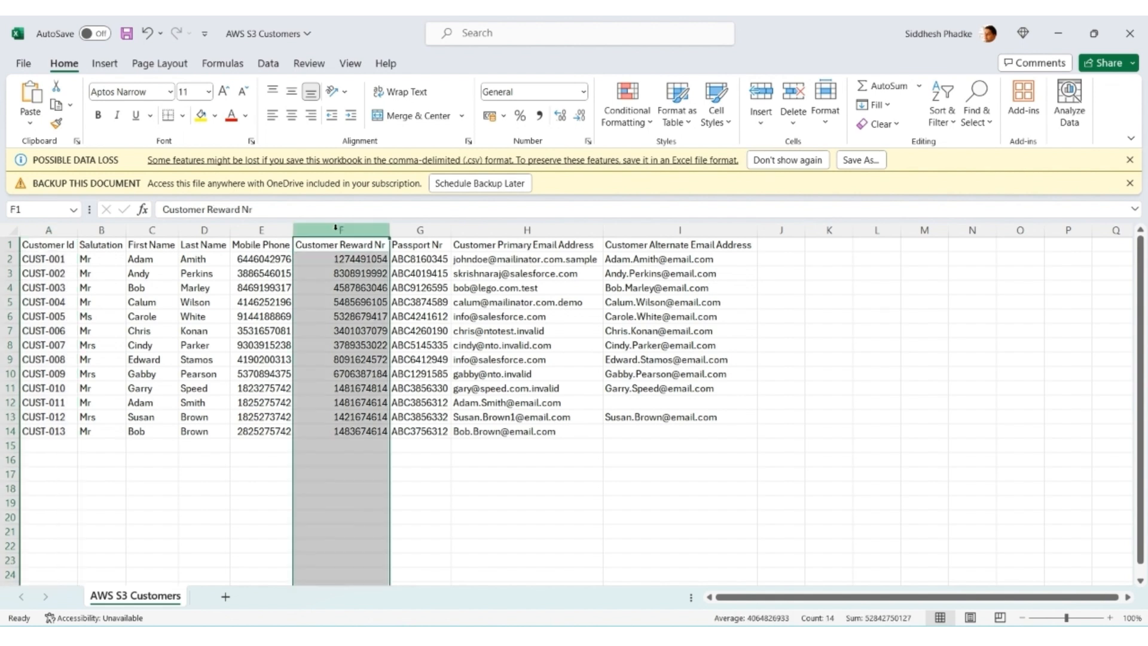
pyautogui.click(420, 230)
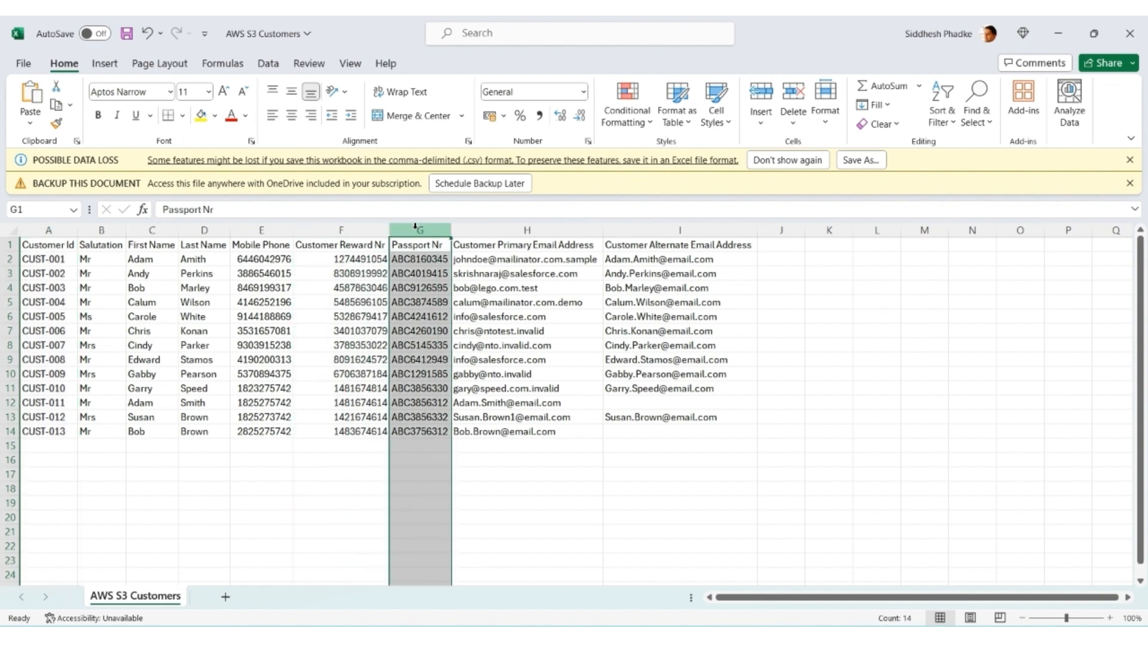
pyautogui.click(526, 229)
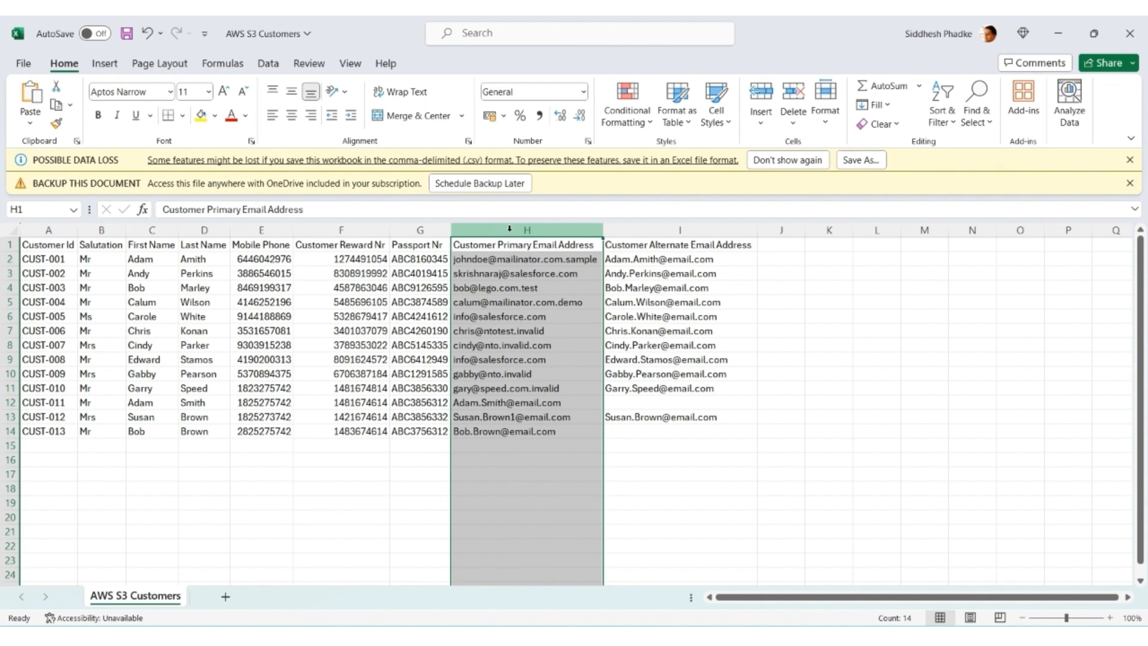
pyautogui.click(680, 230)
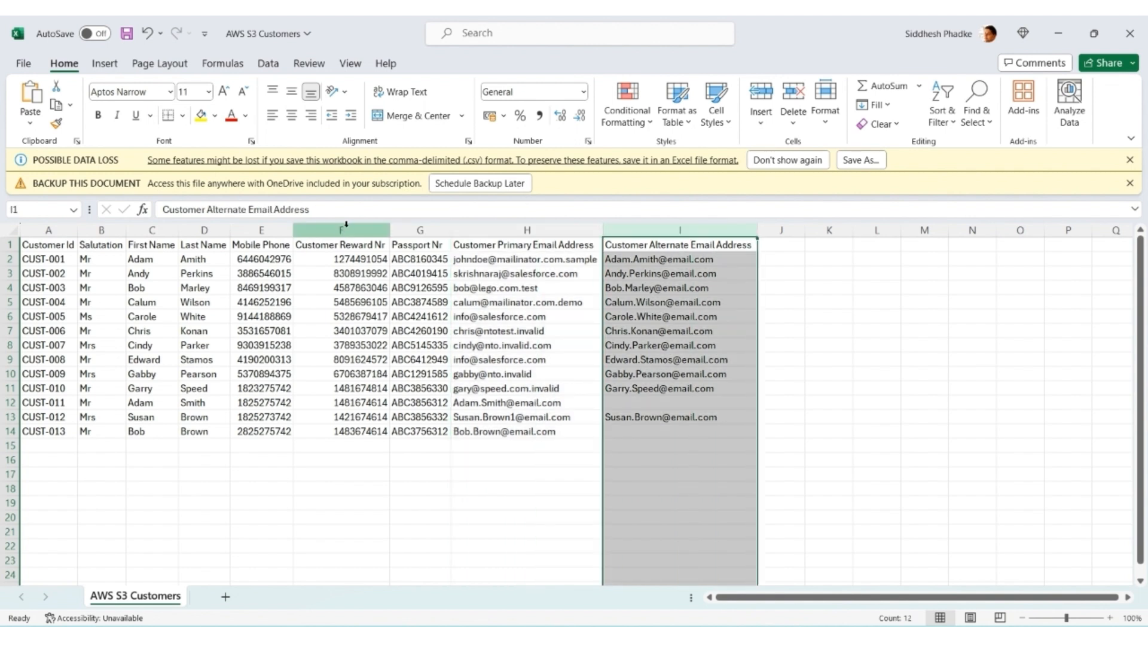
pyautogui.moveTo(340, 229); pyautogui.dragTo(420, 230)
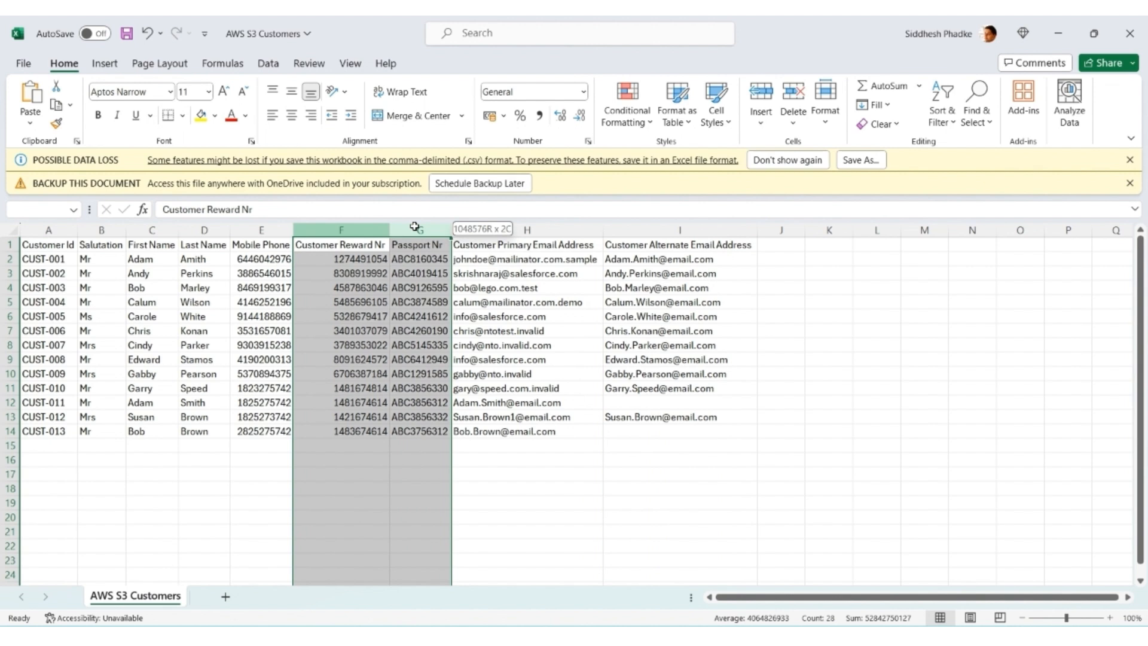
pyautogui.click(526, 229)
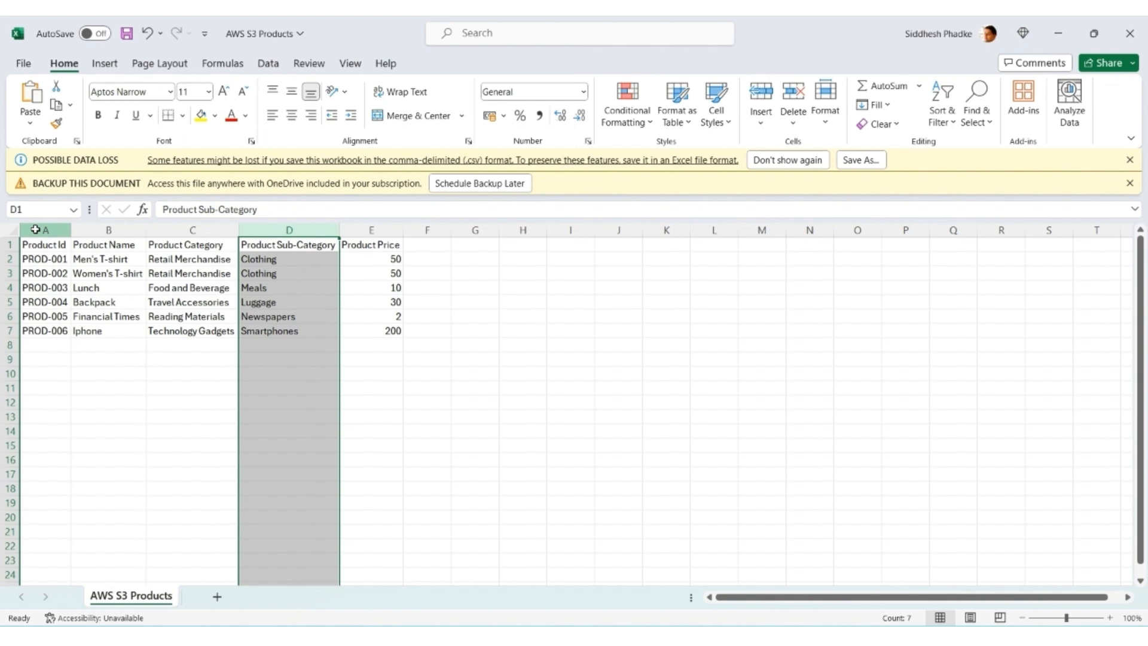
# Look over the Product Price column, then bring up the Order Line sheet
pyautogui.click(371, 230)
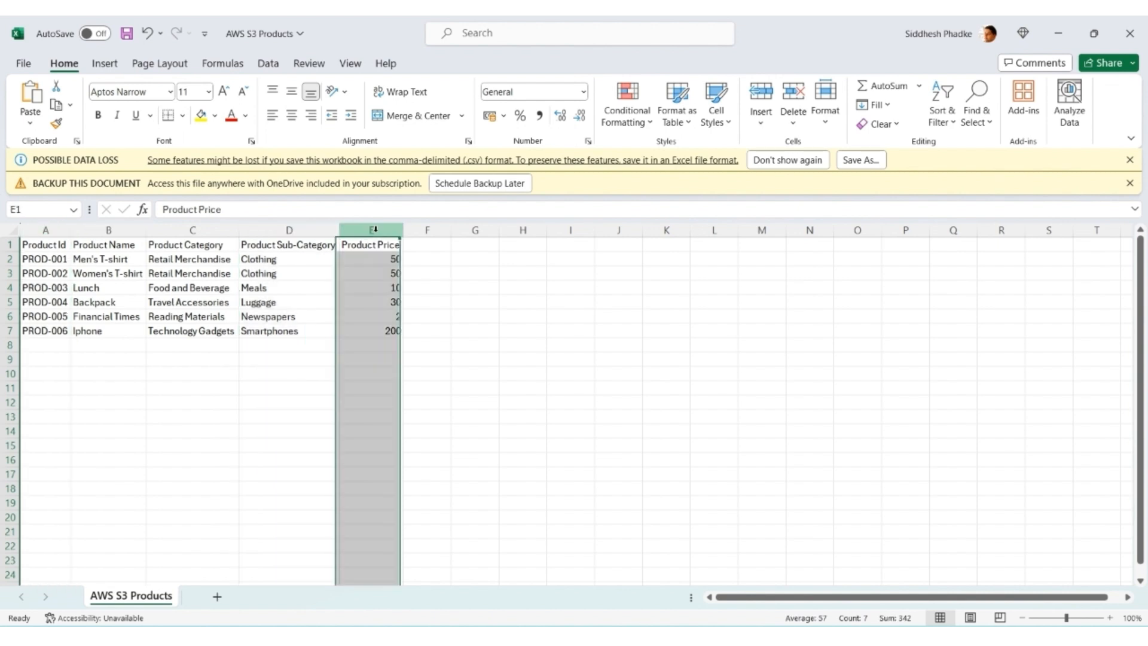
pyautogui.click(135, 596)
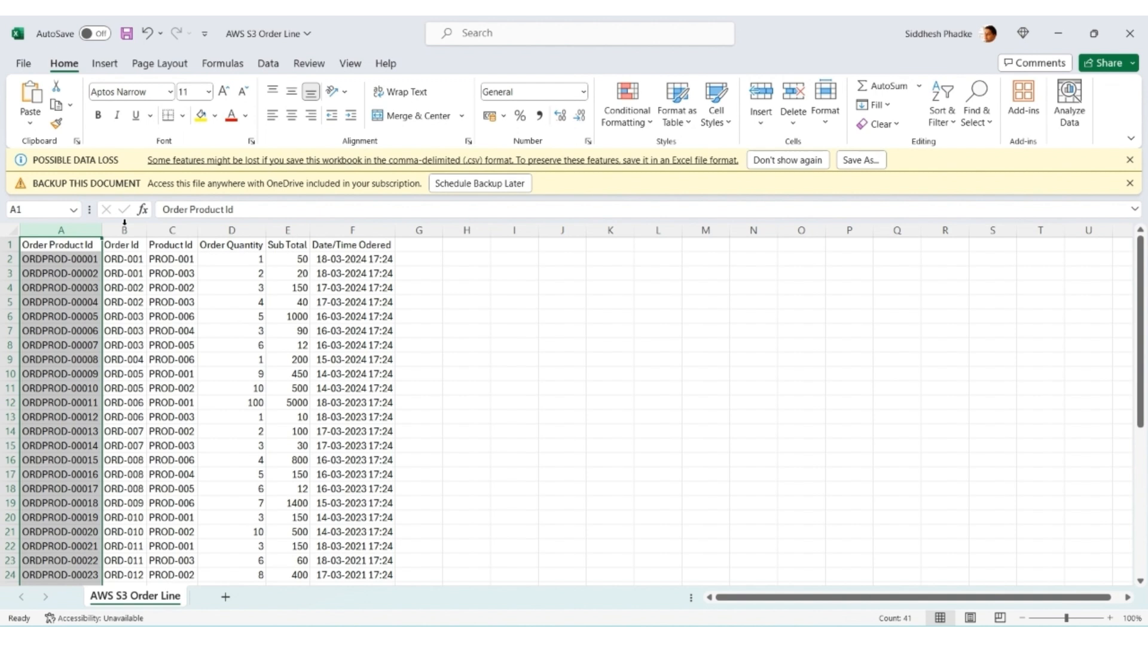
# Review the Order Line columns: Order Id, Product Id, Sub Total and Date/Time Ordered
pyautogui.click(124, 230)
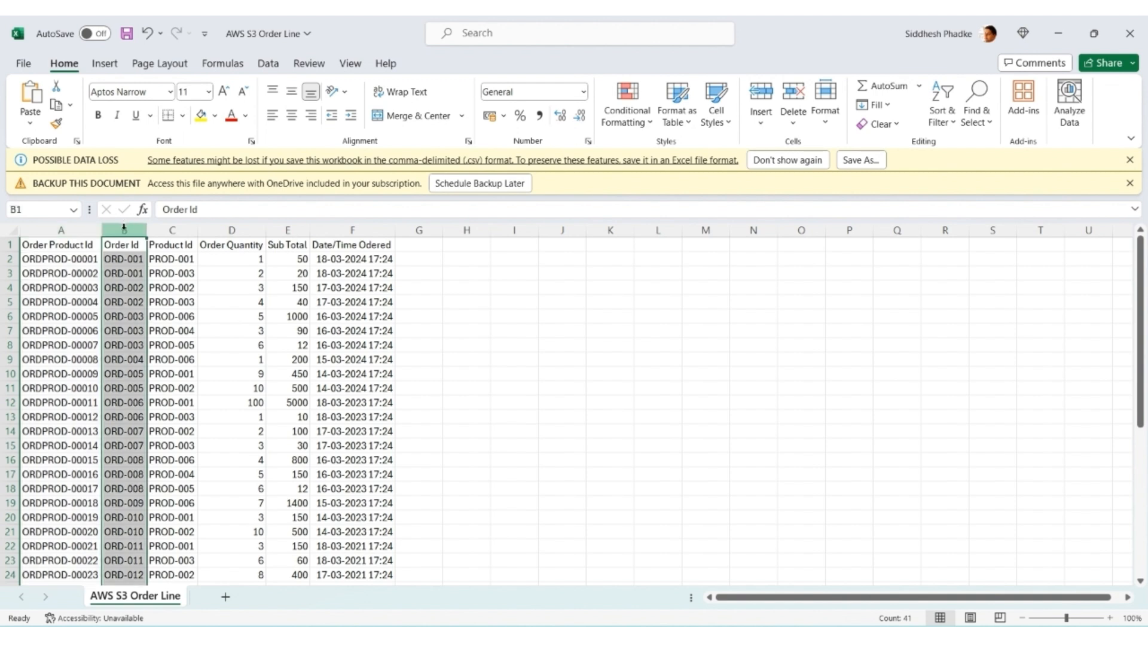
pyautogui.click(171, 229)
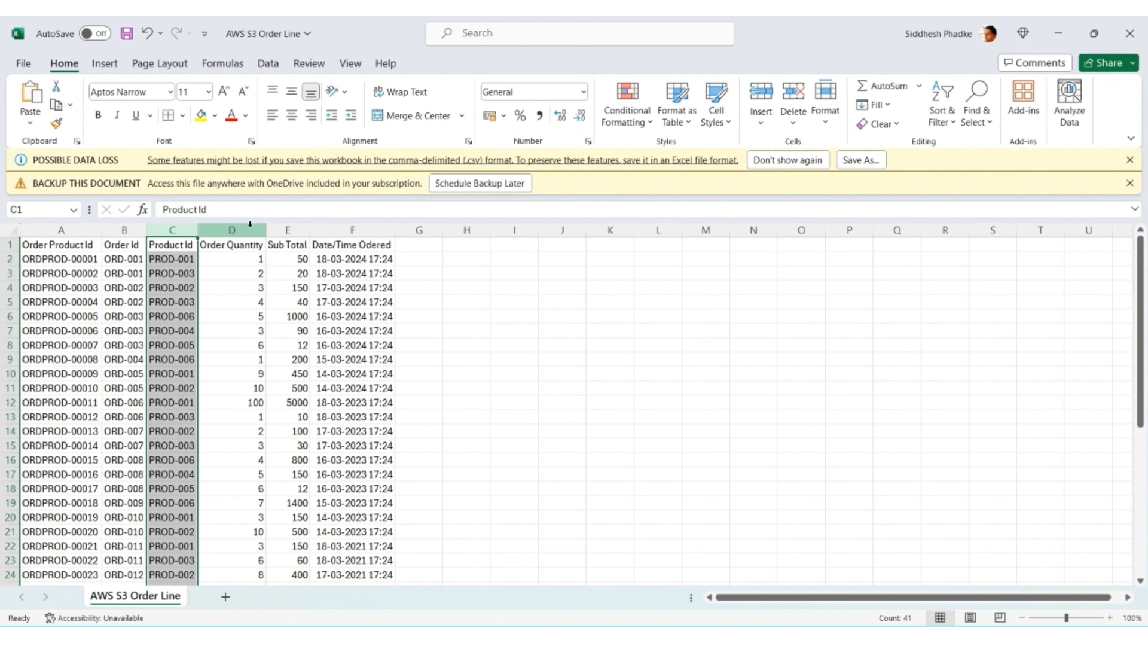
pyautogui.click(289, 230)
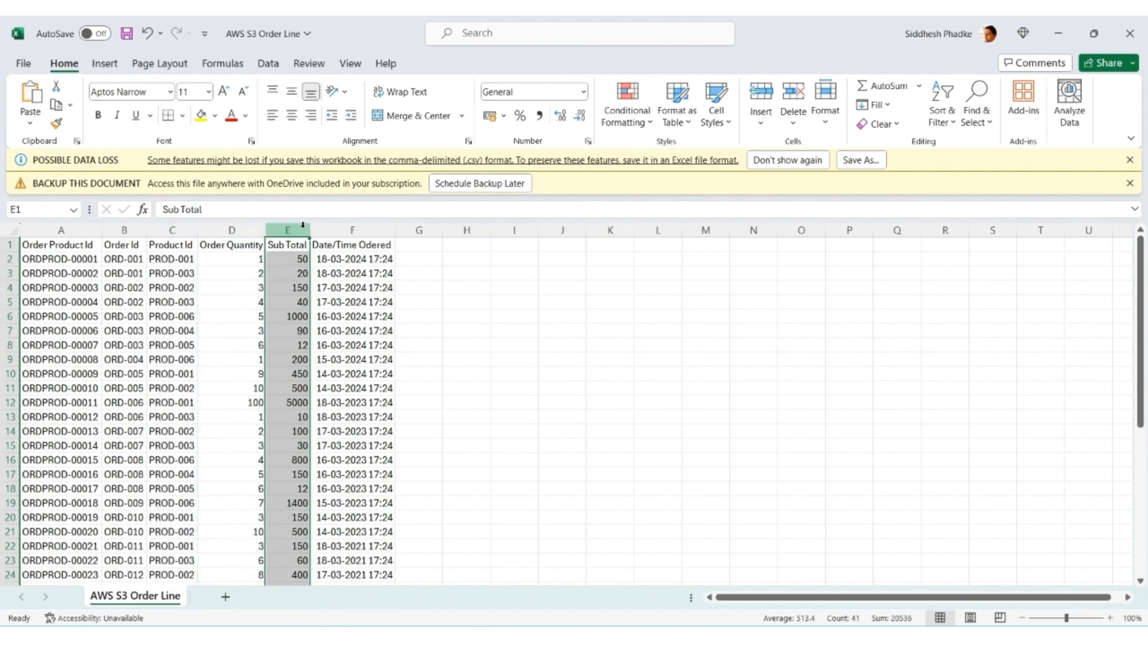
pyautogui.click(352, 230)
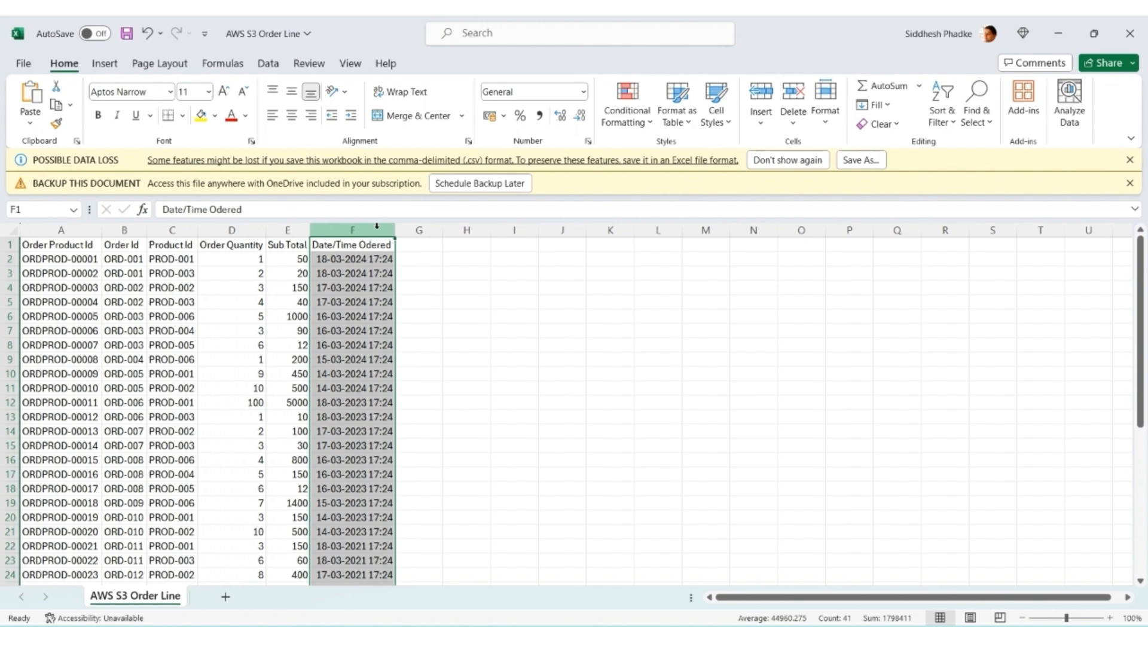
# Review the Order Header columns: Order Id, Customer Id, Date/Time Ordered, Total Amount and beyond
pyautogui.click(143, 595)
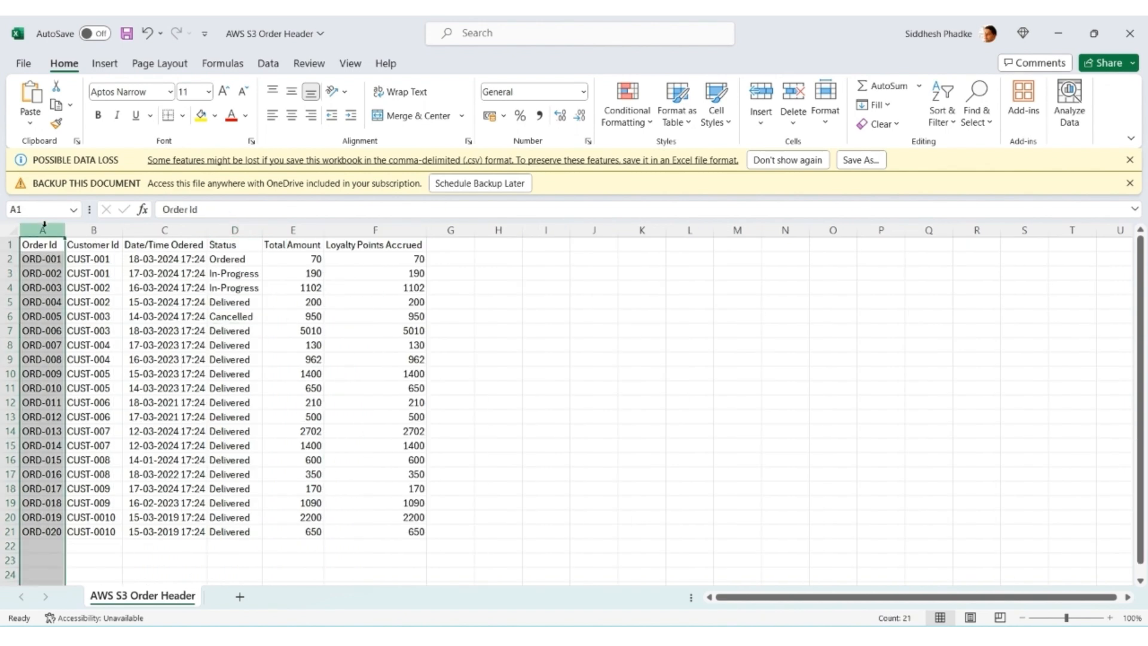
pyautogui.click(93, 244)
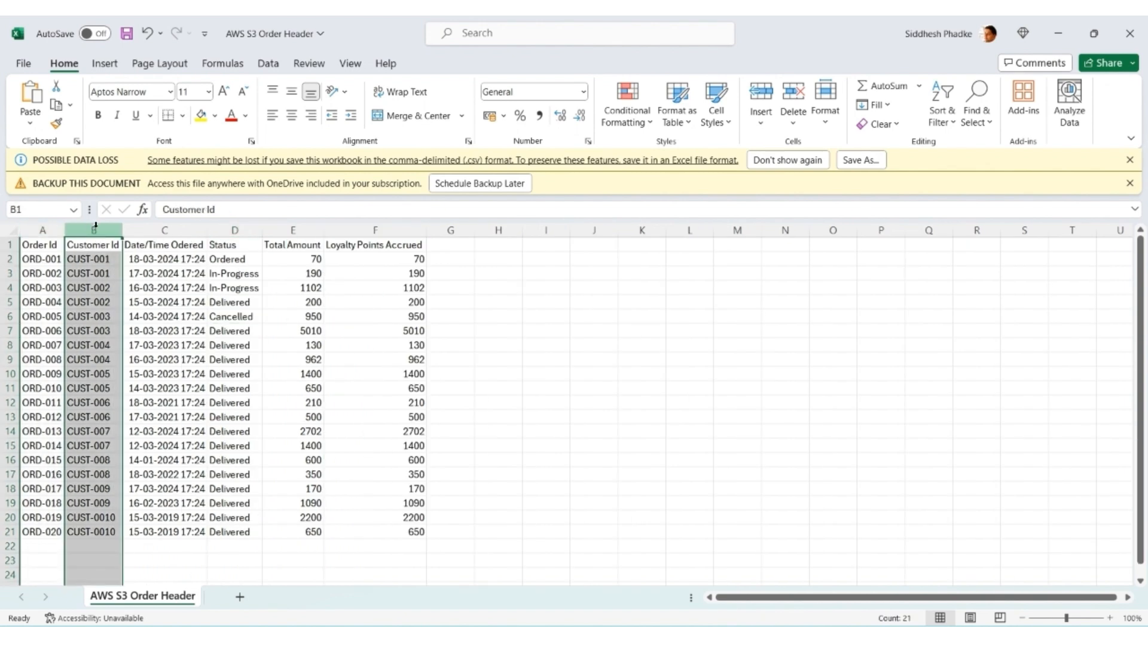
pyautogui.click(163, 230)
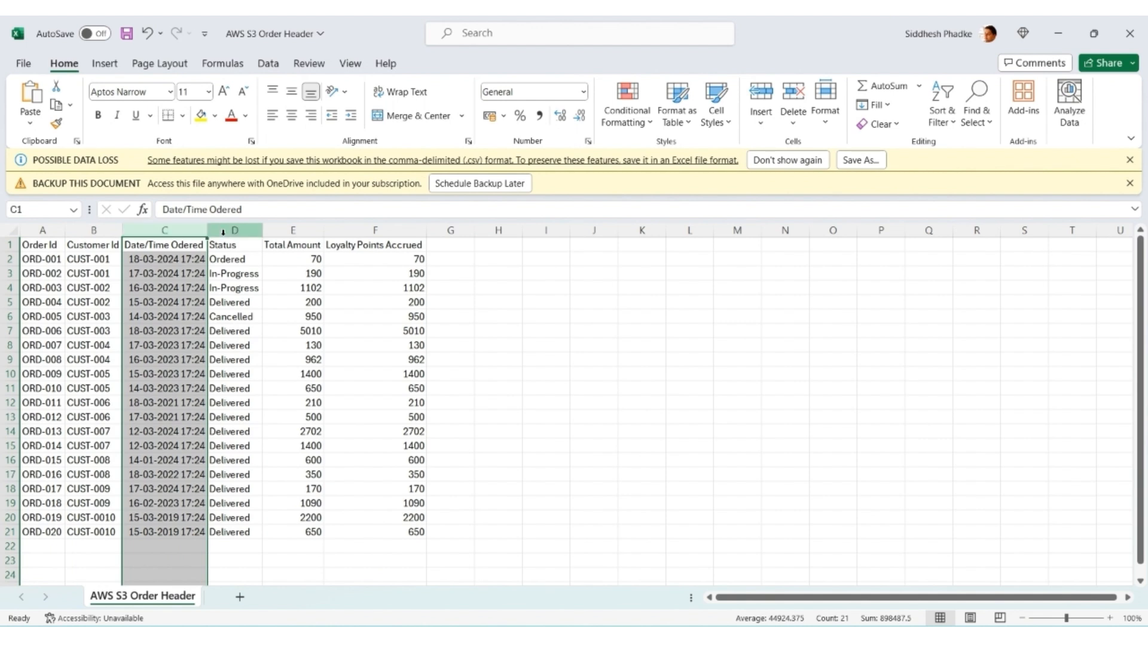
pyautogui.click(293, 230)
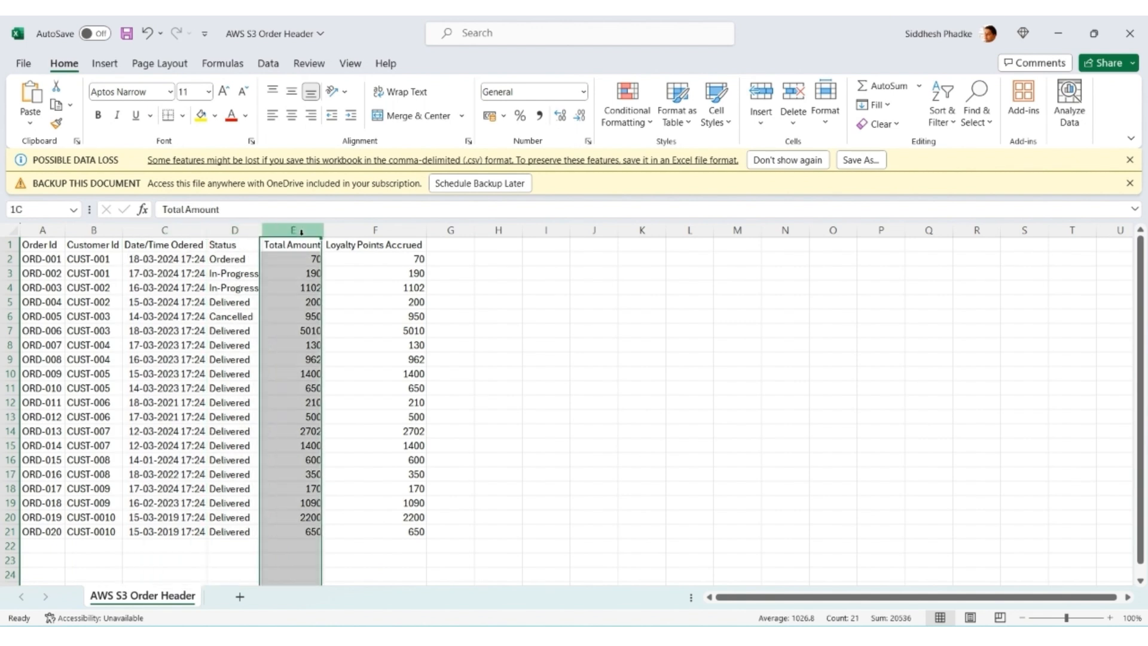
pyautogui.click(374, 230)
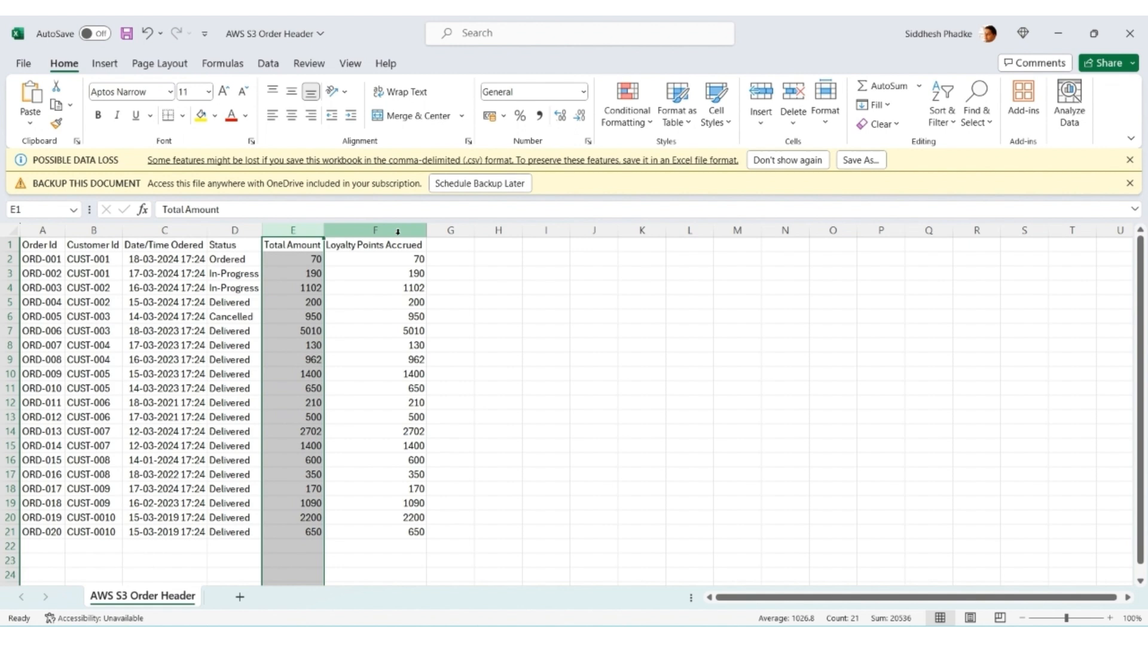
pyautogui.click(374, 230)
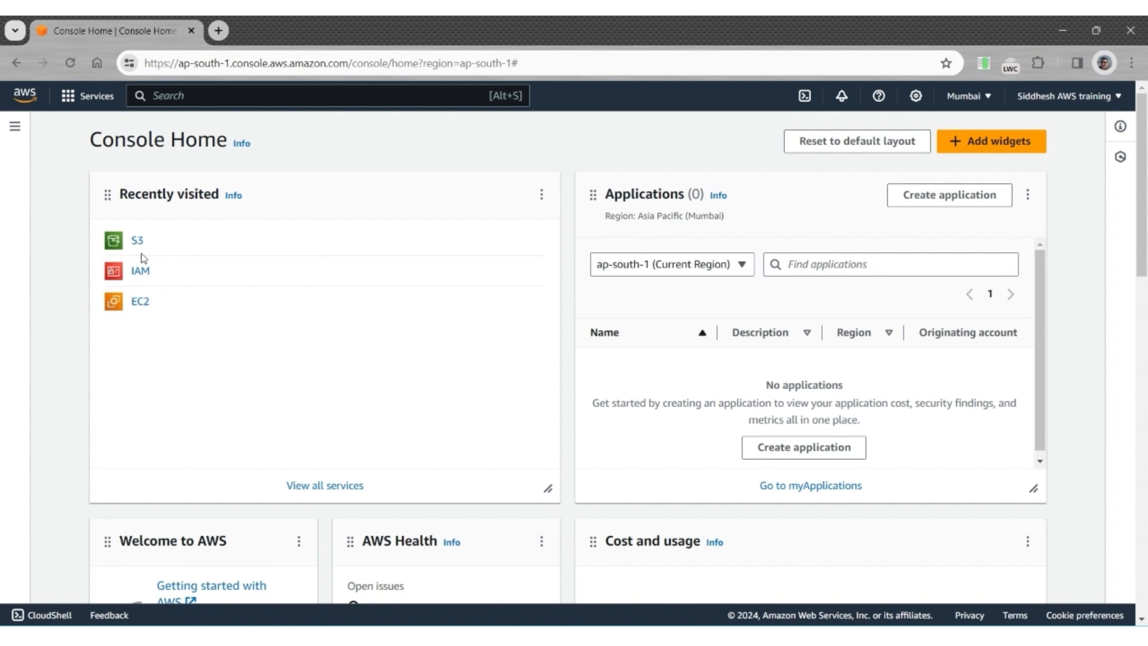
pyautogui.moveTo(137, 242)
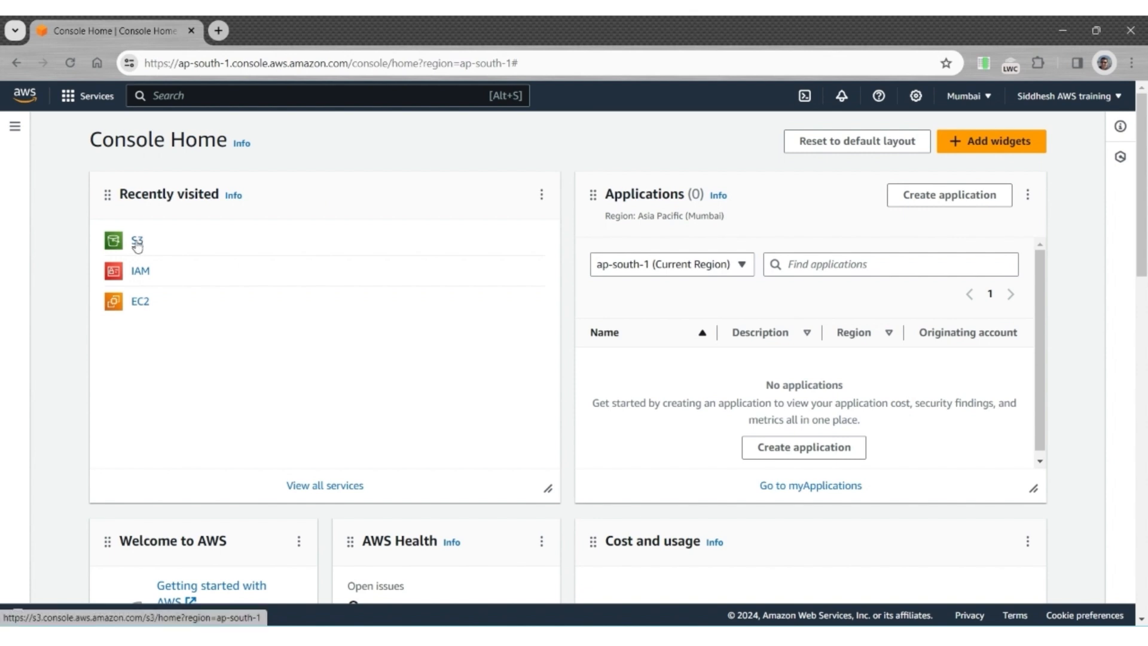
# From Recently visited, enter the S3 service and open the empty saasguru-bootcamp-bucket
pyautogui.click(136, 241)
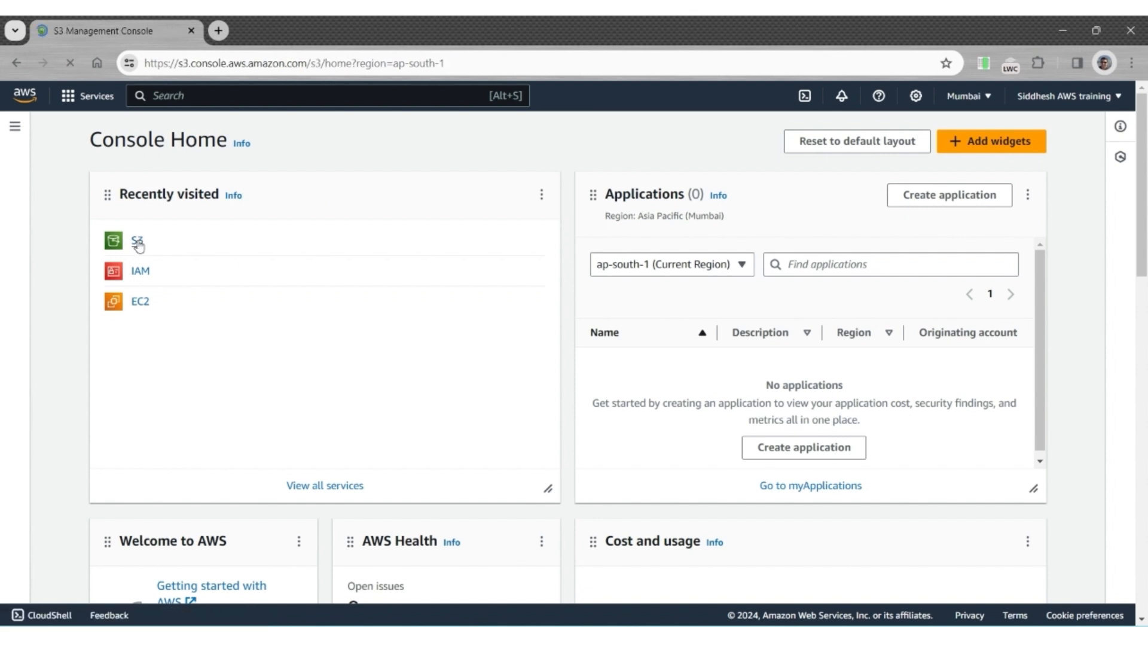
pyautogui.click(135, 241)
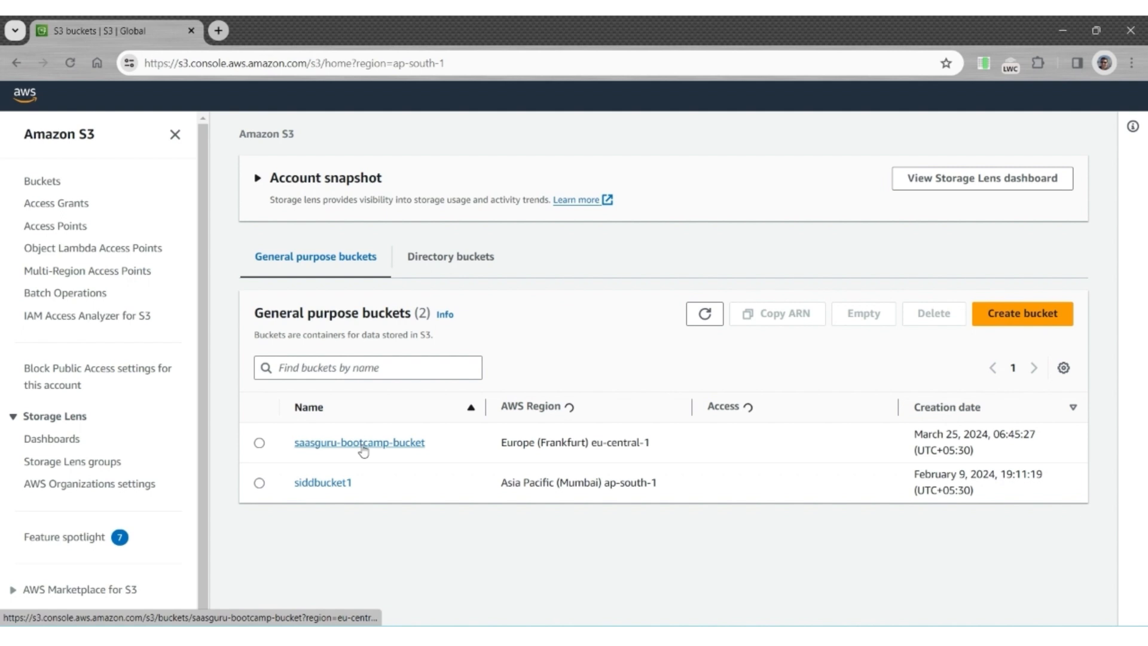
pyautogui.click(360, 442)
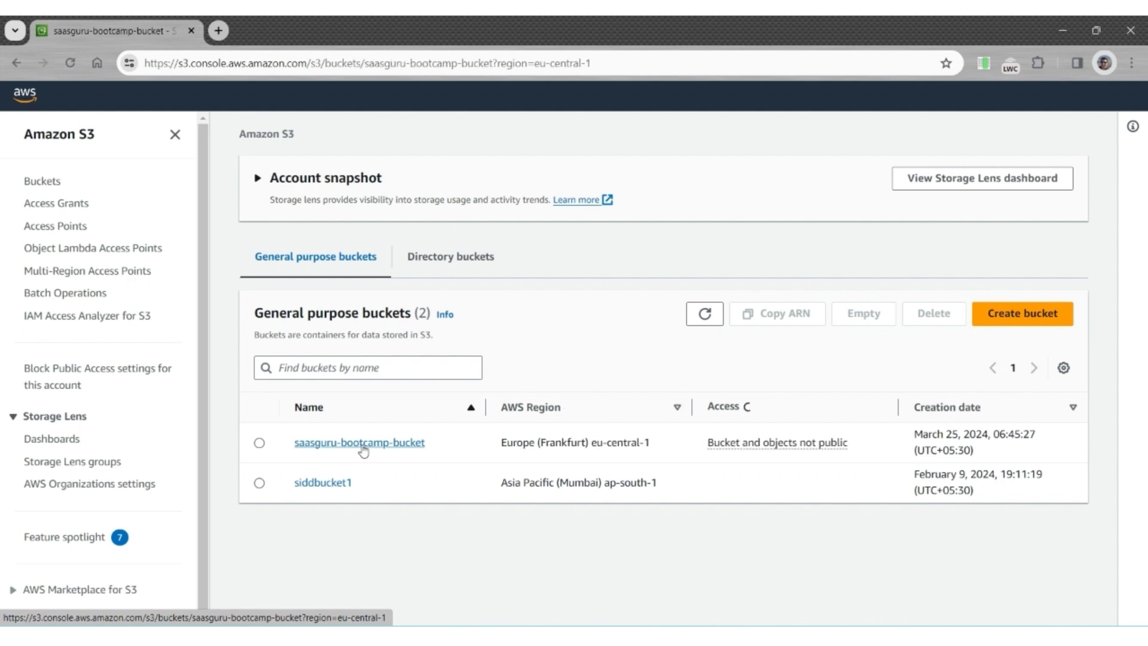
pyautogui.click(359, 442)
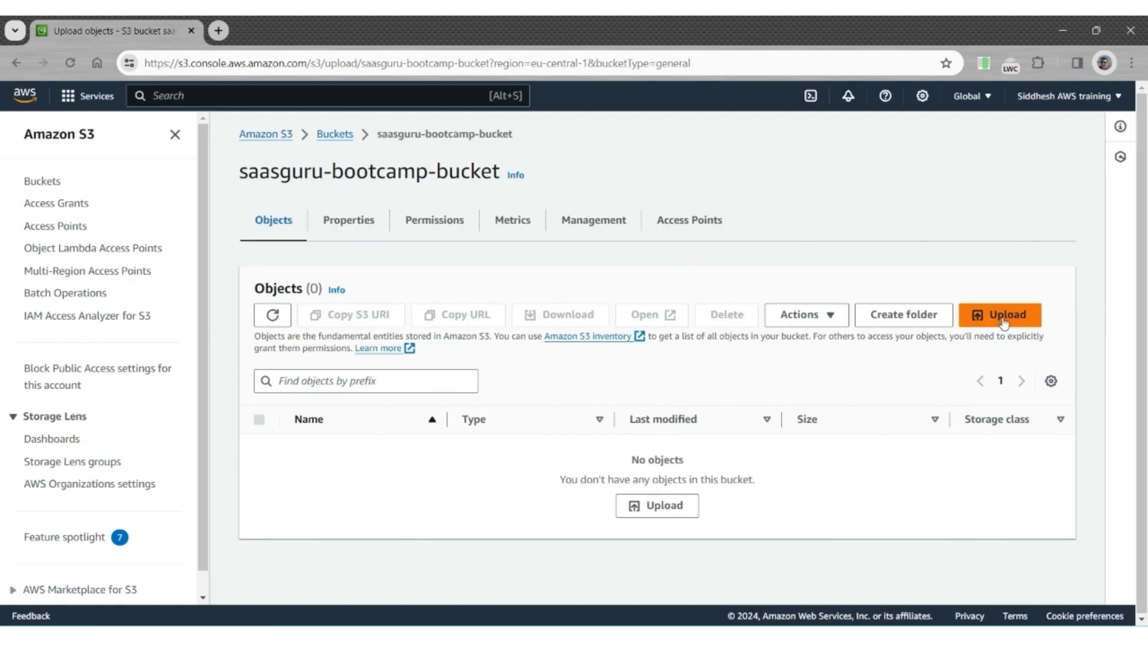
# Add the four AWS S3 CSVs from the Data for Videos folder and upload them to the bucket
pyautogui.click(1000, 314)
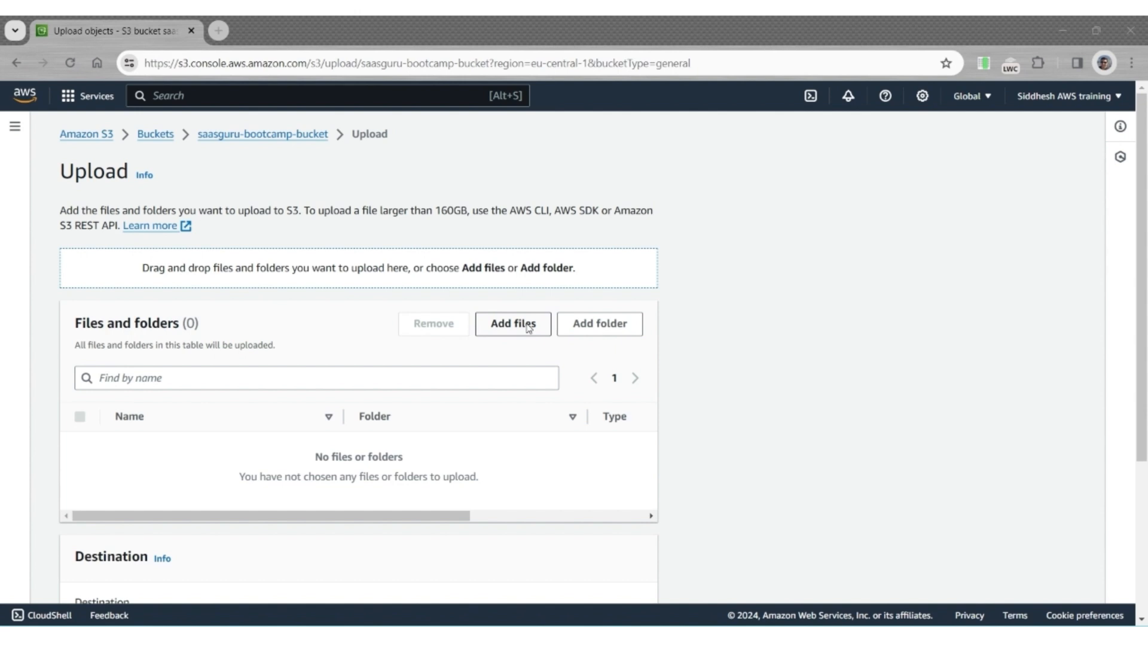
pyautogui.click(513, 324)
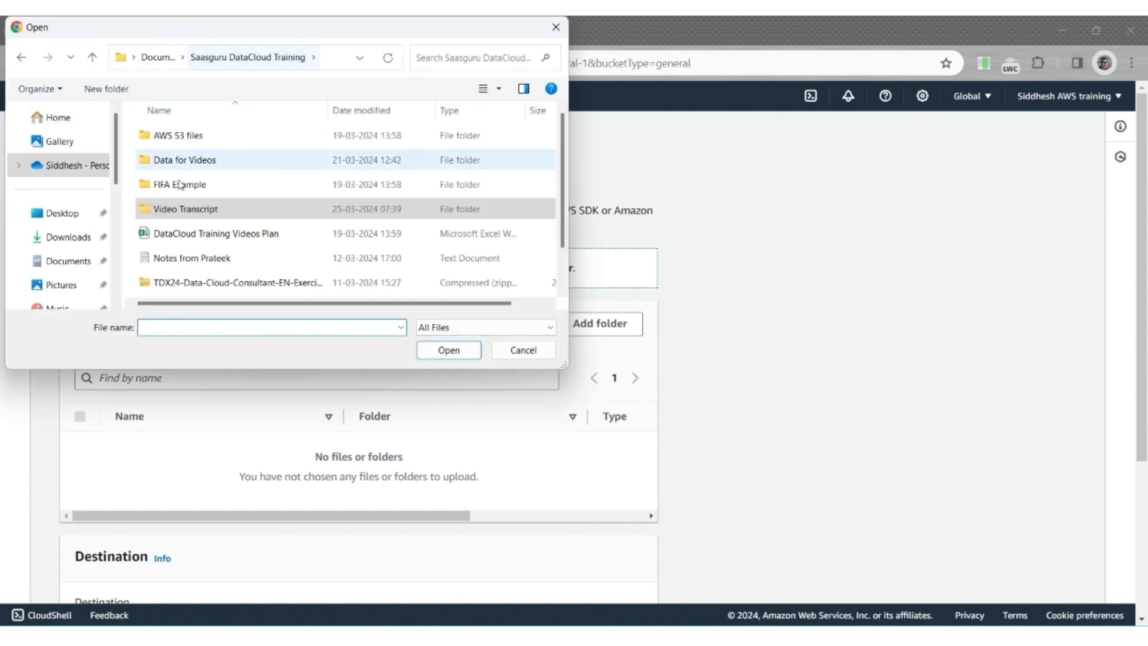
pyautogui.doubleClick(185, 159)
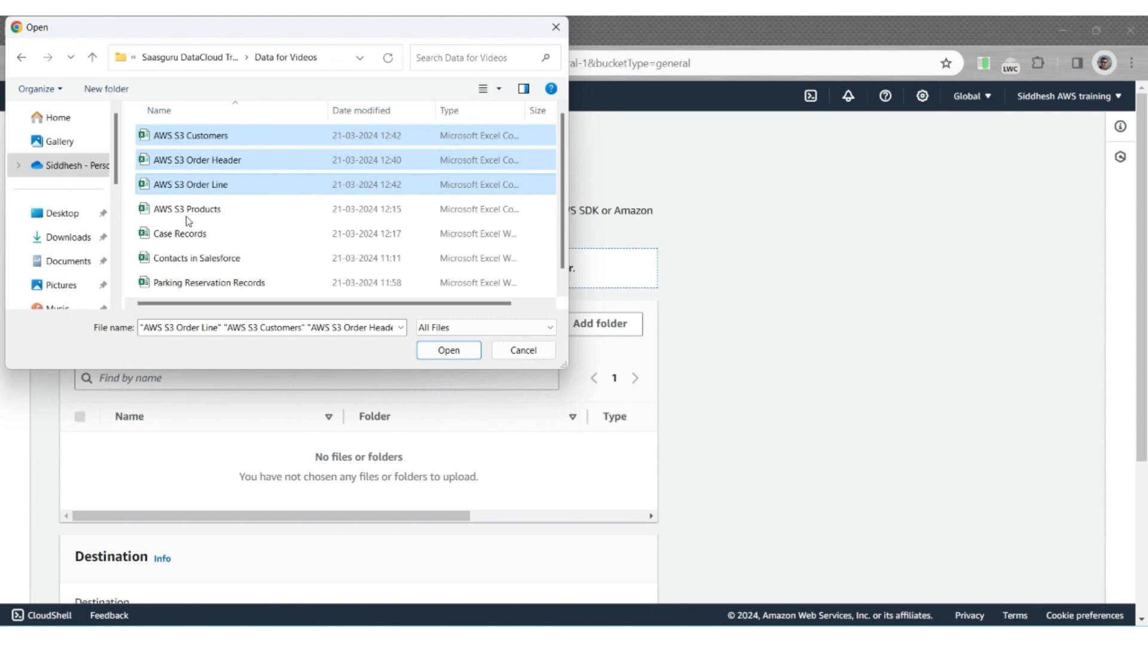
pyautogui.click(448, 350)
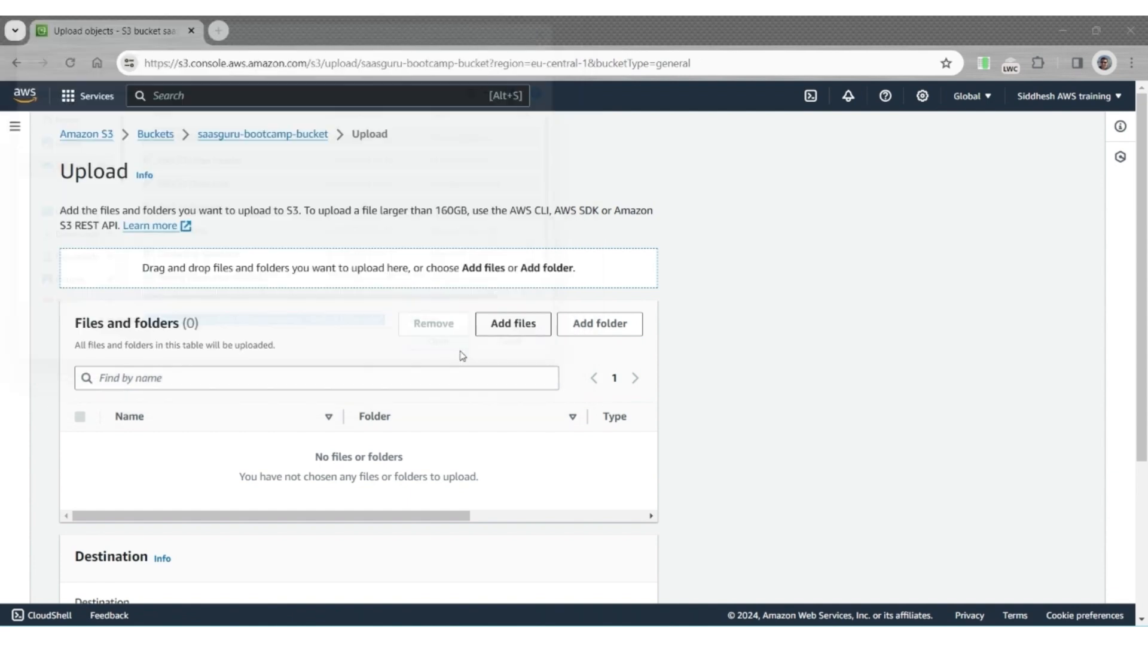
pyautogui.click(513, 323)
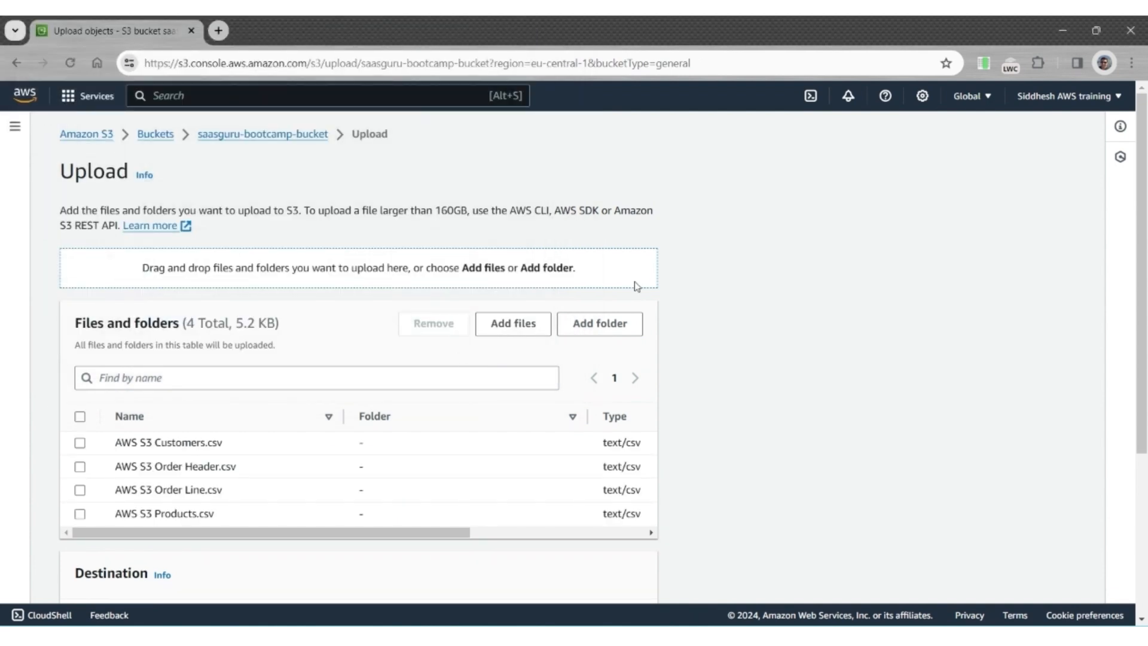
pyautogui.scroll(-3)
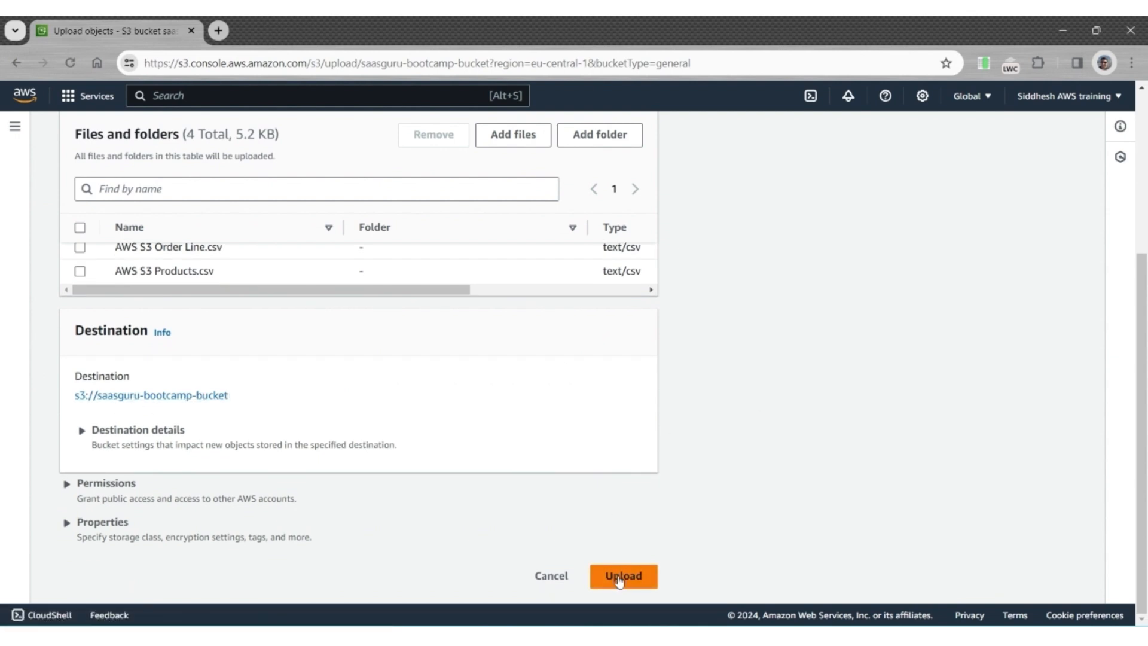
pyautogui.click(623, 575)
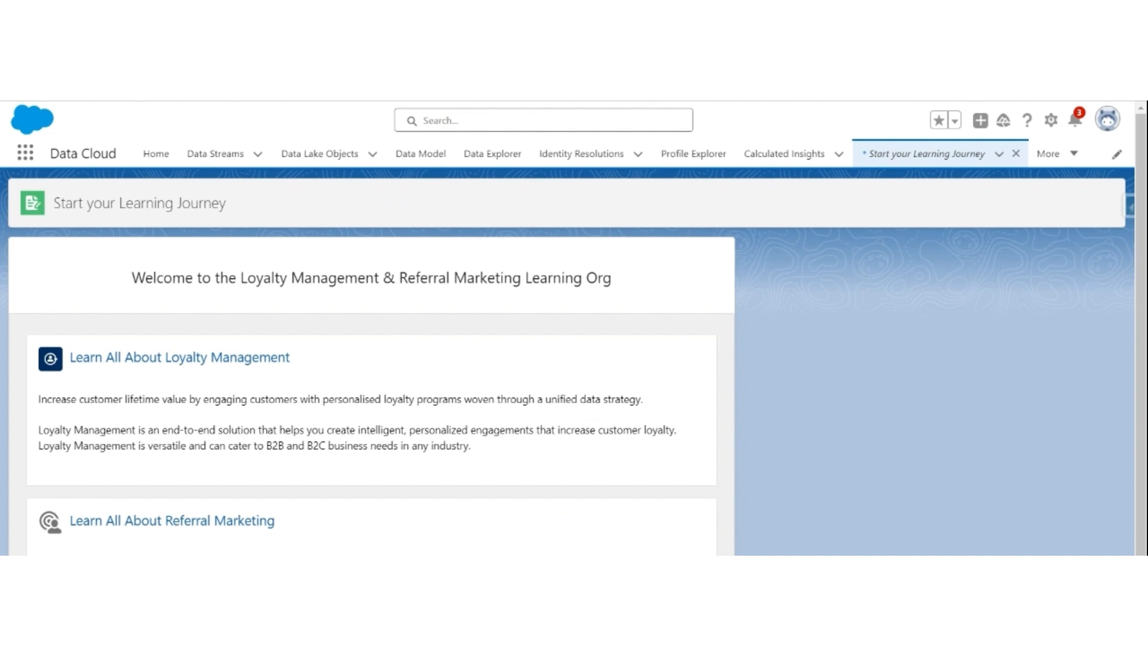
pyautogui.moveTo(1056, 117)
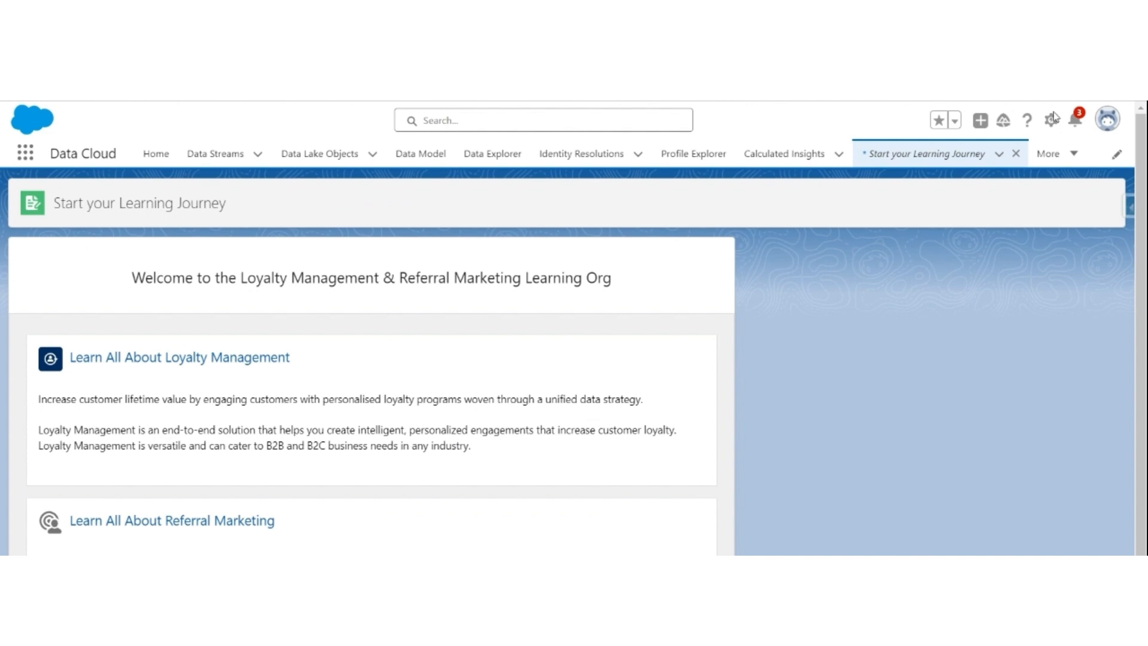
# Go into Data Cloud Setup and show the More Connectors list
pyautogui.click(1051, 119)
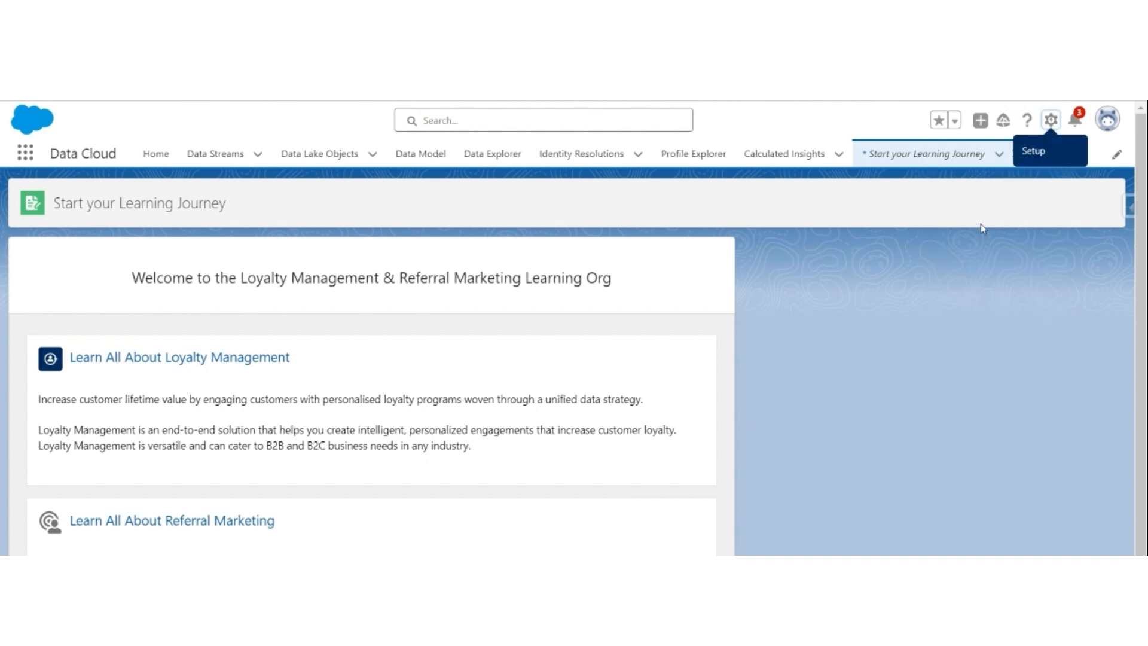
pyautogui.click(1050, 120)
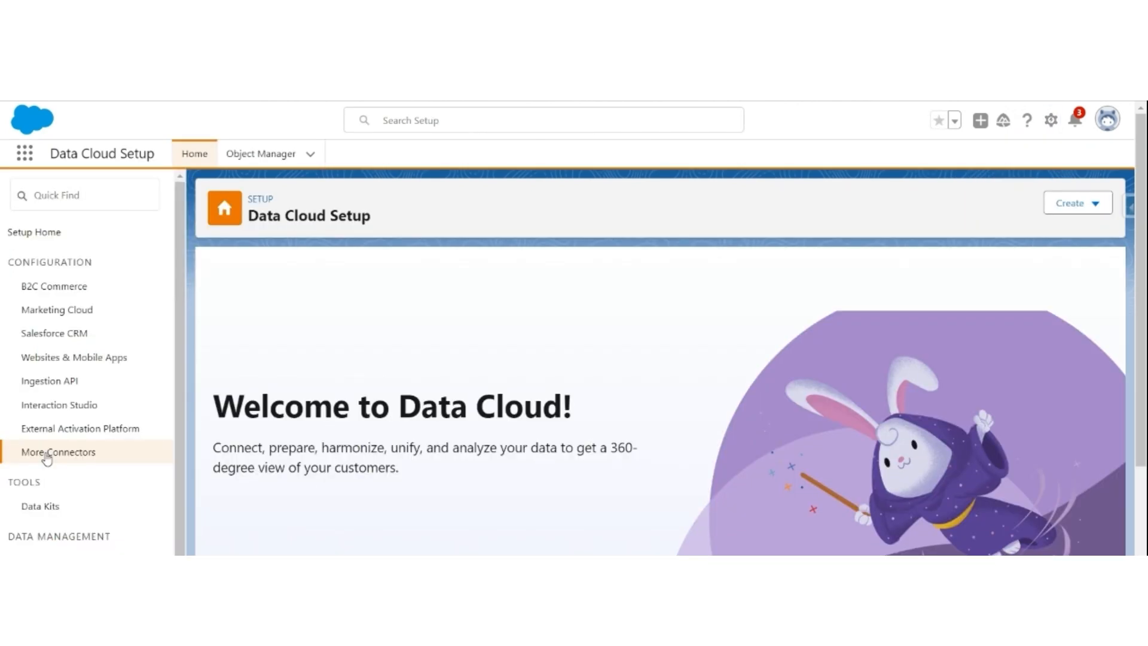
pyautogui.click(57, 452)
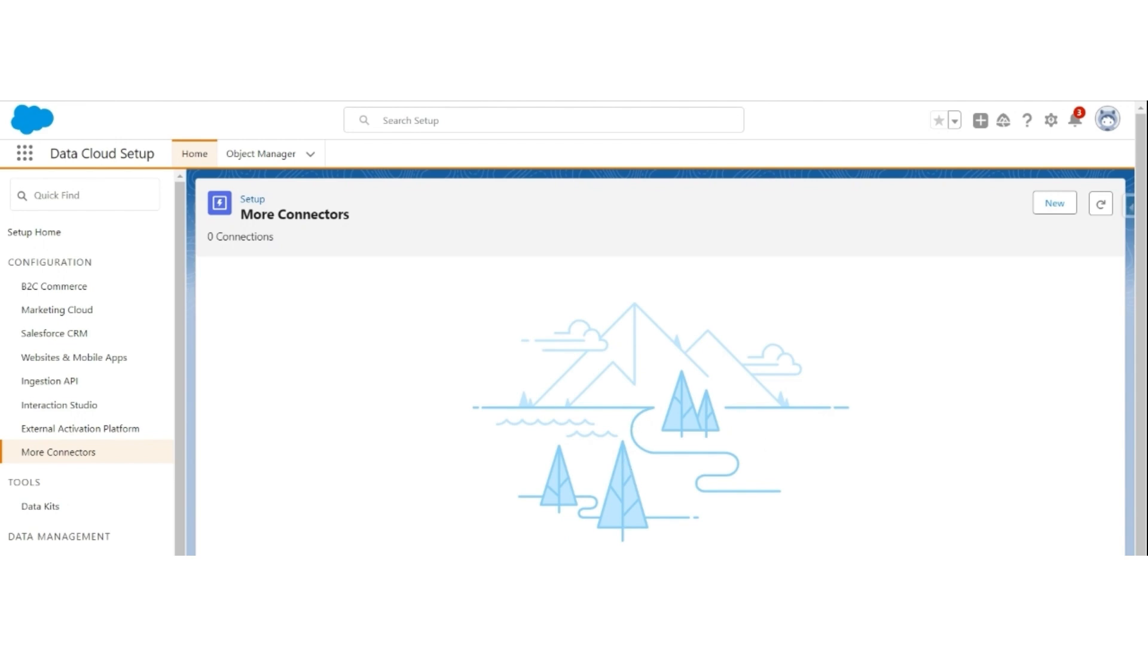
# Begin a new source connection with Amazon S3 chosen as its source
pyautogui.click(1053, 204)
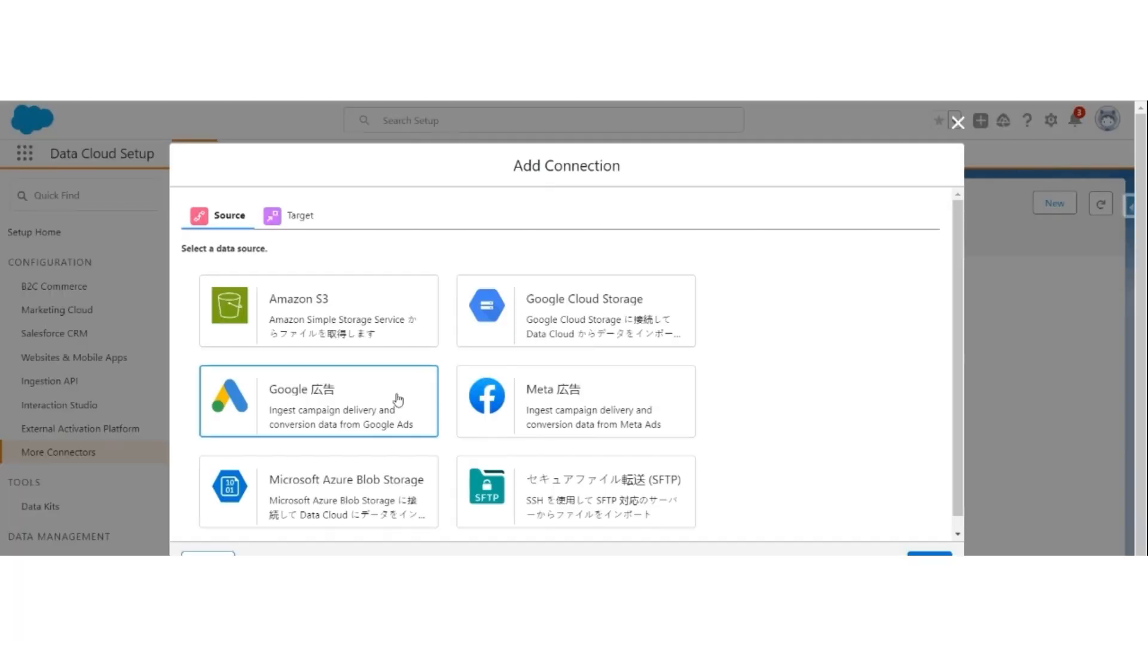
pyautogui.click(319, 311)
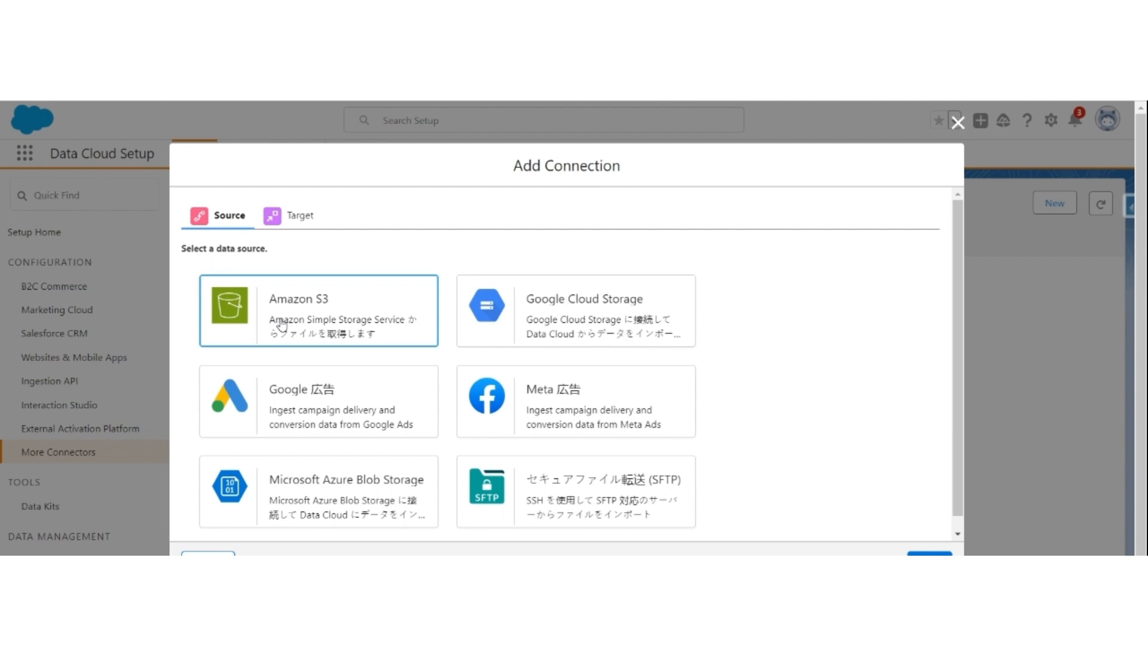
pyautogui.click(318, 311)
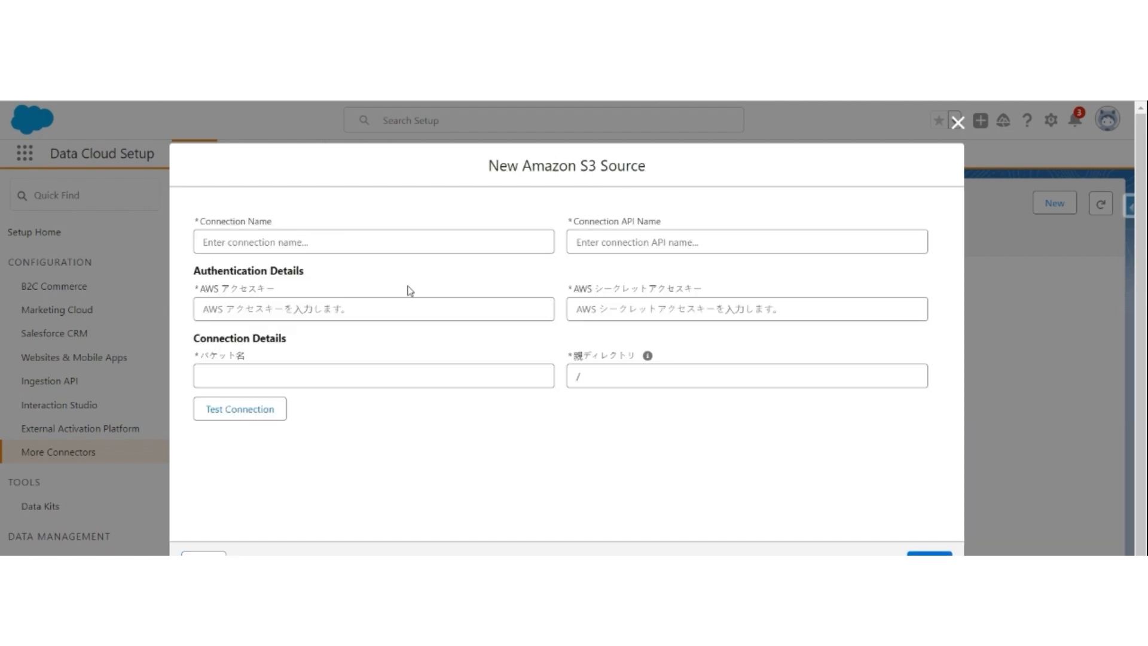
# Name the connection 'AWS S3 Saasguru Bootcamp', enter the access credentials and test the connection
pyautogui.click(373, 241)
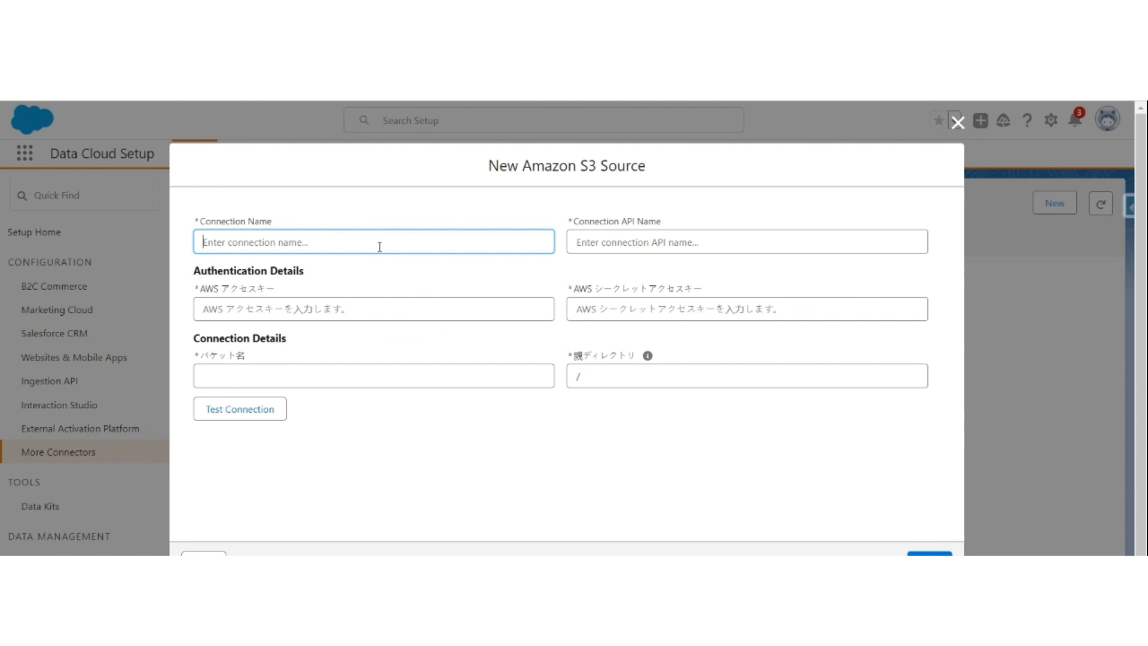
pyautogui.write('AWS S3 Saasguru Bootcamp')
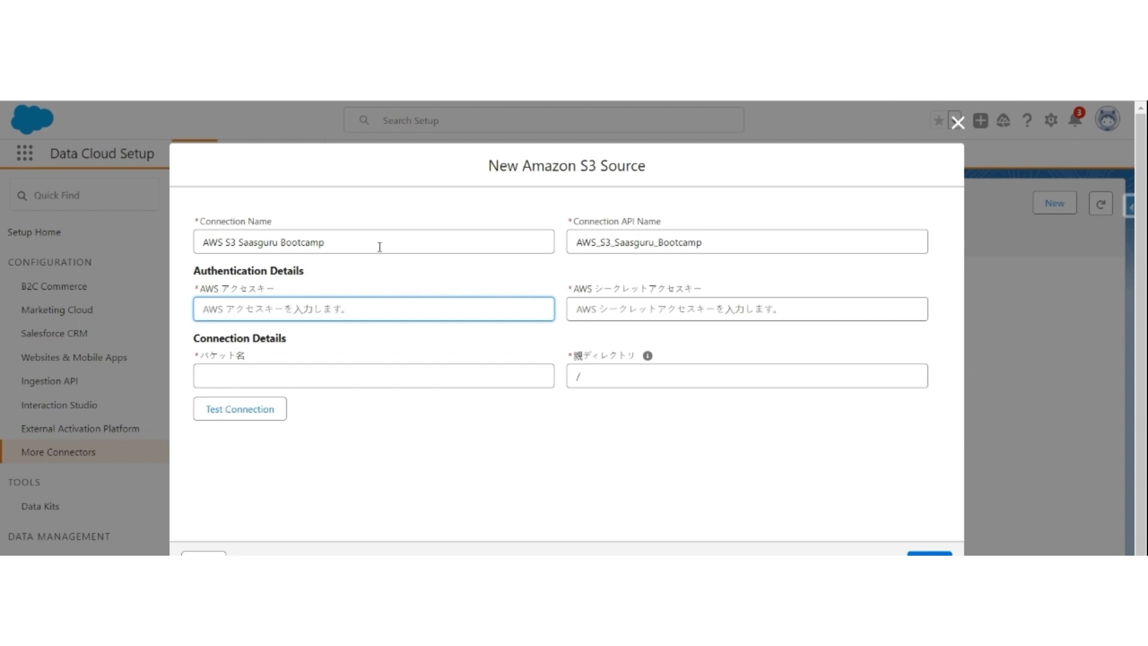
pyautogui.write('••••••••••••••••••')
pyautogui.click(373, 375)
pyautogui.write('saasguru-bootcamp-bucket')
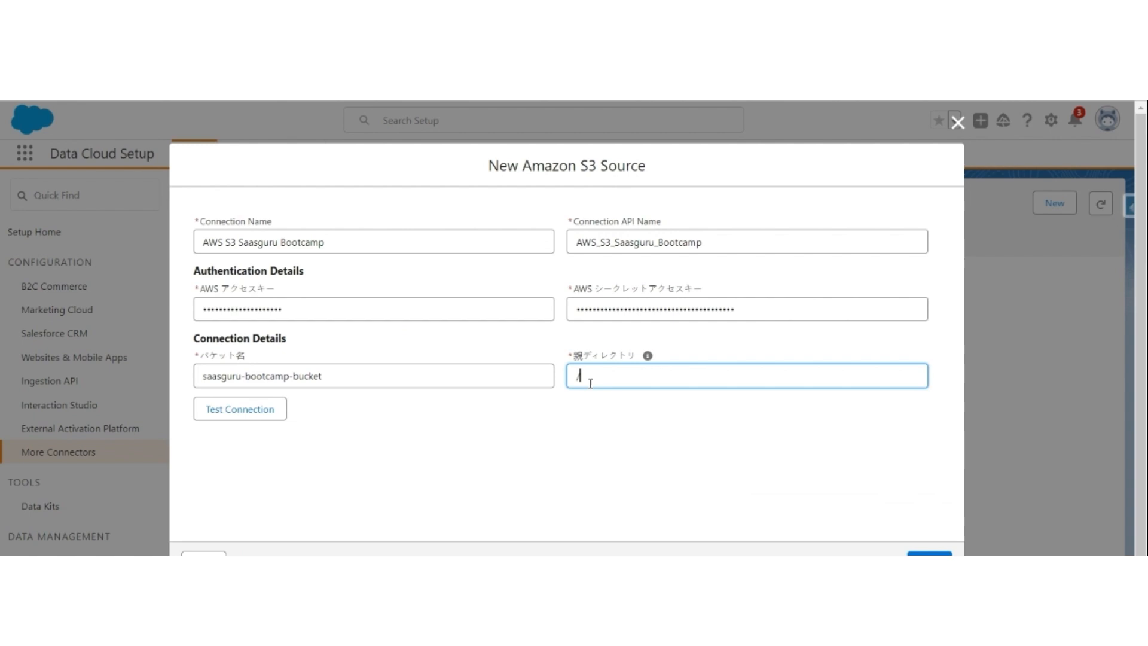
pyautogui.click(240, 409)
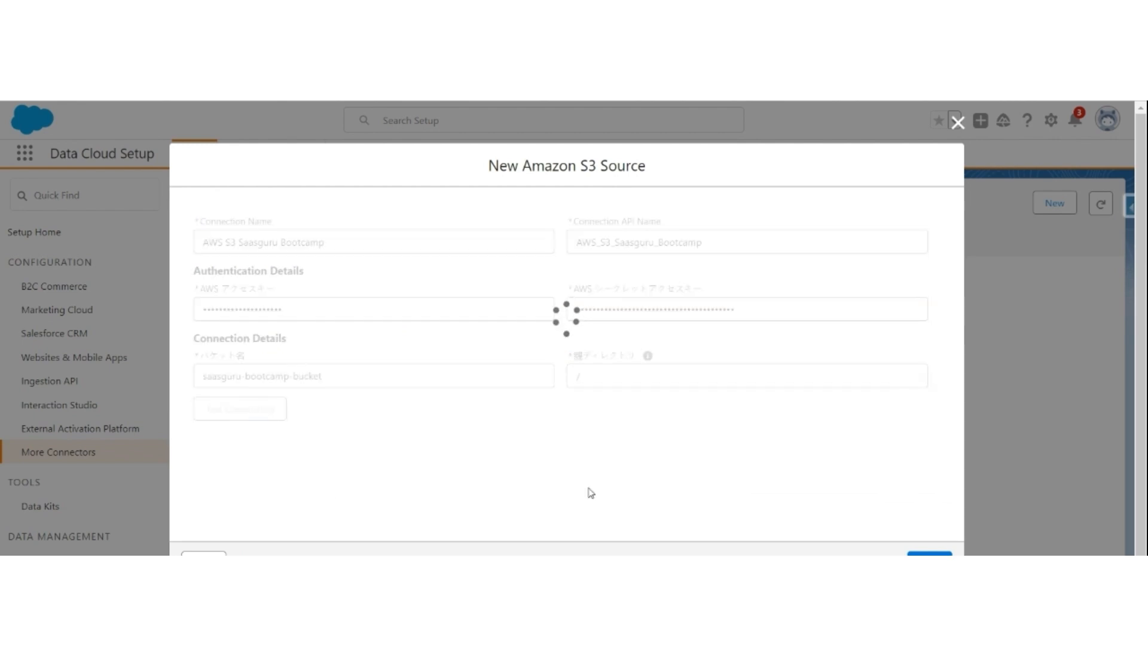
pyautogui.click(239, 409)
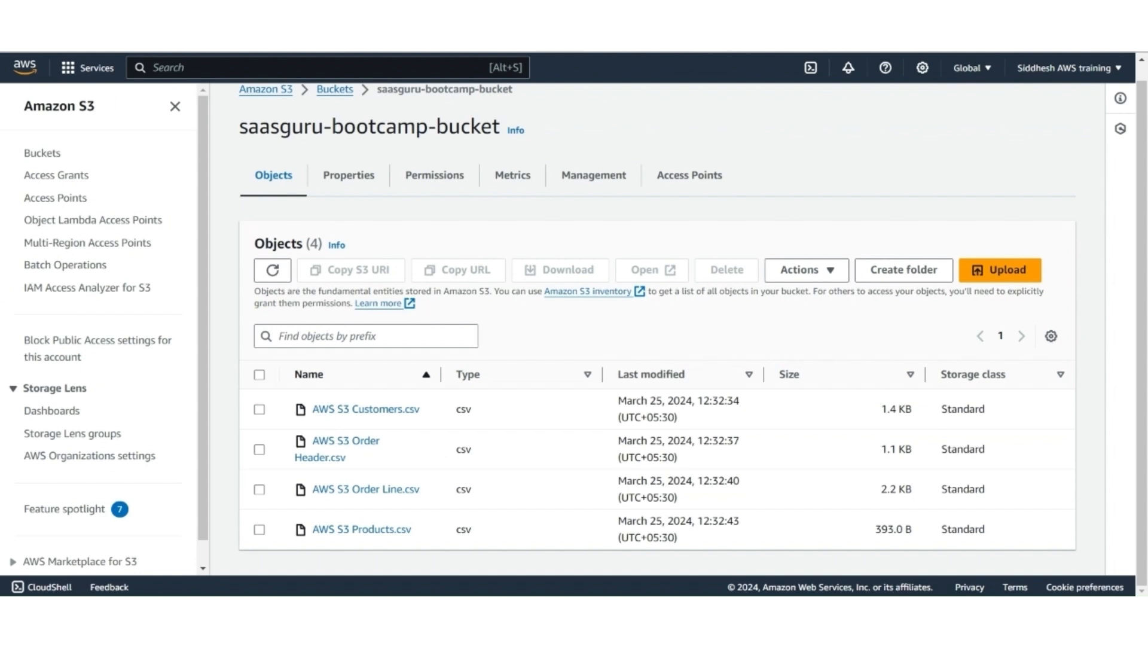
pyautogui.moveTo(363, 409)
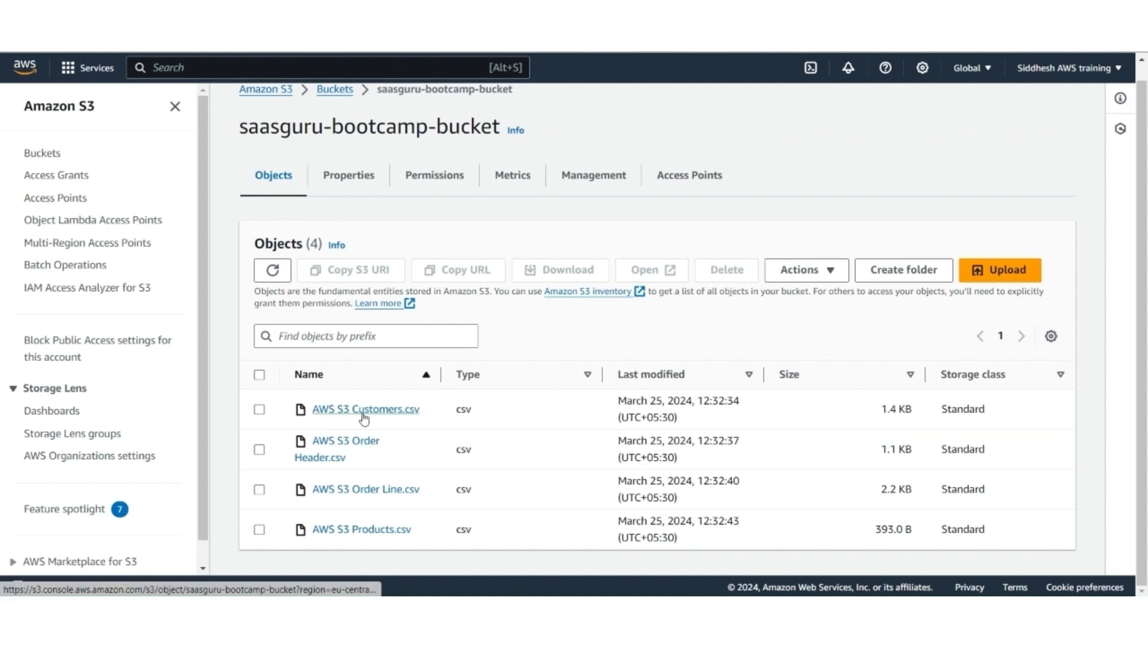
pyautogui.moveTo(360, 528)
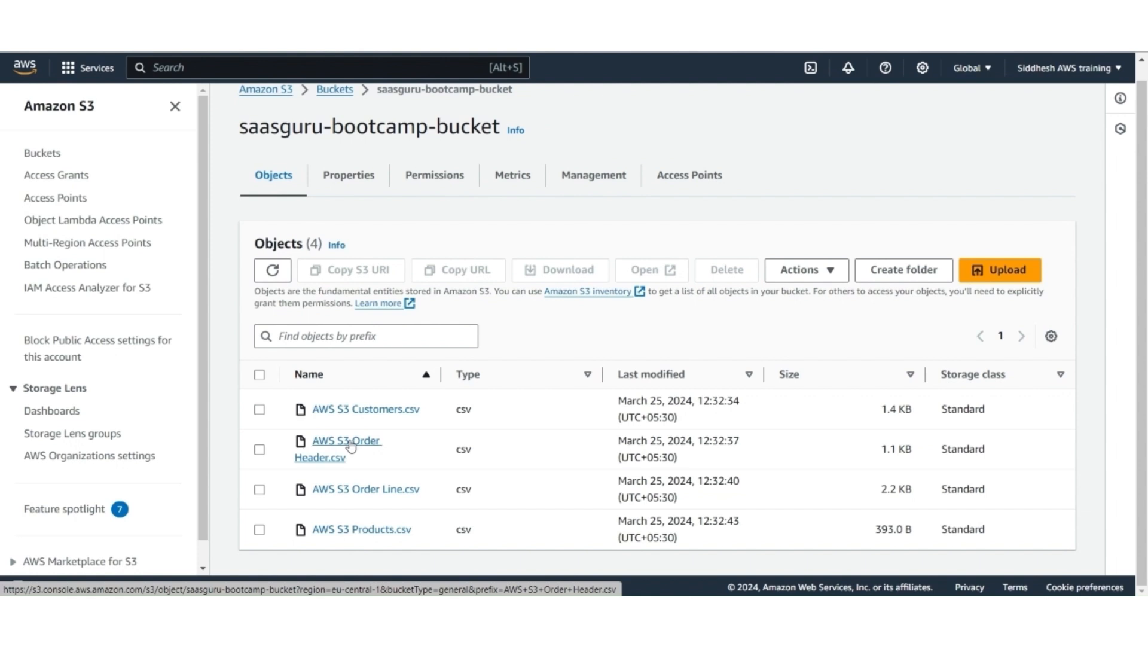
pyautogui.moveTo(366, 488)
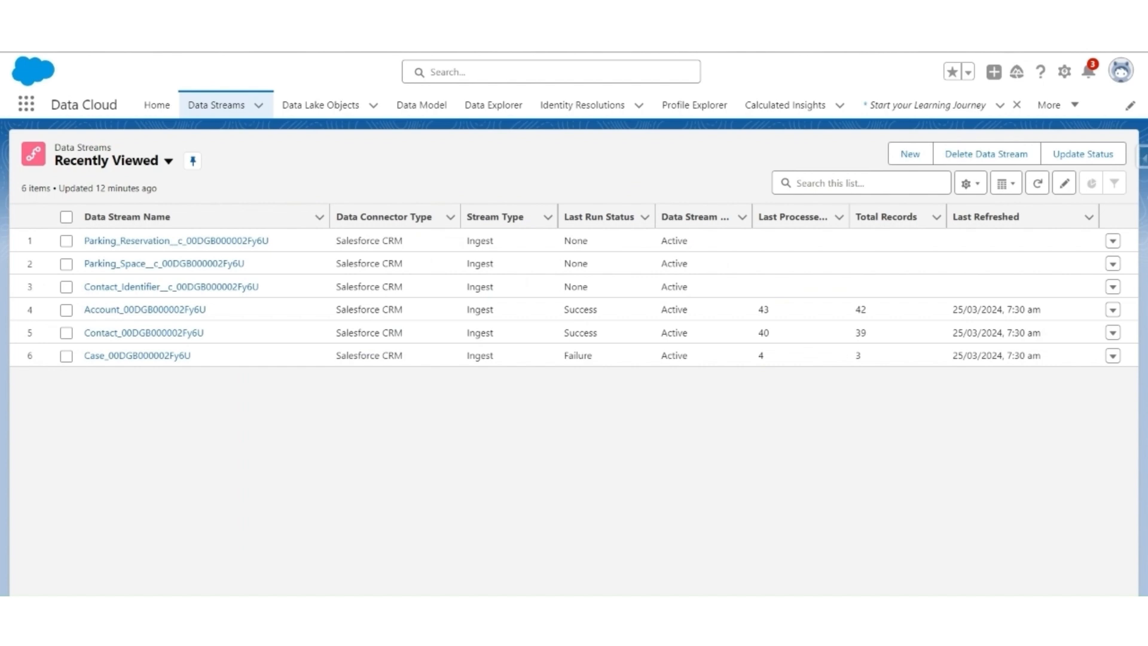
pyautogui.moveTo(215, 105)
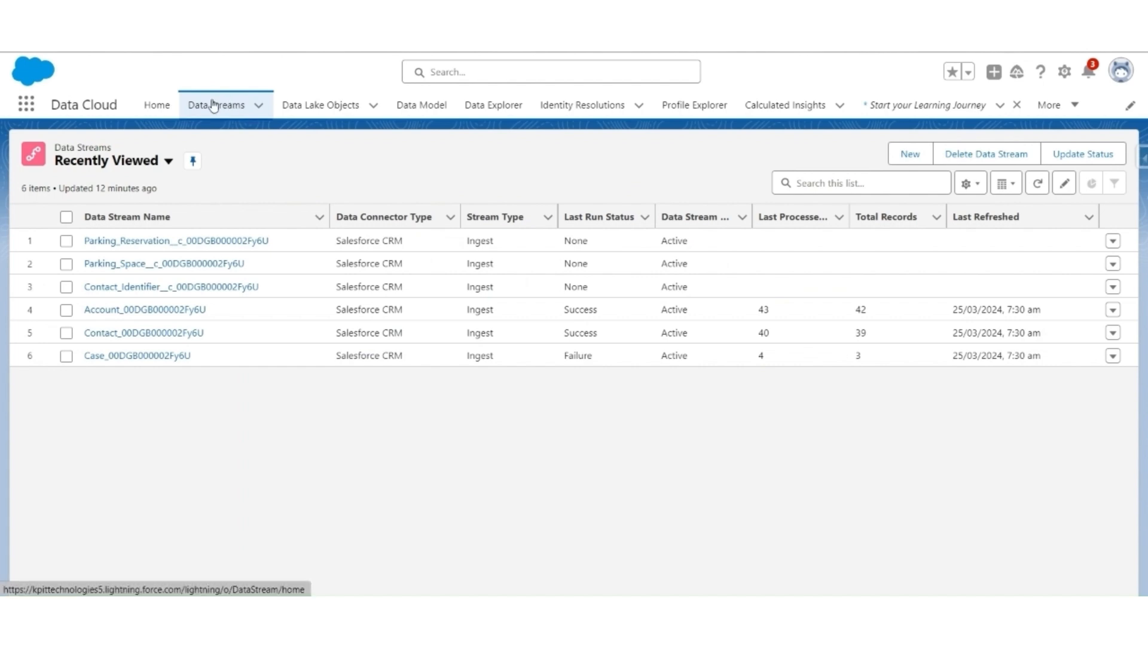
# Create a new data stream with Amazon S3 as the source and continue to the connection step
pyautogui.click(910, 155)
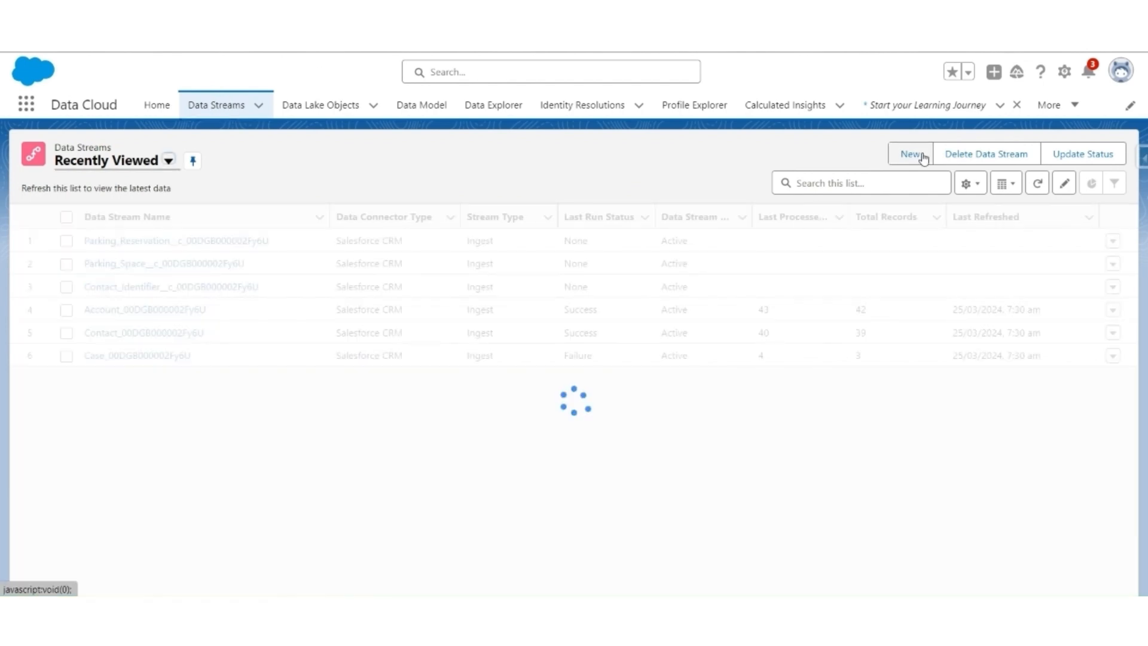
pyautogui.click(911, 154)
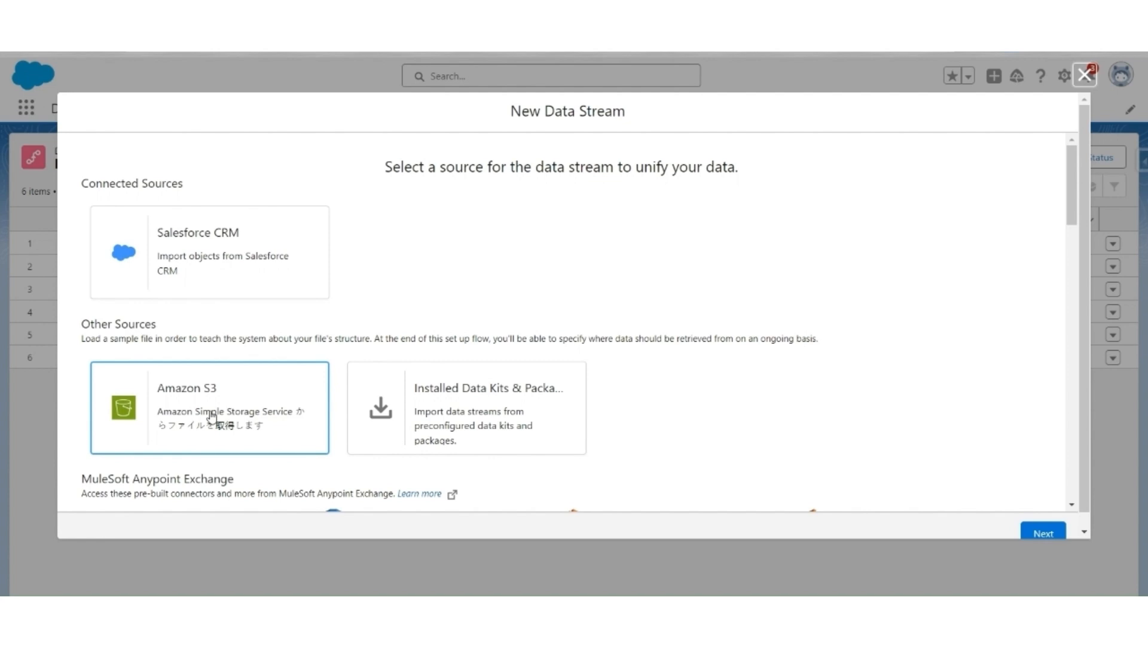
pyautogui.click(208, 408)
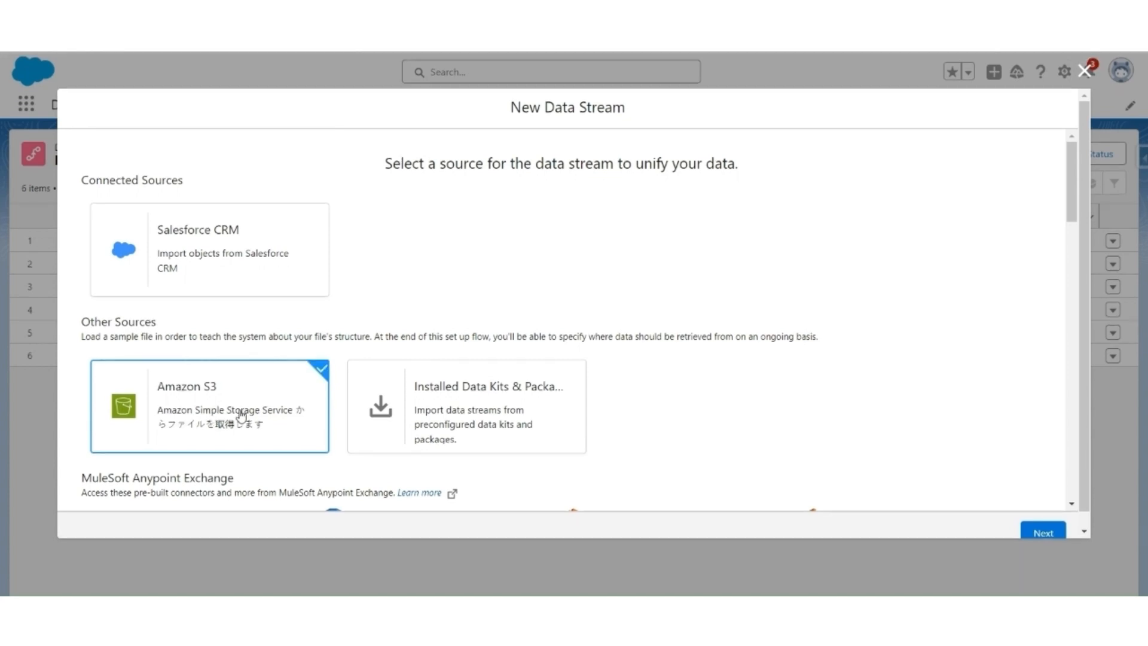
pyautogui.click(1043, 532)
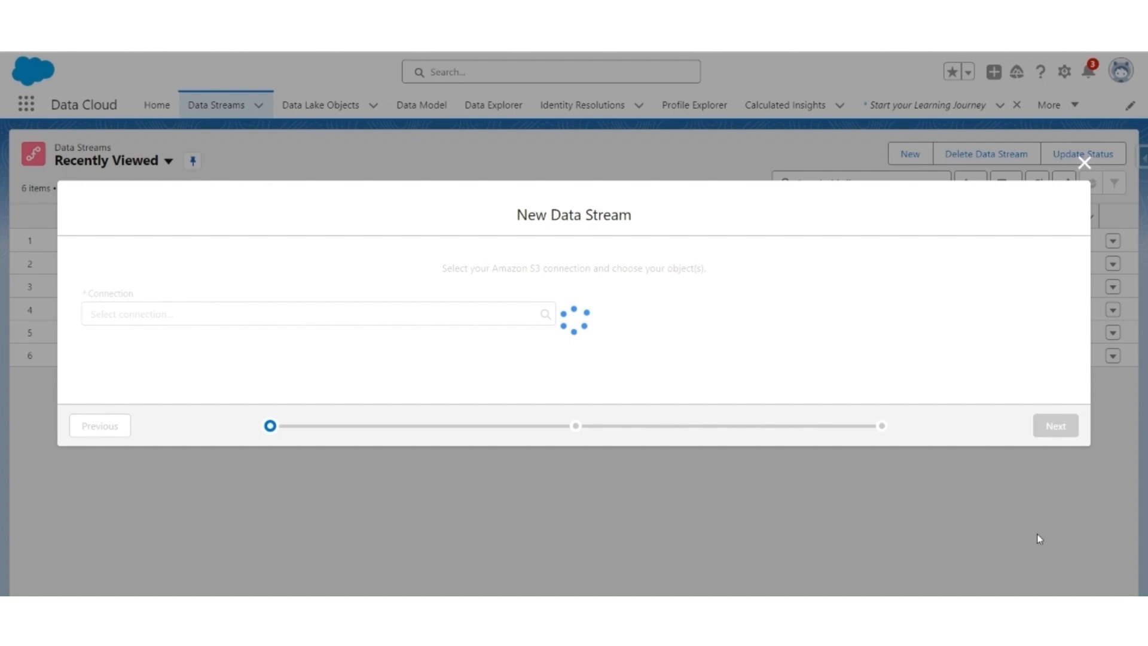
# Use the AWS S3 Saasguru Bootcamp connection with file name 'AWS S3 Customers.csv' copied from the bucket
pyautogui.click(314, 313)
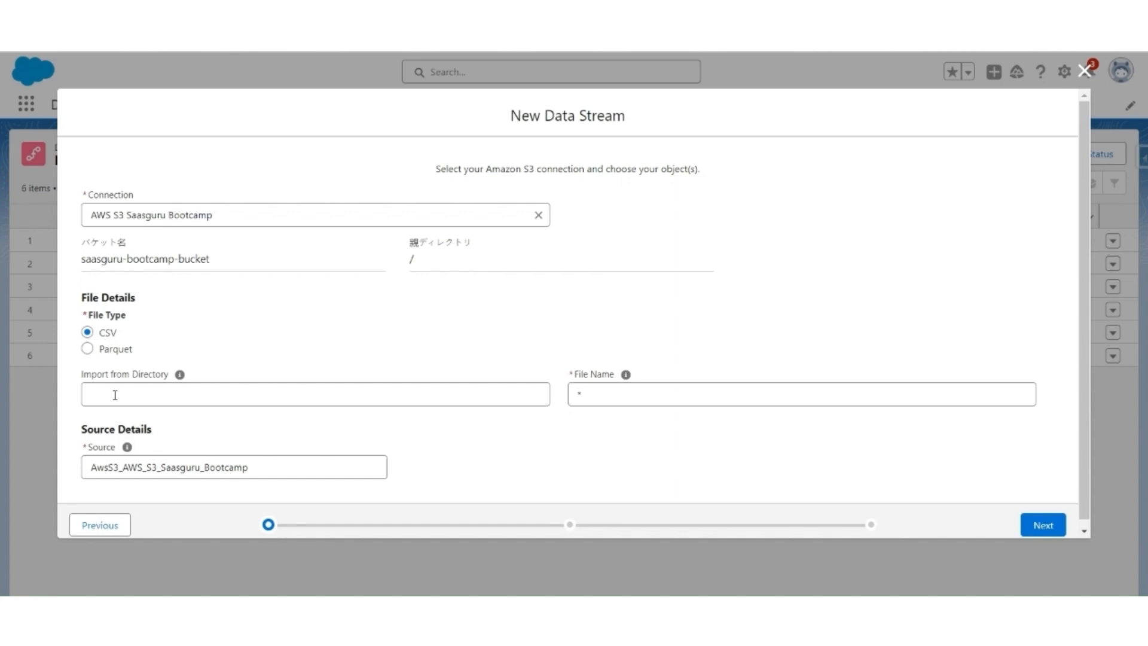
pyautogui.click(802, 393)
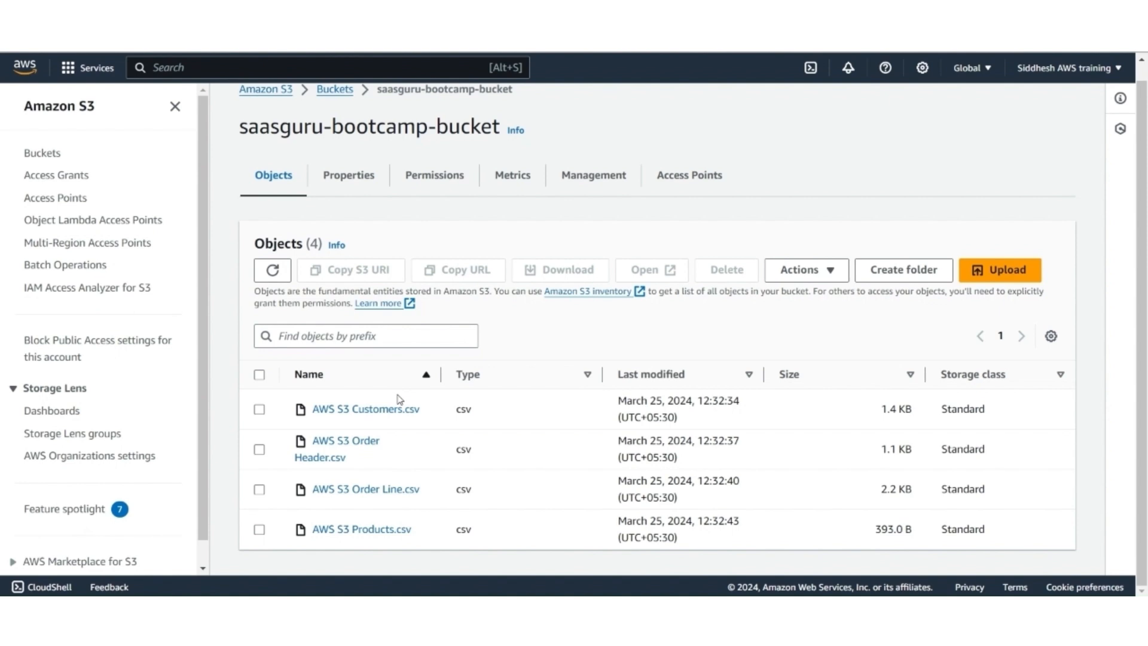
pyautogui.click(363, 409)
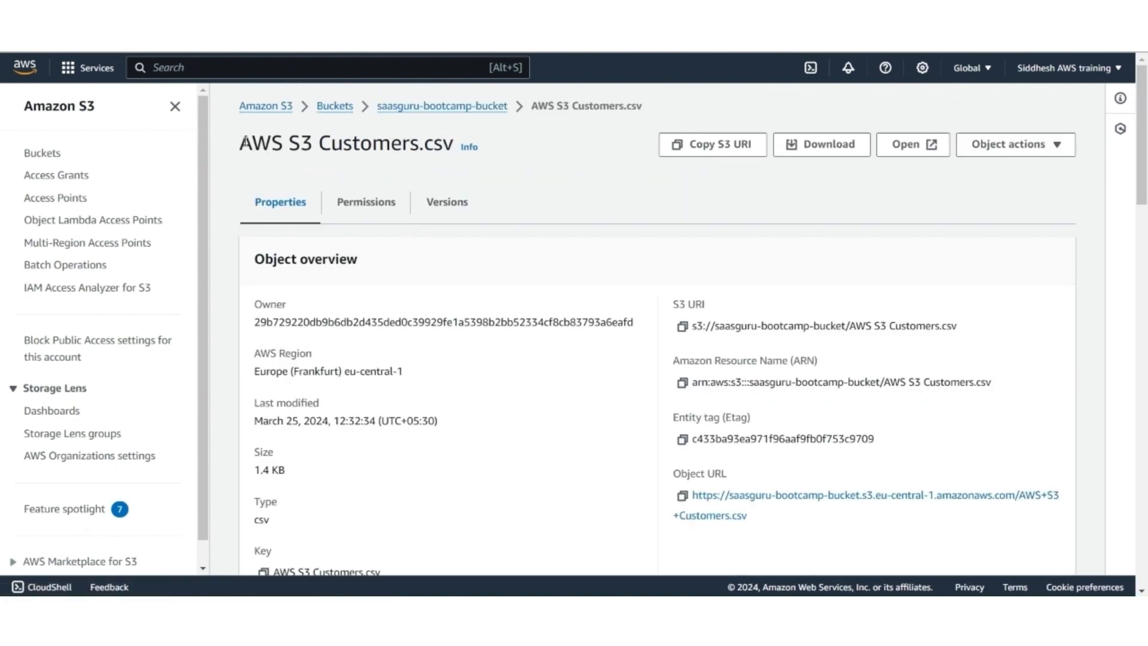
pyautogui.tripleClick(344, 143)
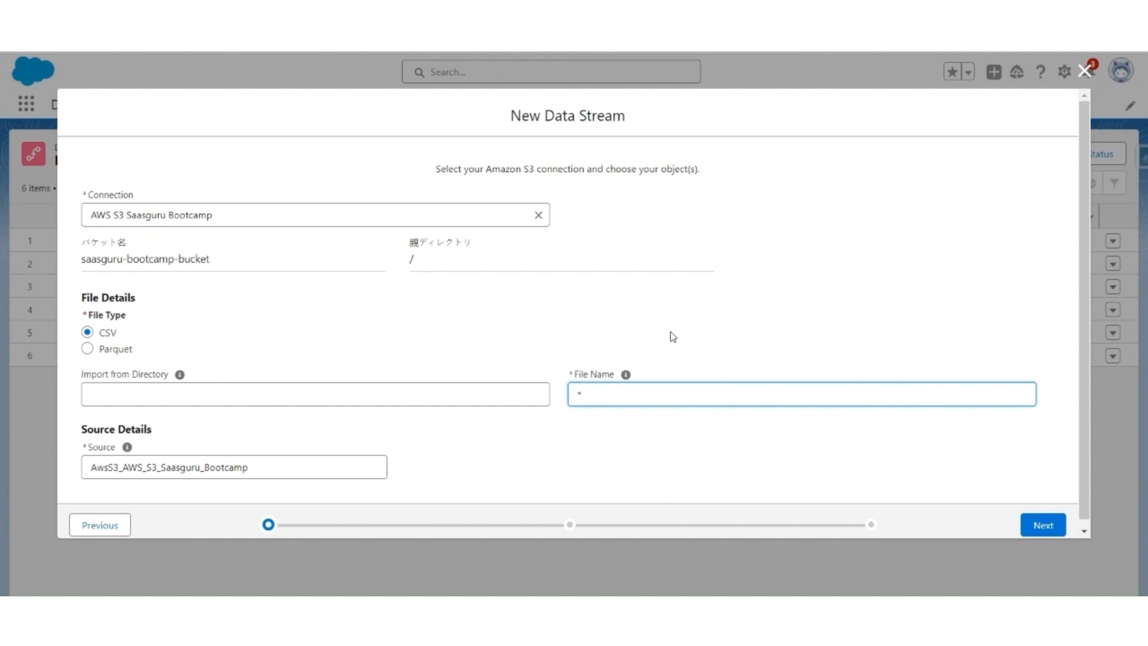
pyautogui.write('AWS S3 Customers.csv')
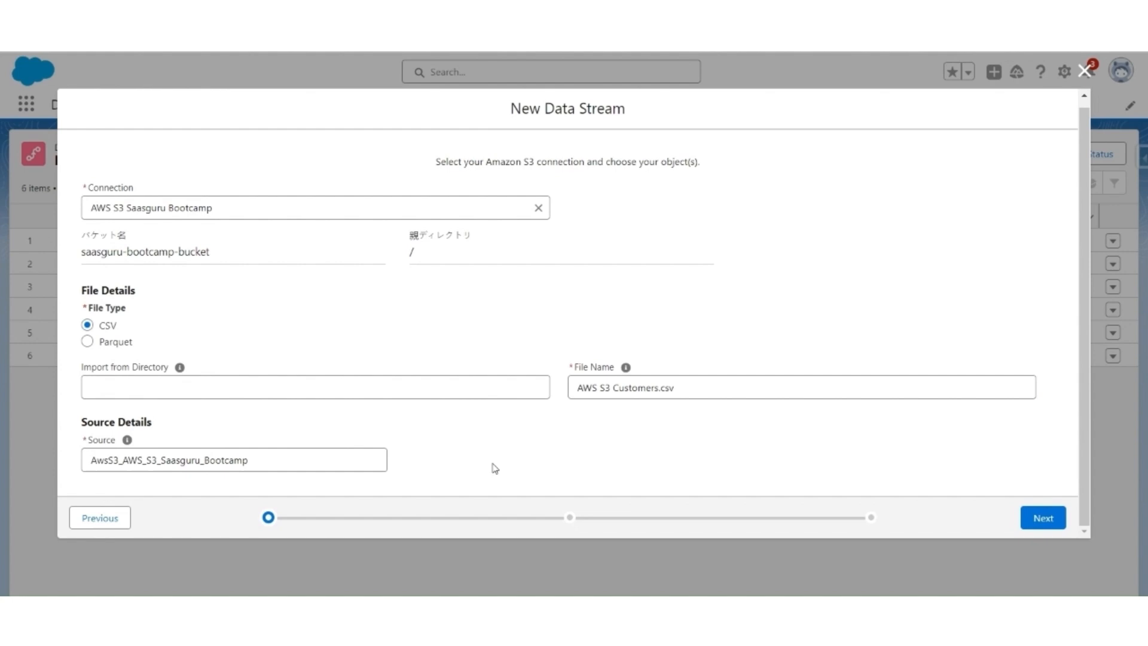
pyautogui.click(1042, 517)
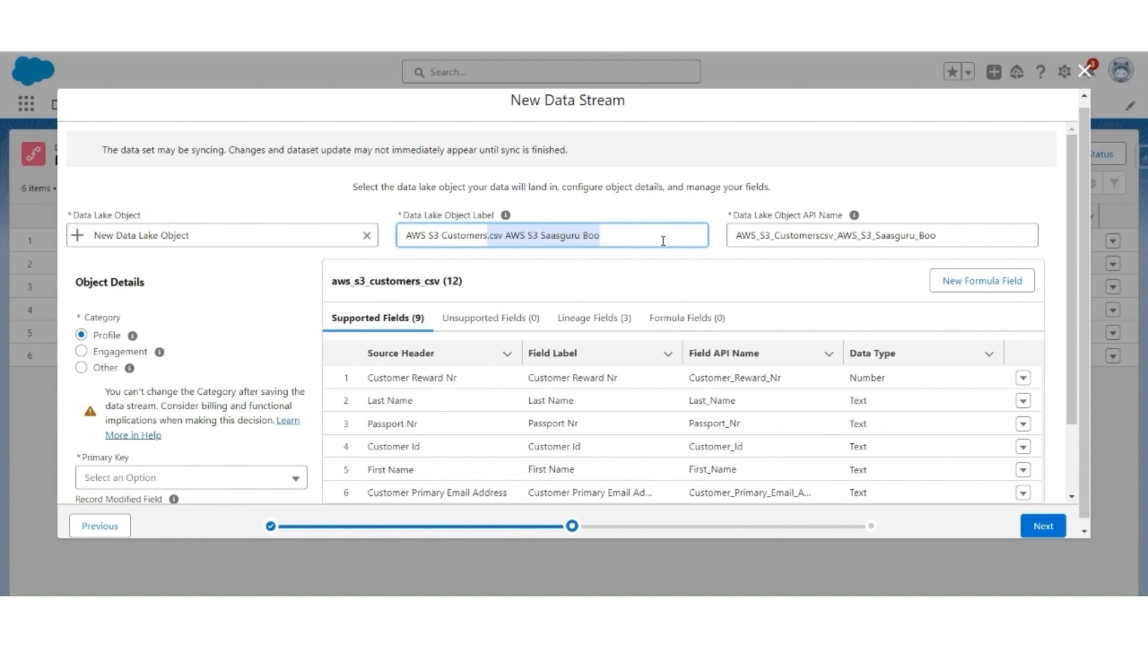
# Label the data lake object 'AWS S3 Customers', keep category Profile and set Customer Id as primary key
pyautogui.write('AWS S3 Customers')
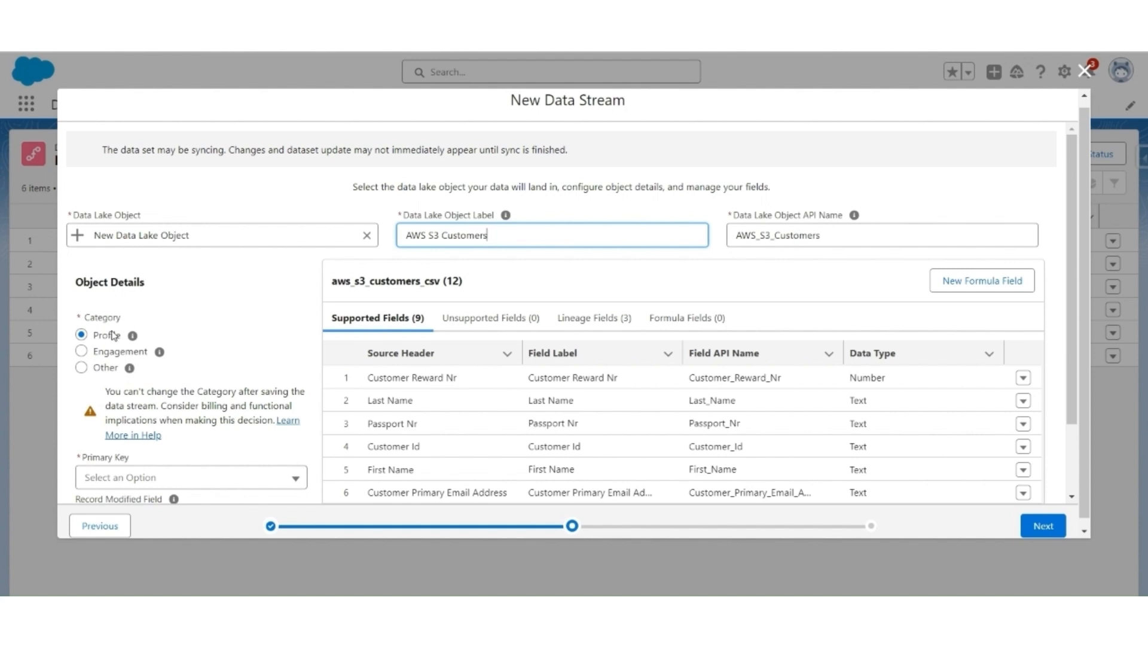
pyautogui.moveTo(111, 334)
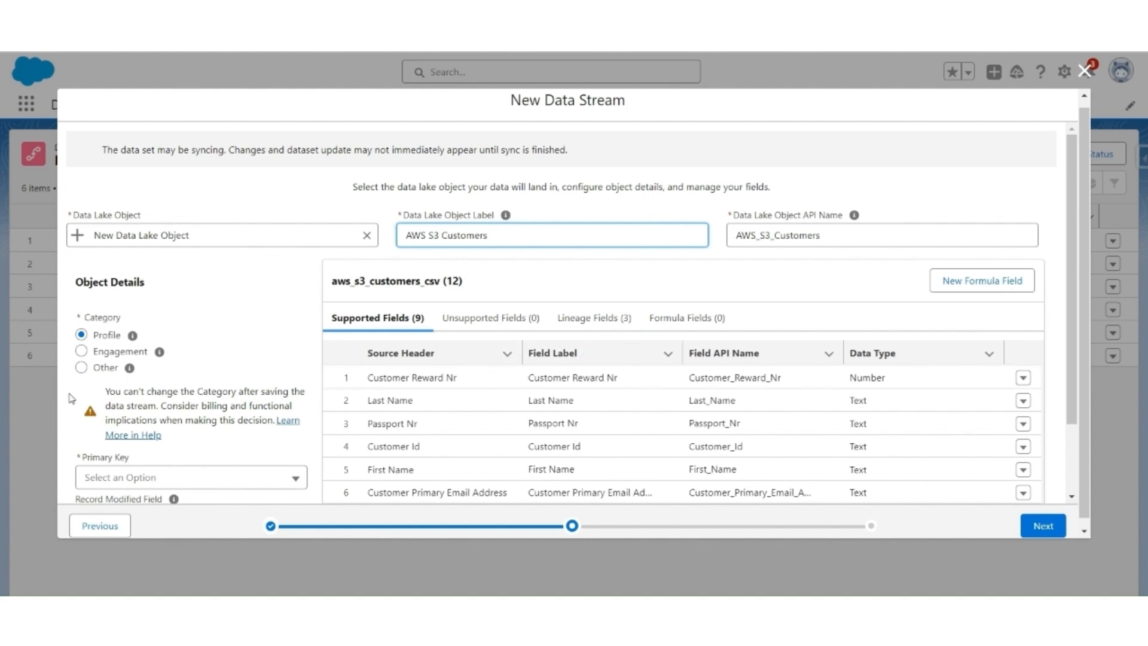
pyautogui.click(190, 477)
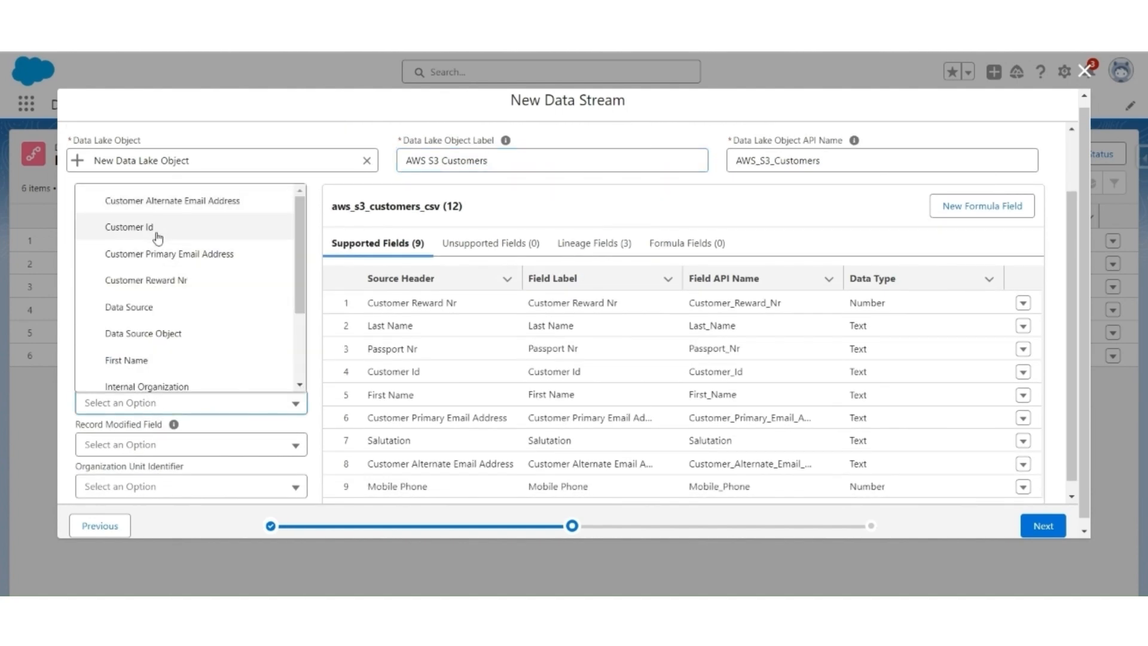
pyautogui.click(128, 227)
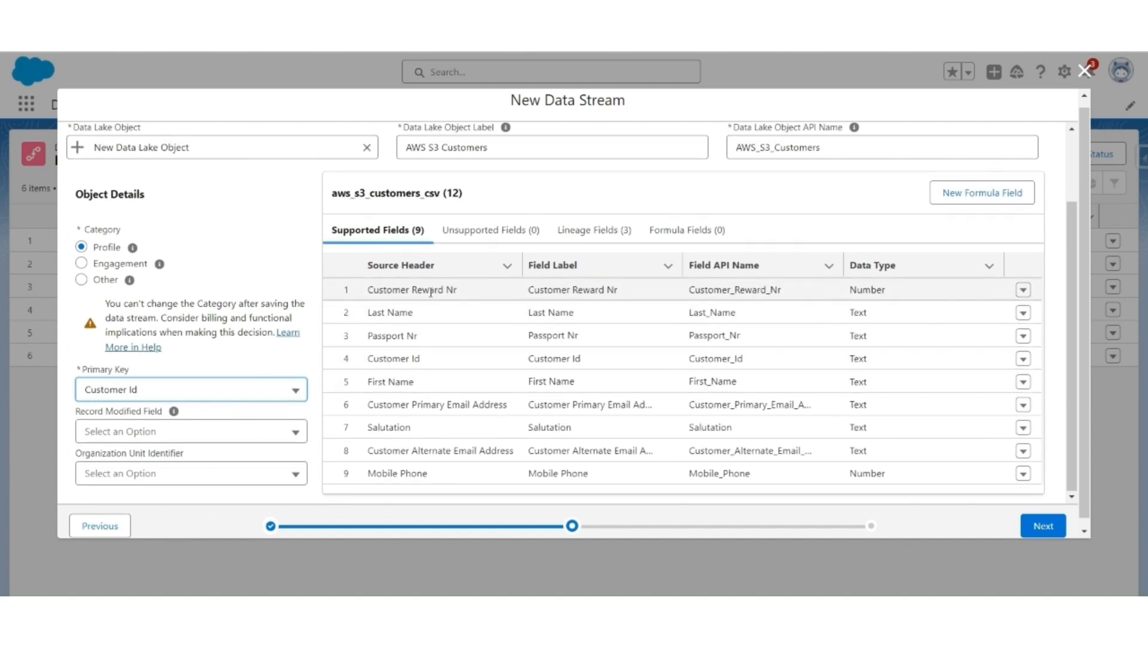
pyautogui.moveTo(892, 495)
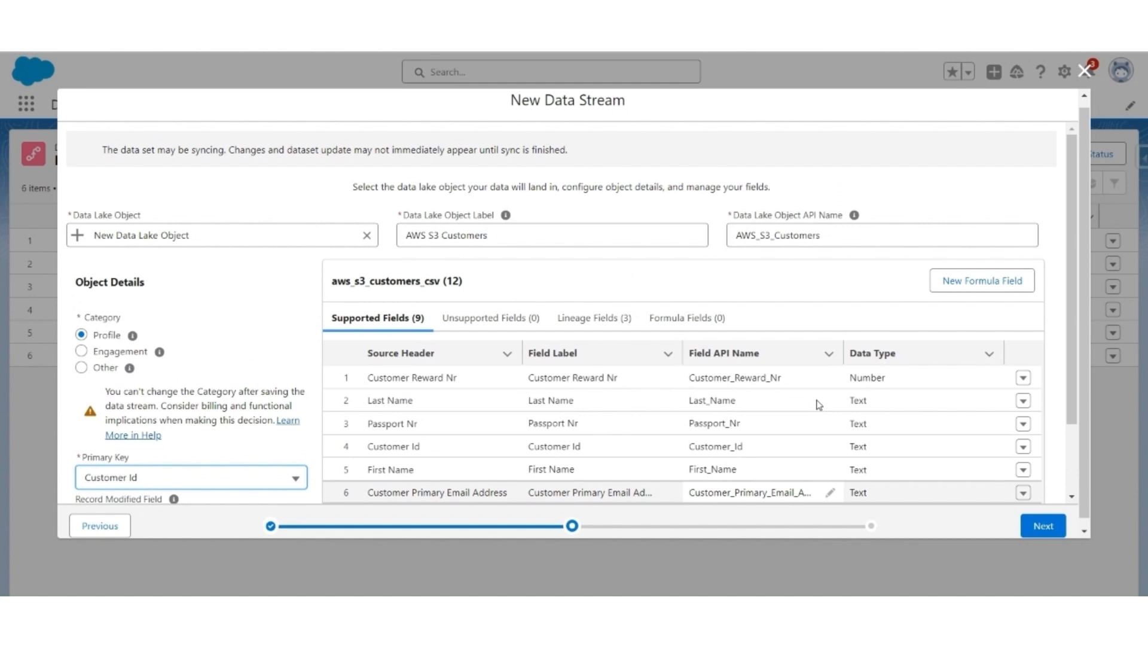
pyautogui.click(1043, 525)
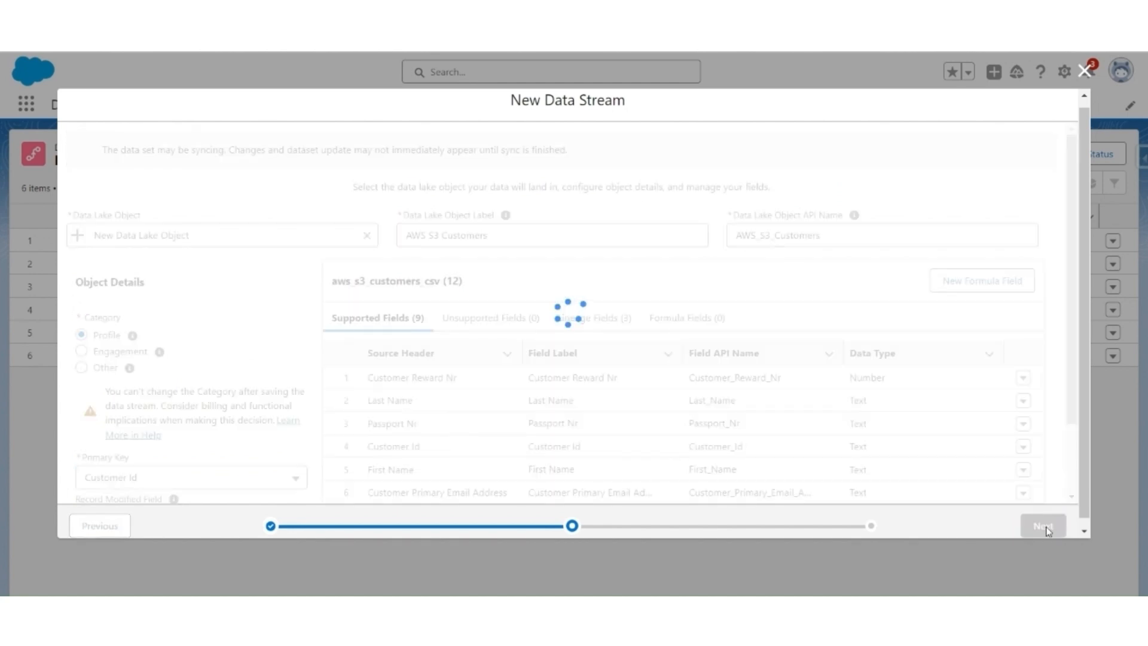
# Deploy the AWS S3 Customers stream with default data space, Upsert mode and Frequency None
pyautogui.click(1042, 526)
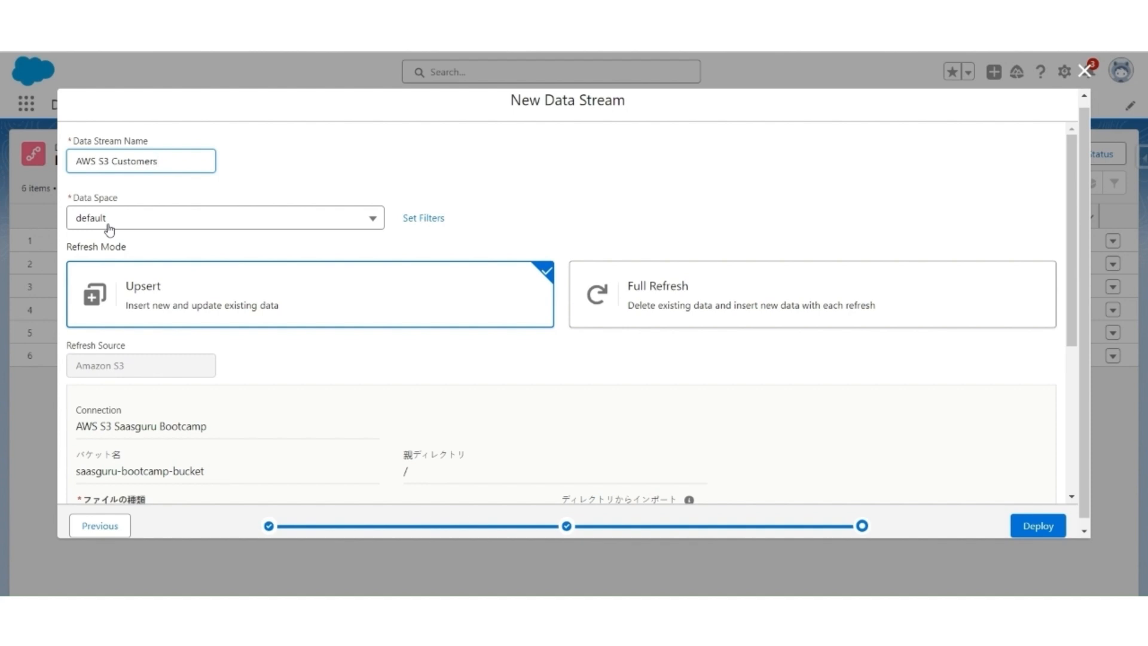
pyautogui.moveTo(169, 288)
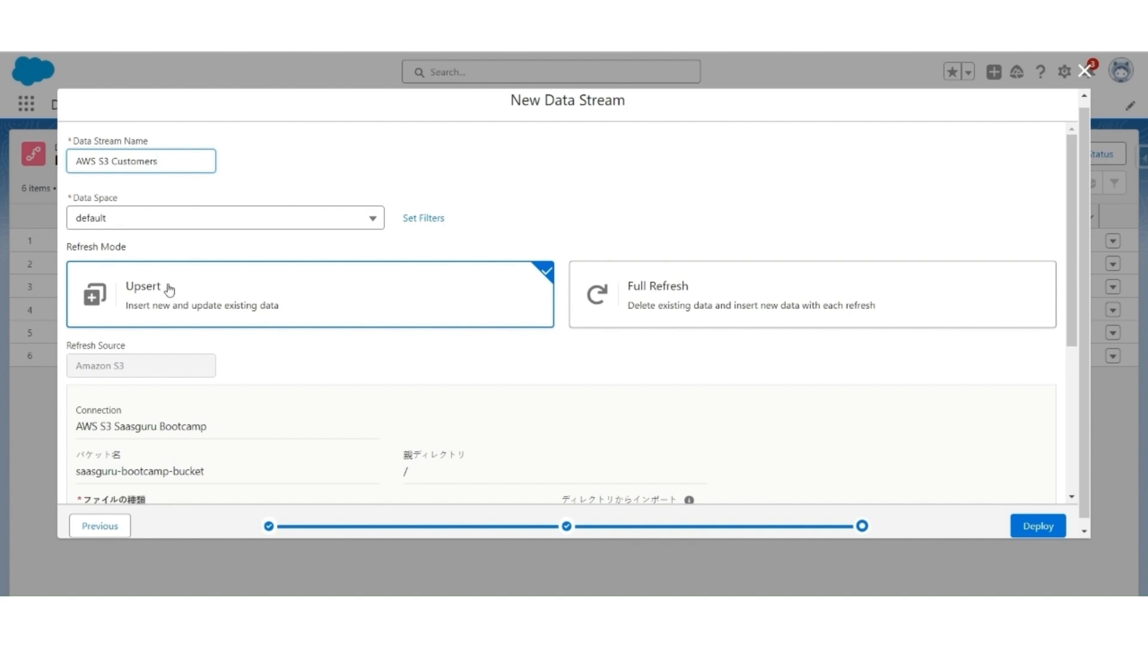
pyautogui.moveTo(173, 332)
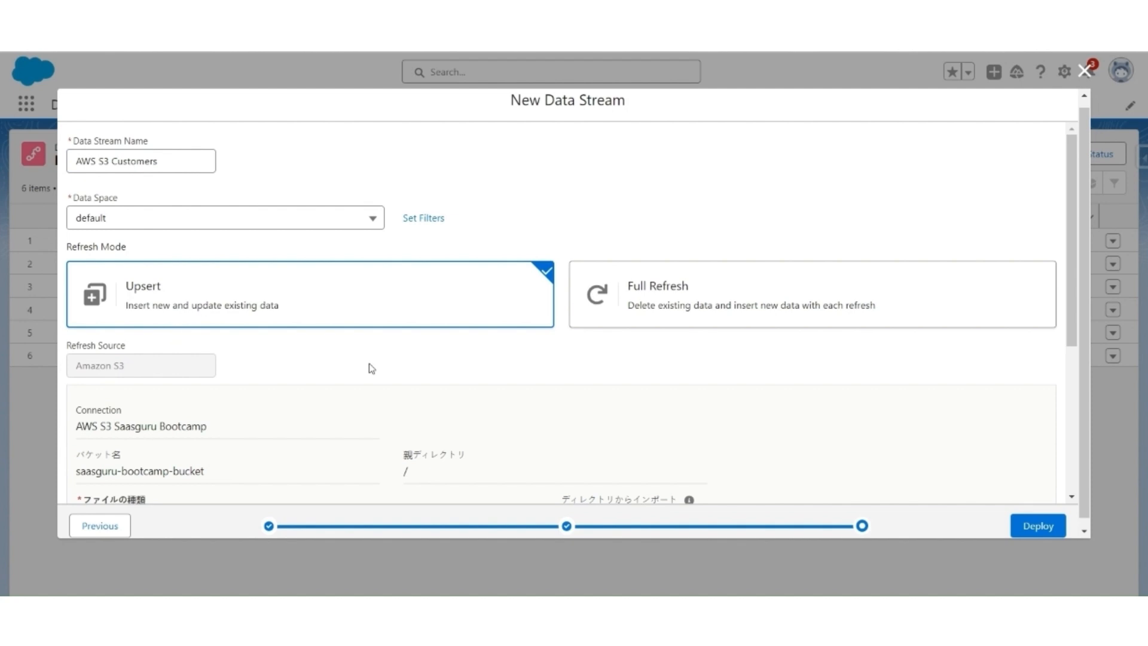
pyautogui.scroll(-3)
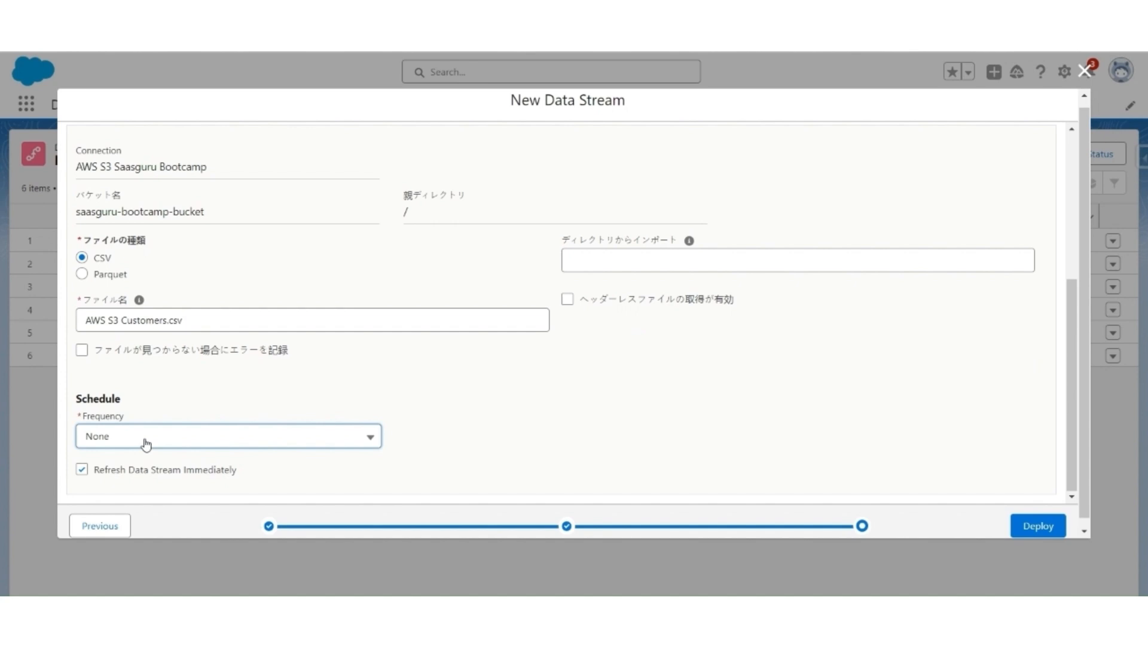
pyautogui.click(227, 435)
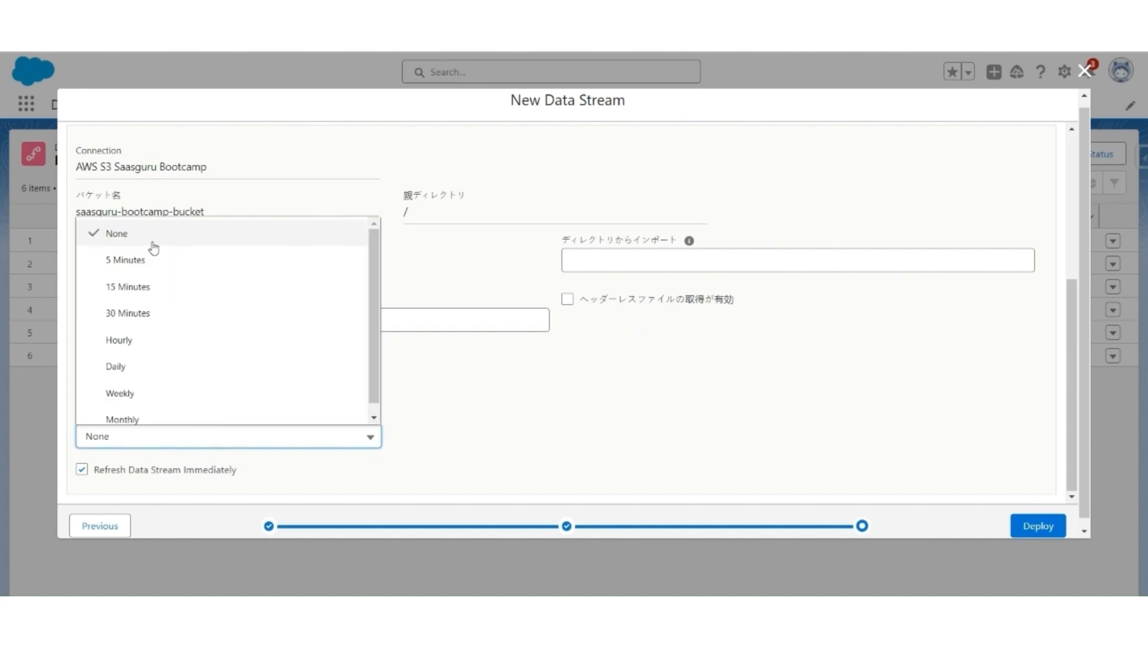
pyautogui.moveTo(167, 383)
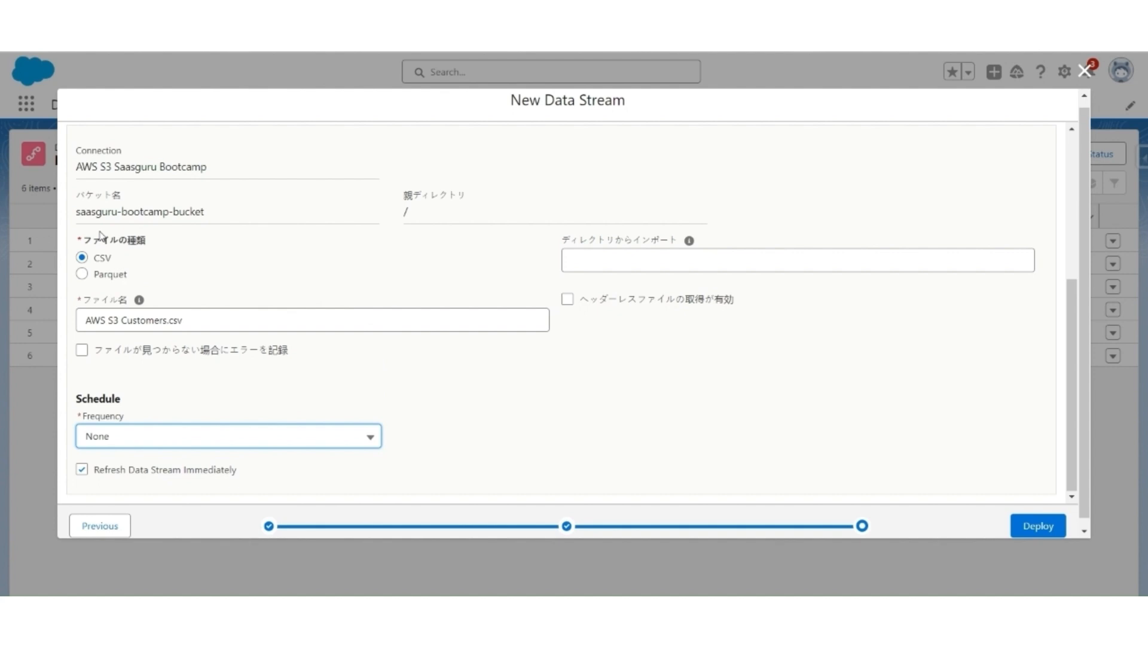
pyautogui.moveTo(191, 495)
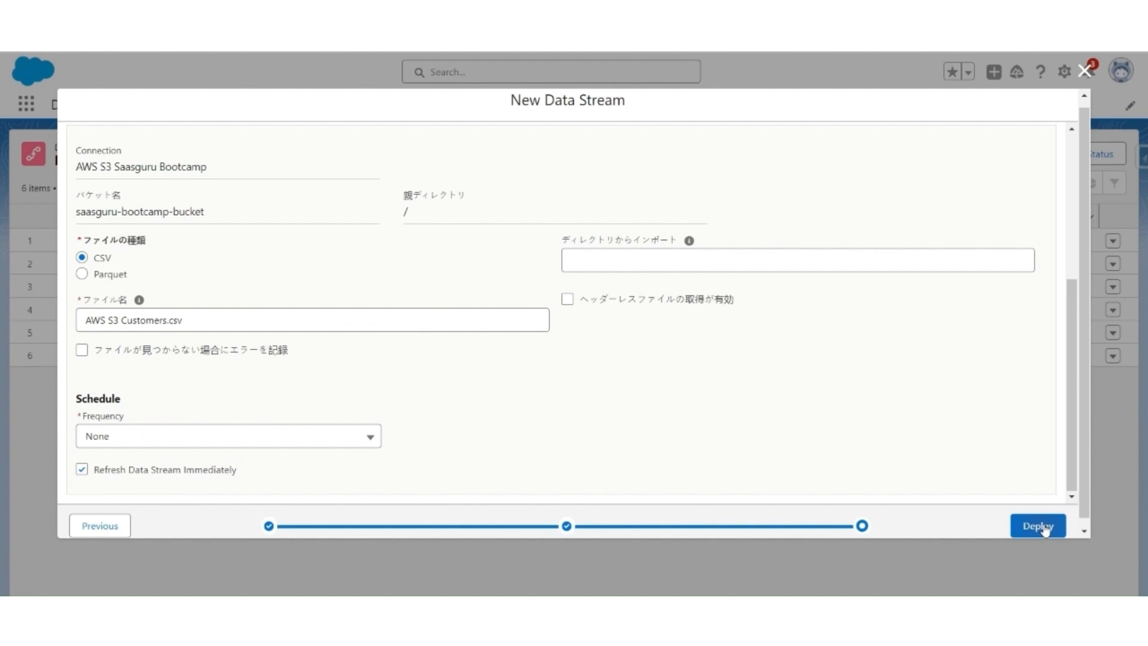
pyautogui.click(1037, 526)
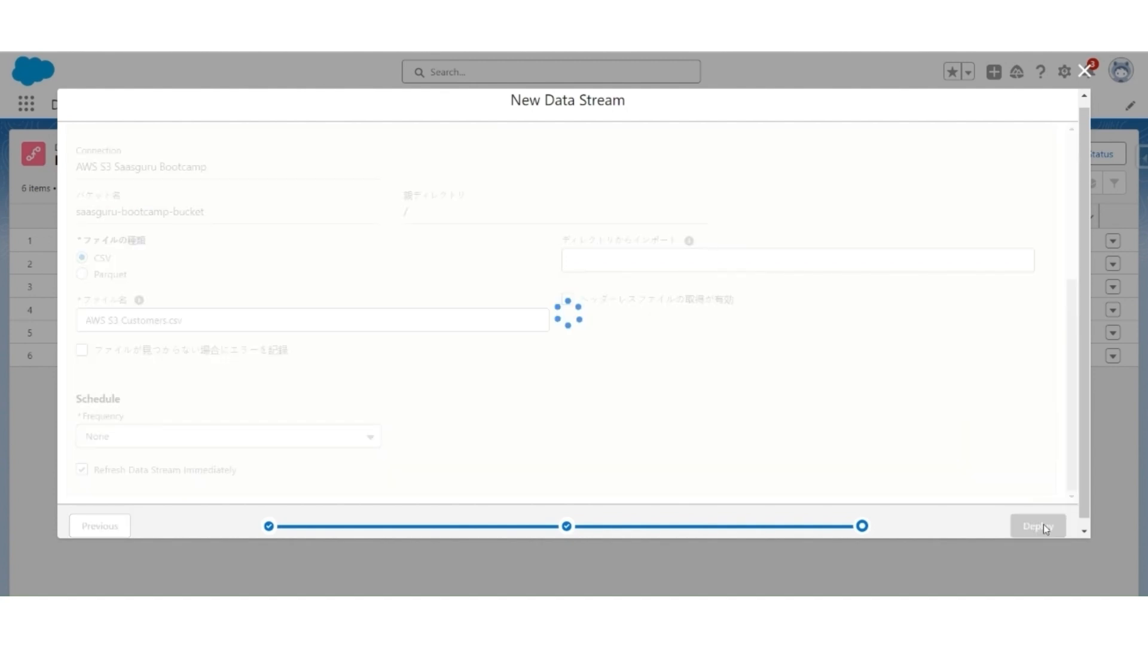
pyautogui.click(1038, 527)
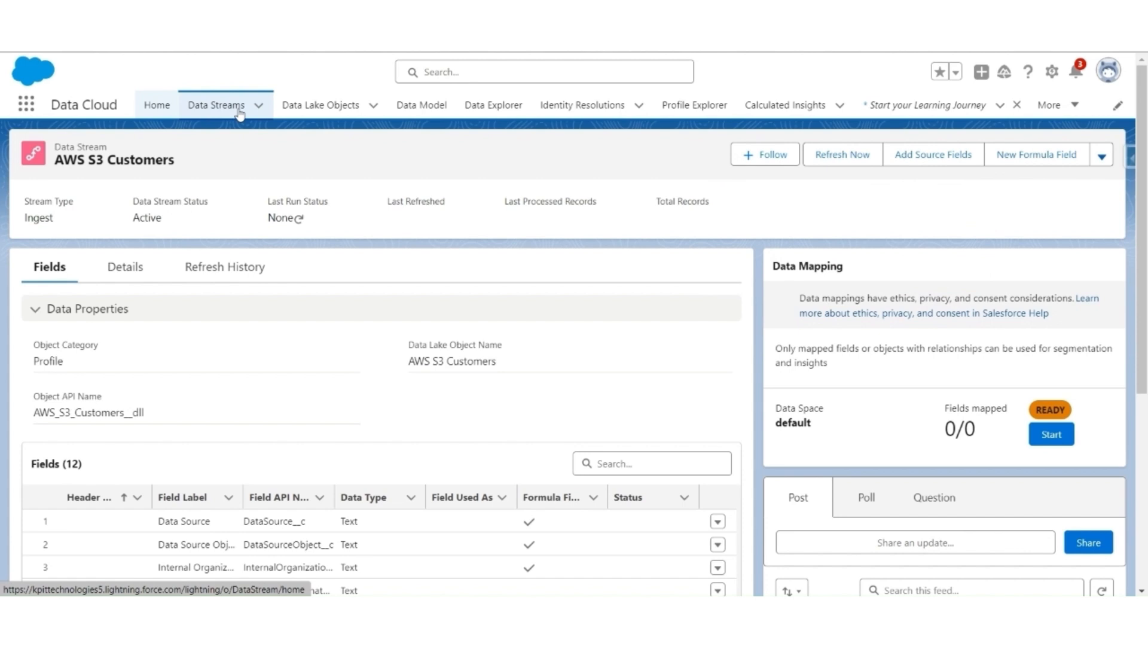
# Start another Amazon S3 data stream and relabel its data lake object 'AWS S3 Products'
pyautogui.click(216, 105)
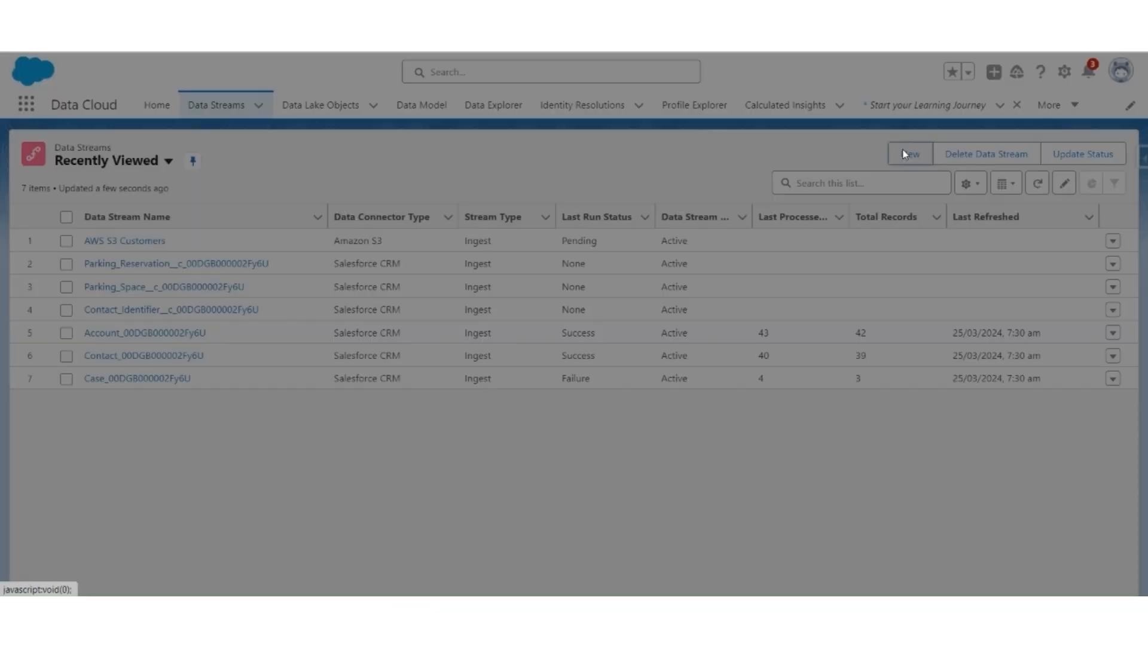
pyautogui.click(909, 154)
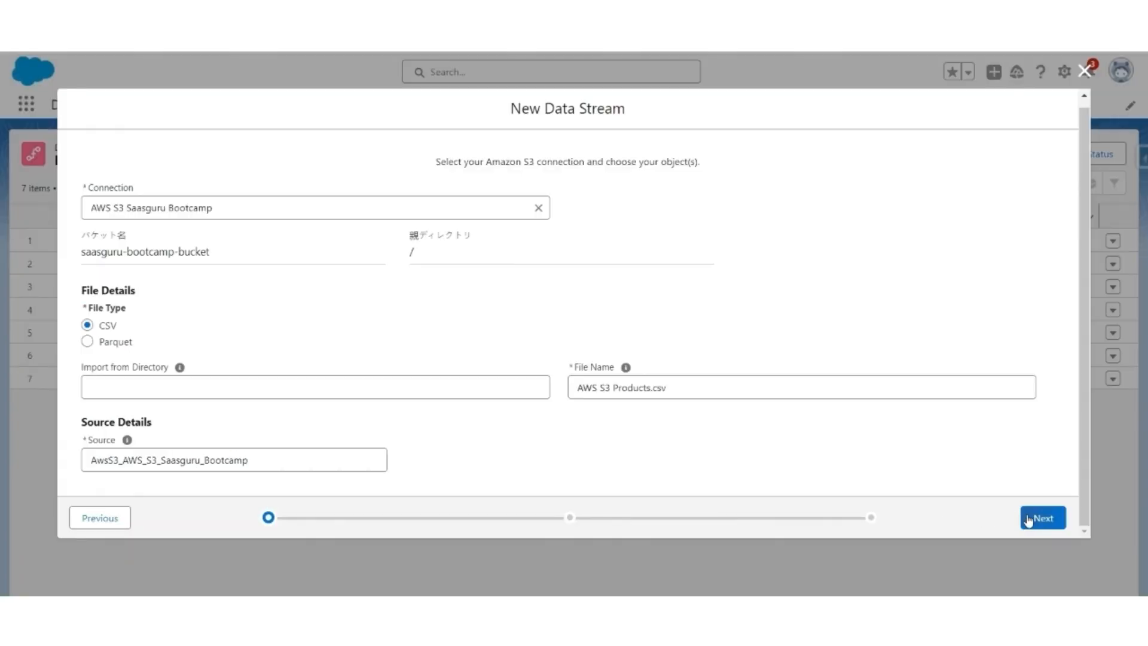
pyautogui.click(1042, 516)
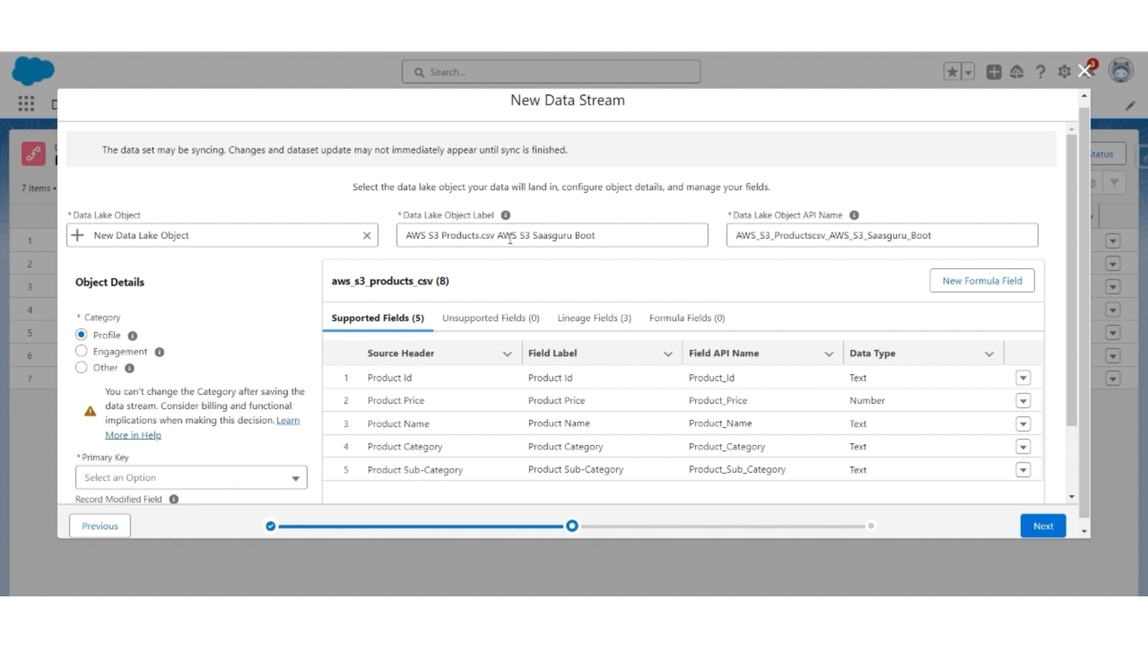
pyautogui.click(552, 236)
pyautogui.write('AWS S3 Products')
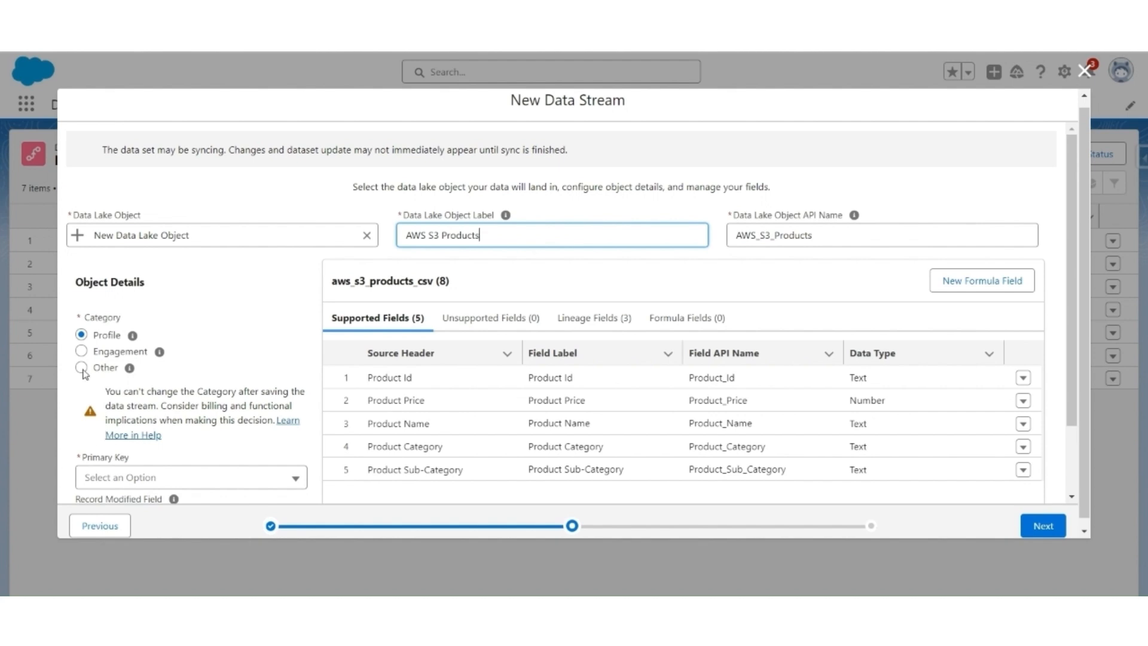
# Categorise the products object as Other with Product Id as primary key and continue
pyautogui.click(191, 477)
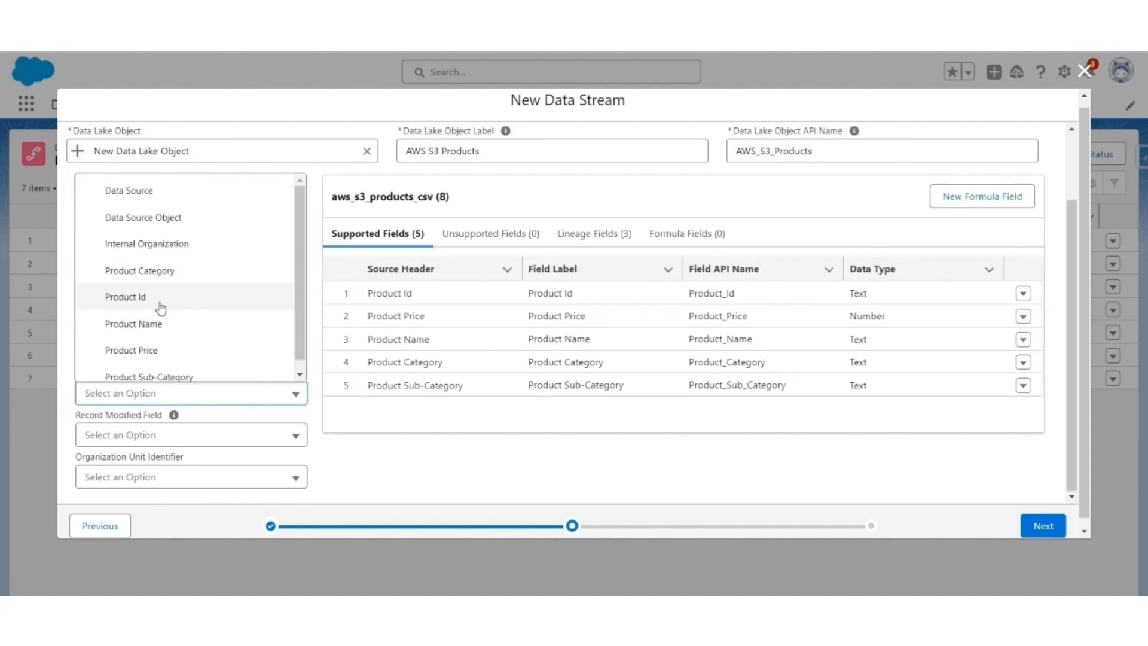
pyautogui.click(125, 295)
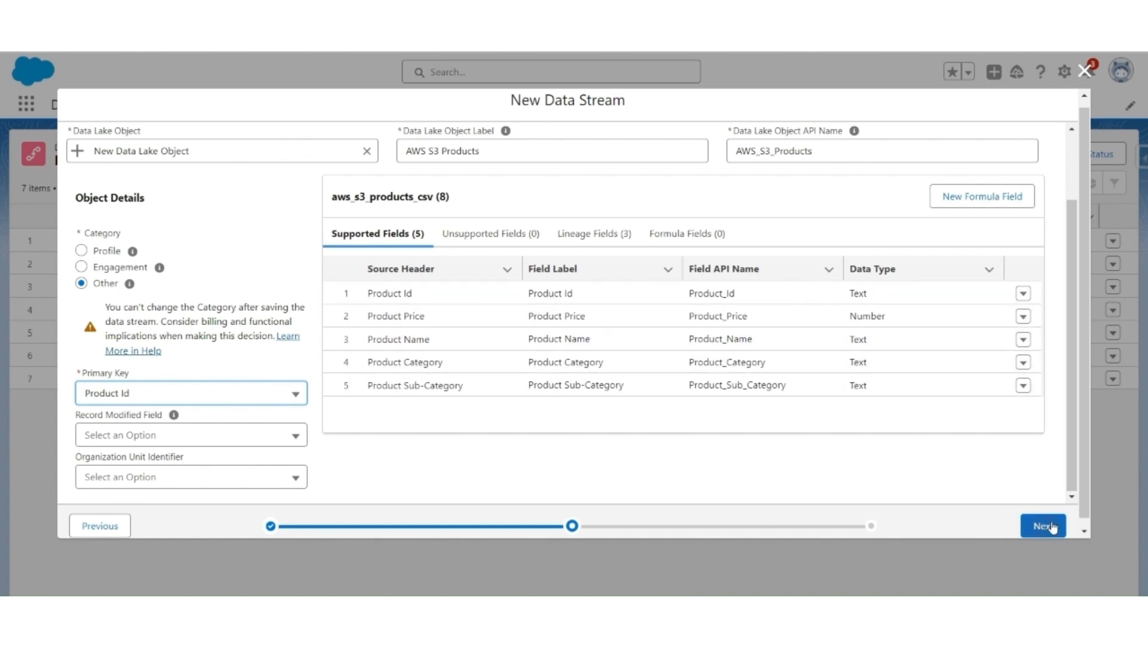
pyautogui.click(1041, 525)
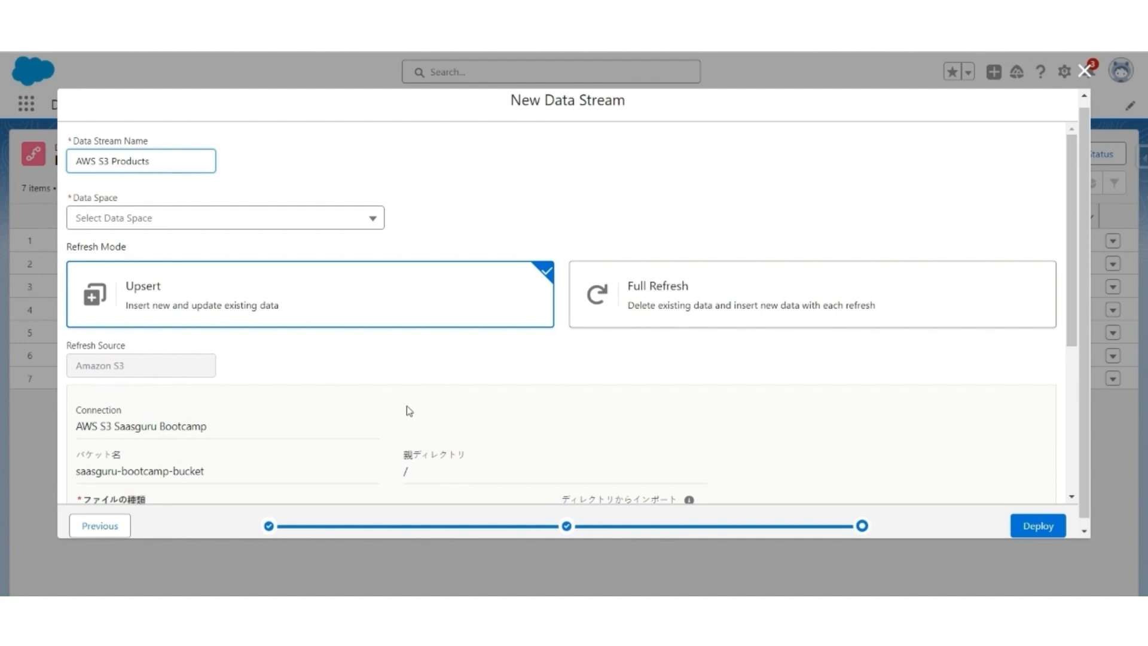
# Deploy the AWS S3 Products stream after reviewing its file name and schedule
pyautogui.scroll(-3)
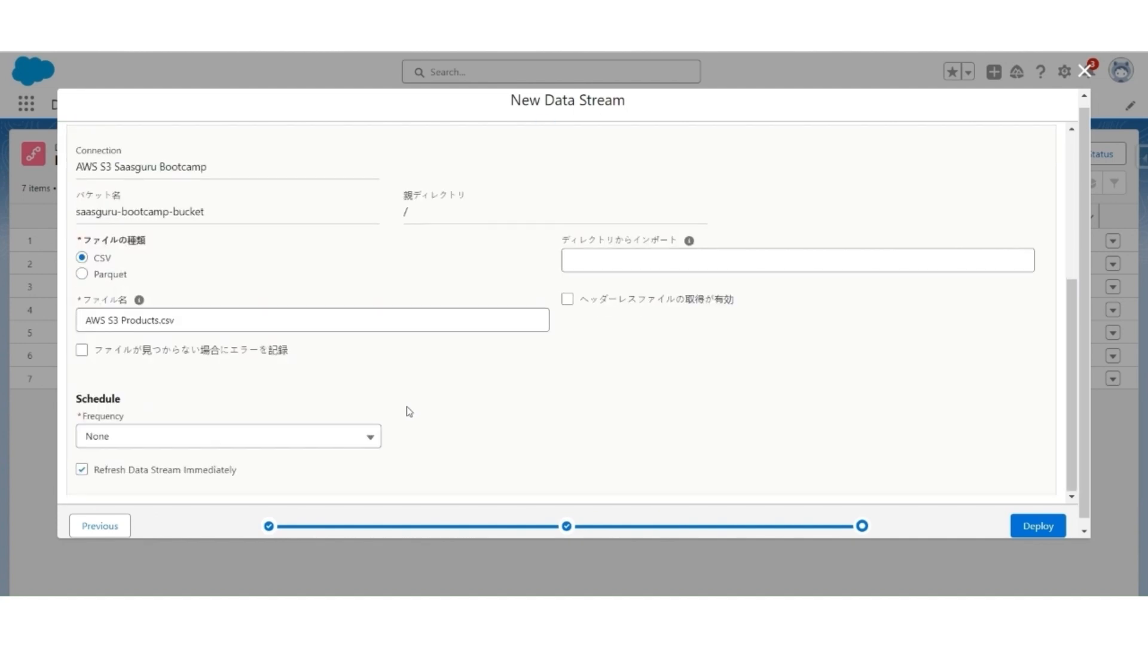
pyautogui.click(1037, 525)
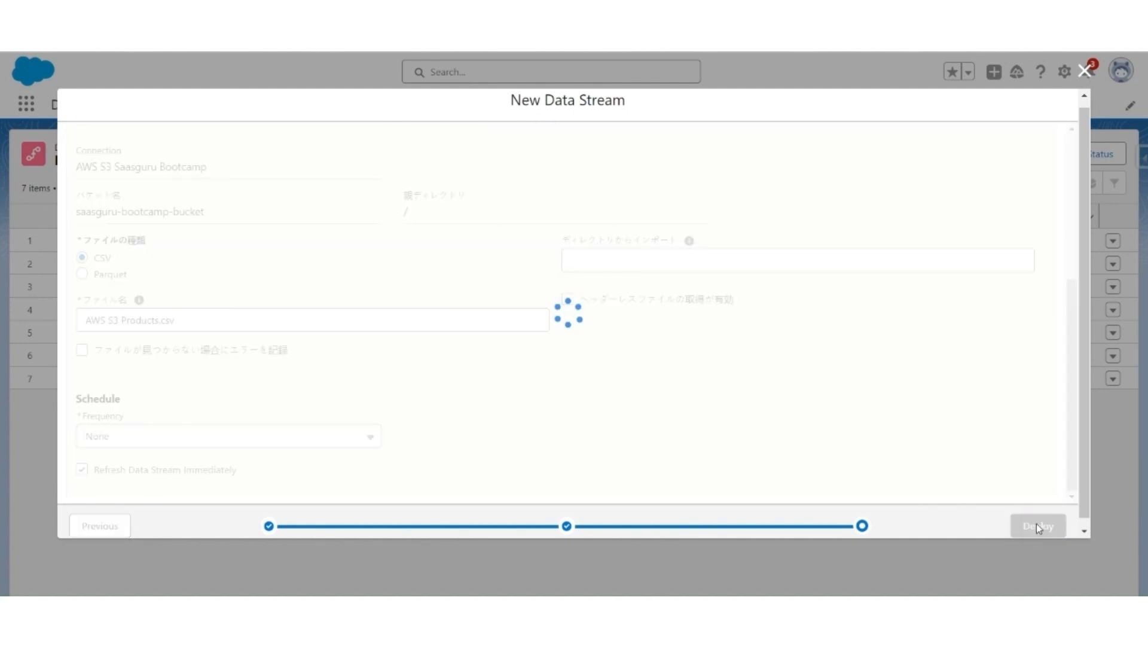
pyautogui.click(1038, 525)
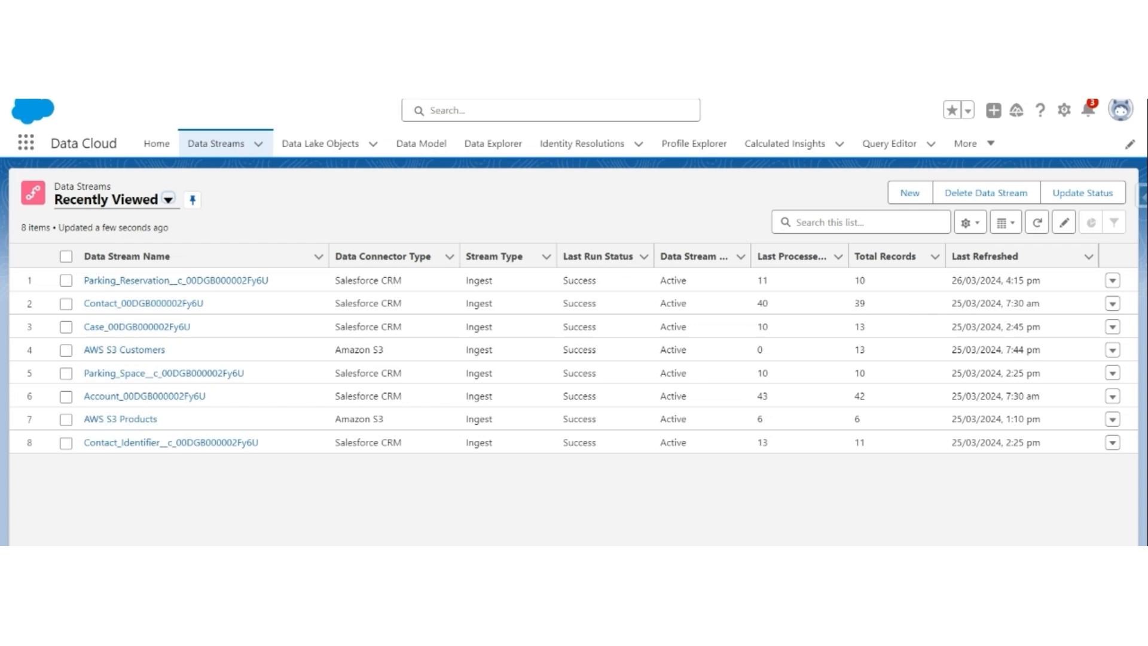
pyautogui.moveTo(910, 193)
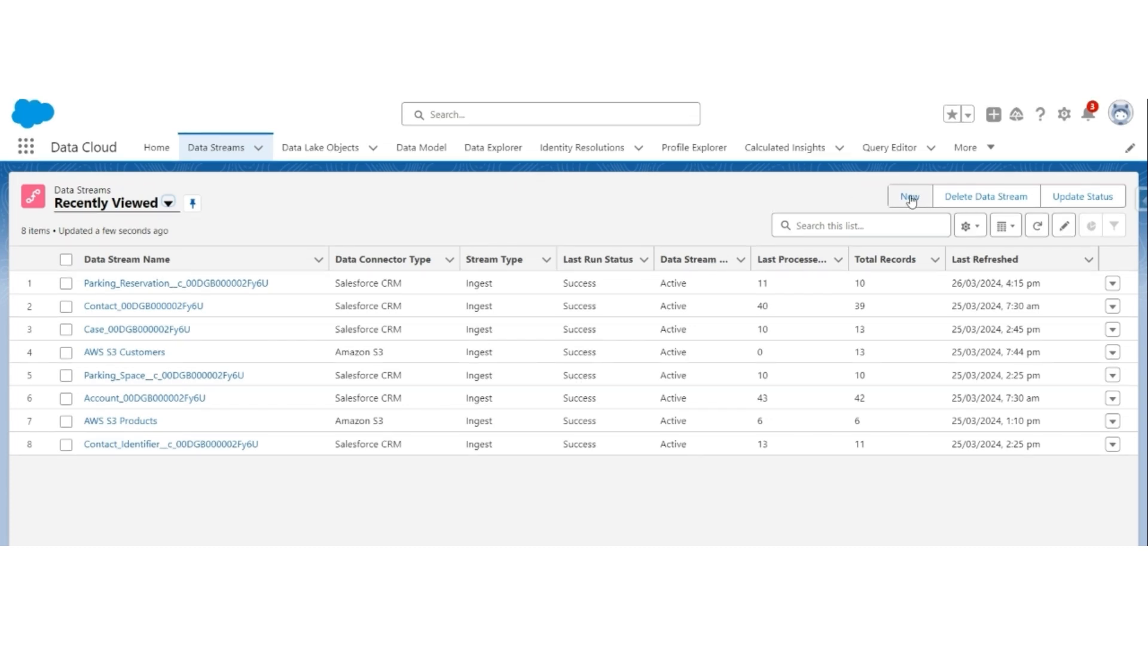
# Start a new data stream and grab the AWS S3 Order Header.csv file name from the S3 bucket
pyautogui.click(909, 195)
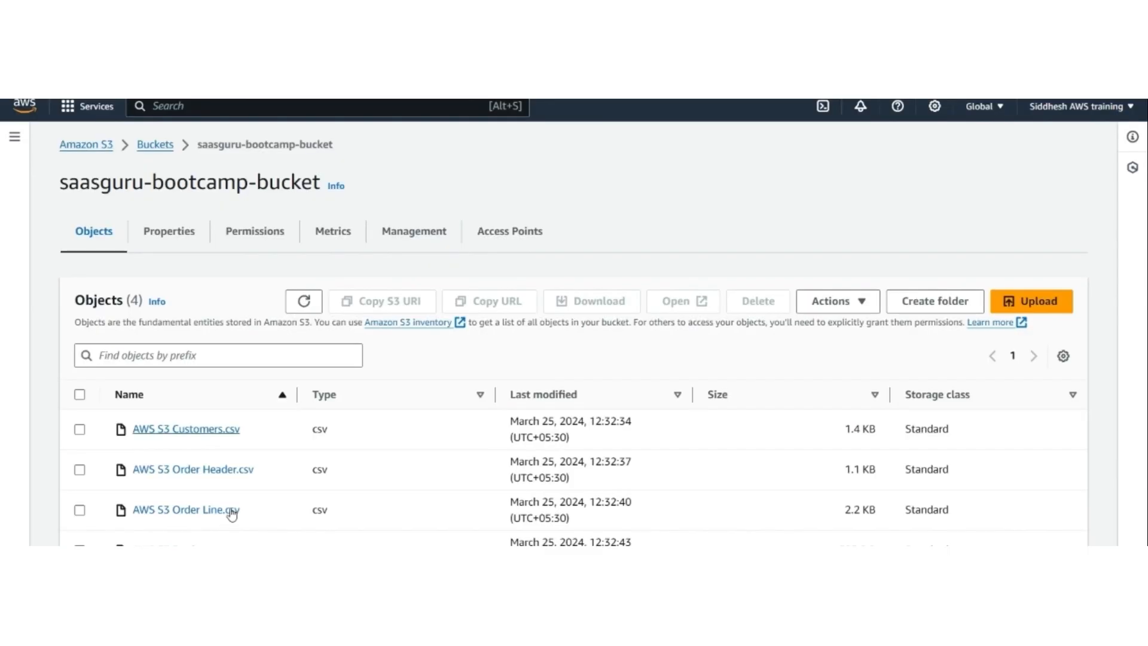
pyautogui.doubleClick(192, 469)
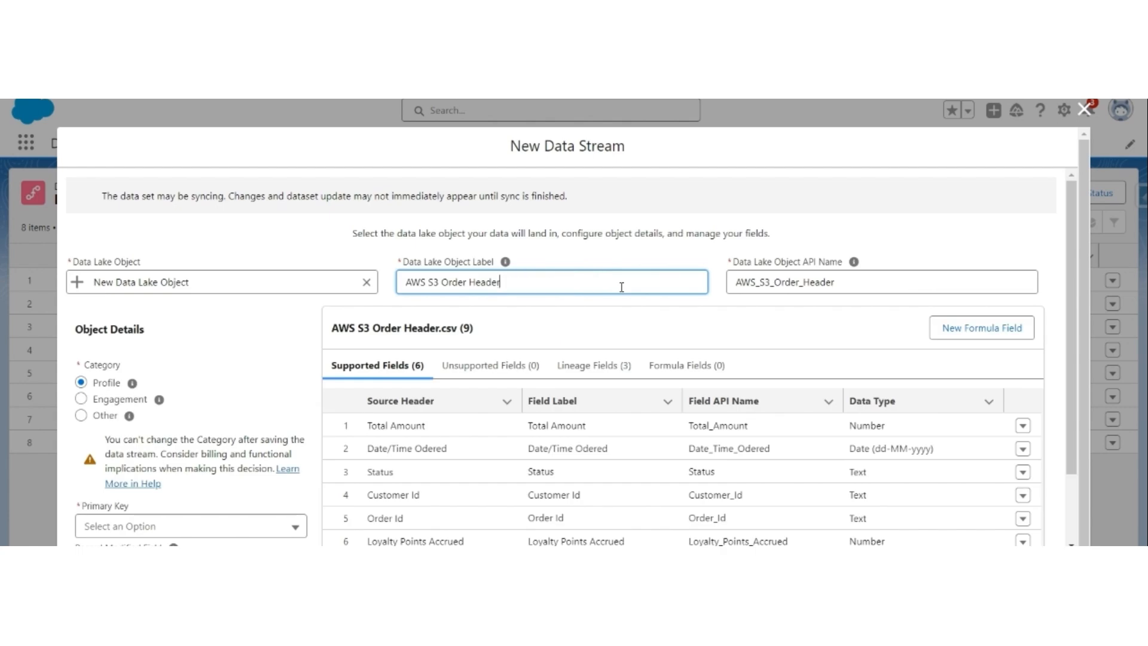
# Label the object 'AWS S3 Order Header', categorise as Engagement with Date/Time Odered event time and a primary key
pyautogui.click(80, 399)
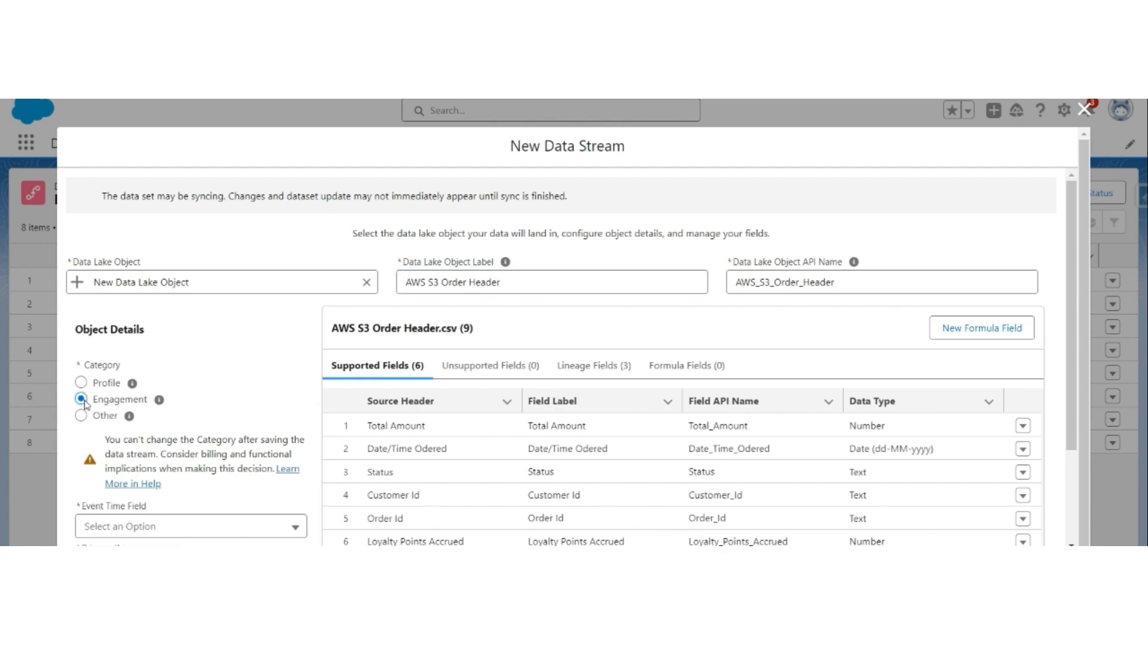
pyautogui.click(190, 399)
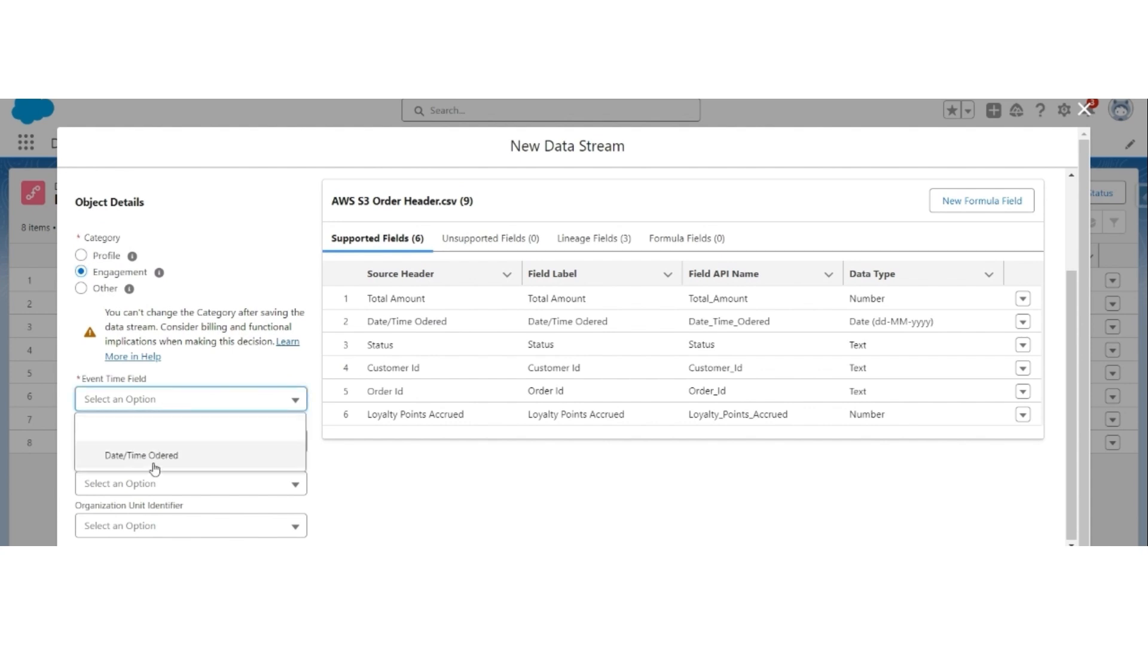
pyautogui.click(141, 454)
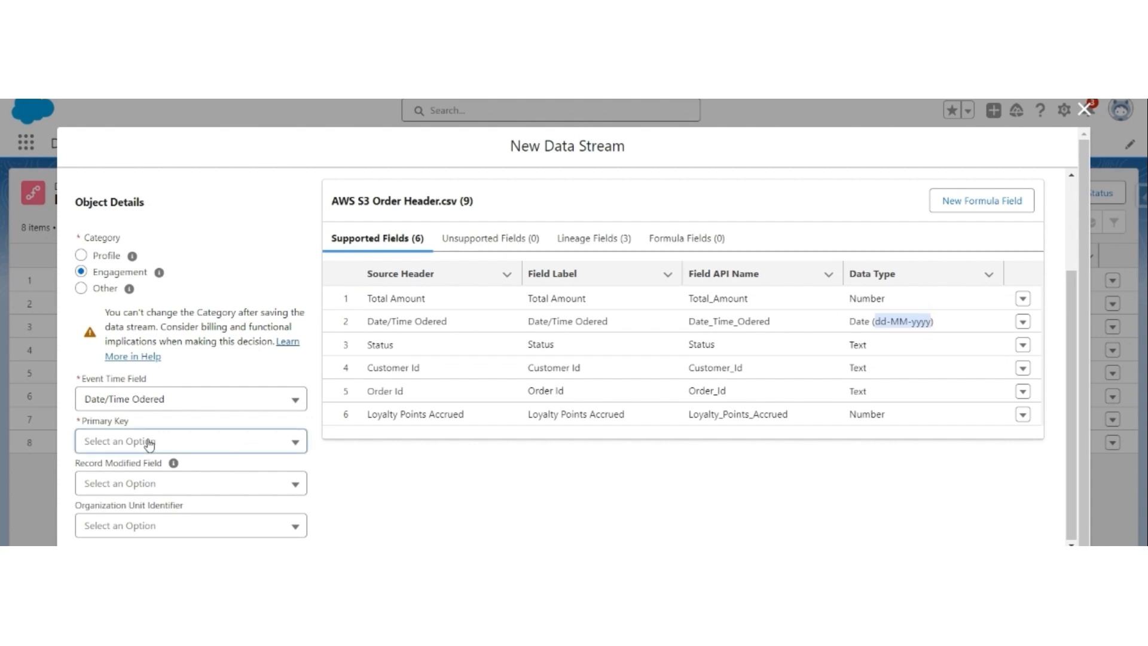
pyautogui.click(190, 441)
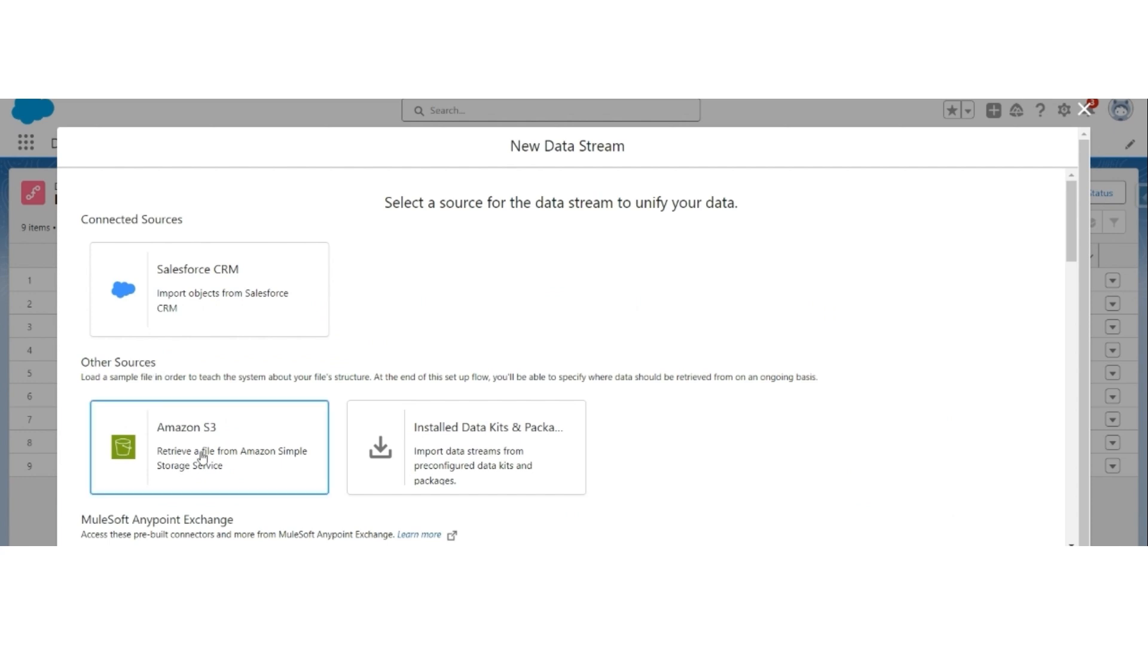
# Choose Amazon S3 as source with file name 'AWS S3 Order Line.csv'
pyautogui.click(208, 446)
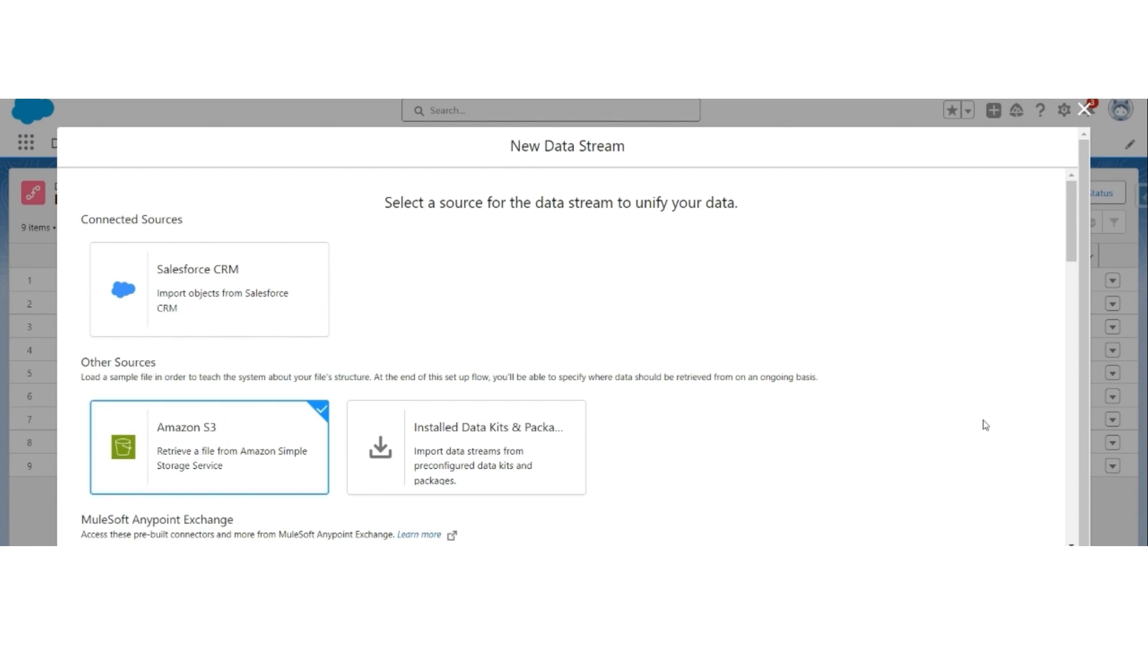
pyautogui.click(208, 446)
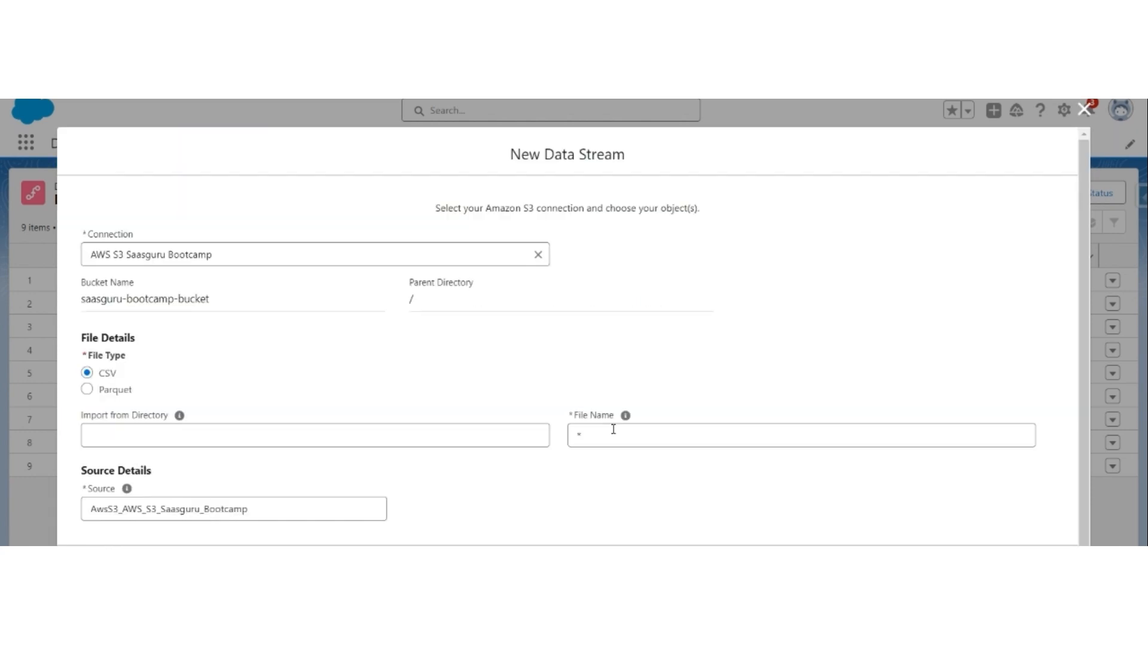
pyautogui.write('AWS S3 Order Line.csv')
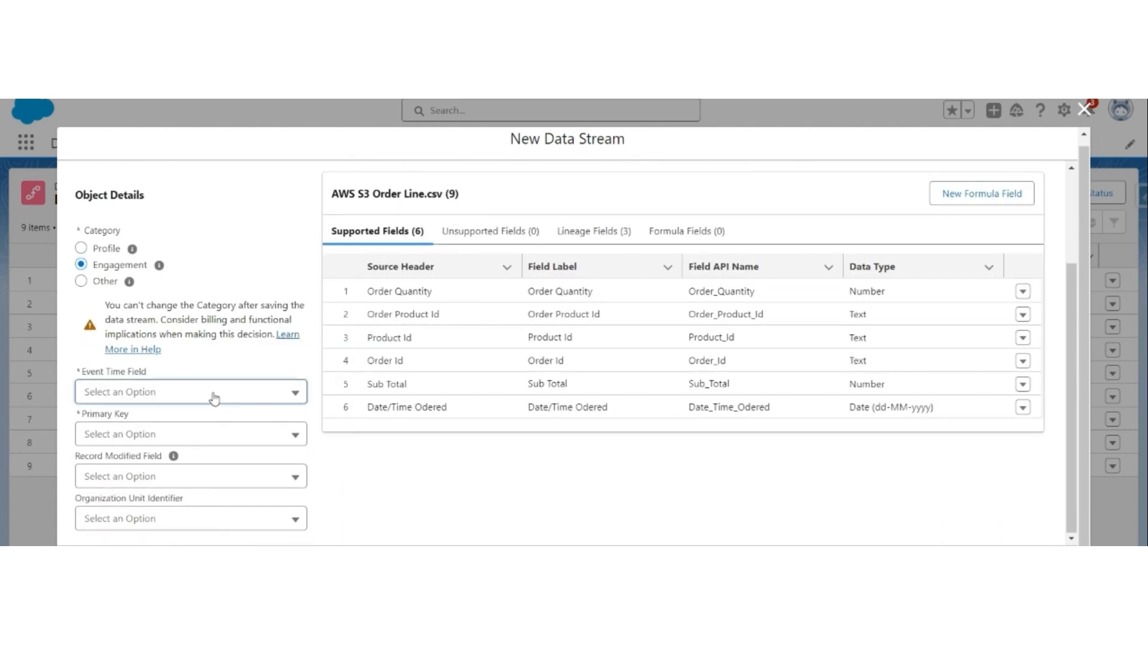
# Set Date/Time Odered as event time and Order Product Id as primary key for the Order Line stream
pyautogui.click(190, 391)
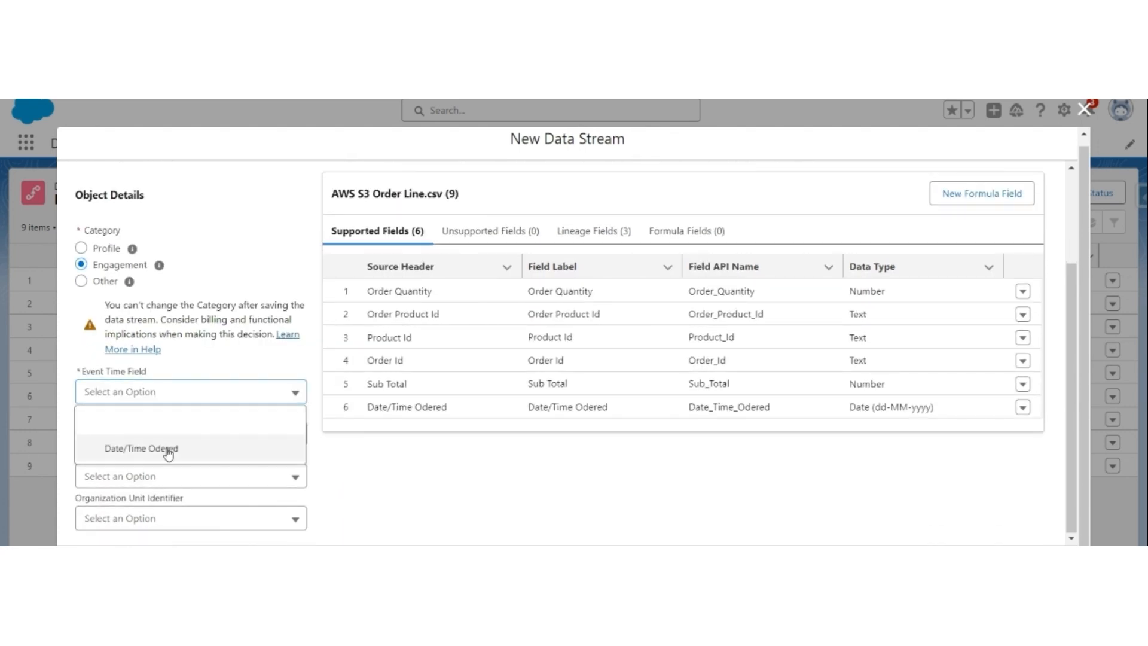
pyautogui.click(141, 448)
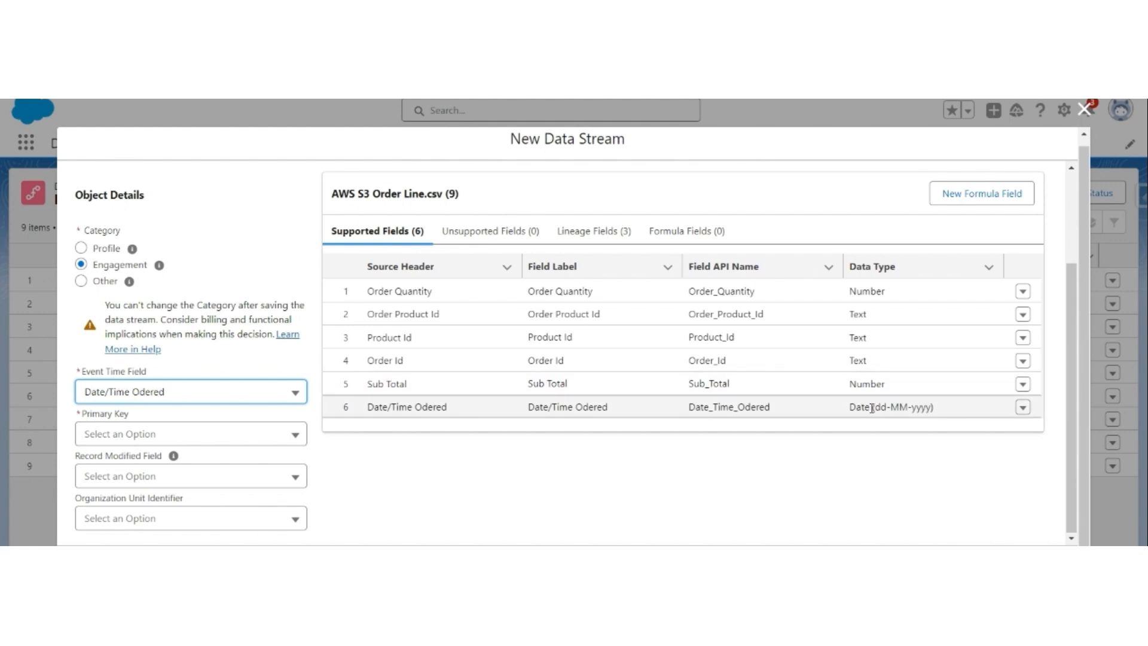
pyautogui.click(190, 433)
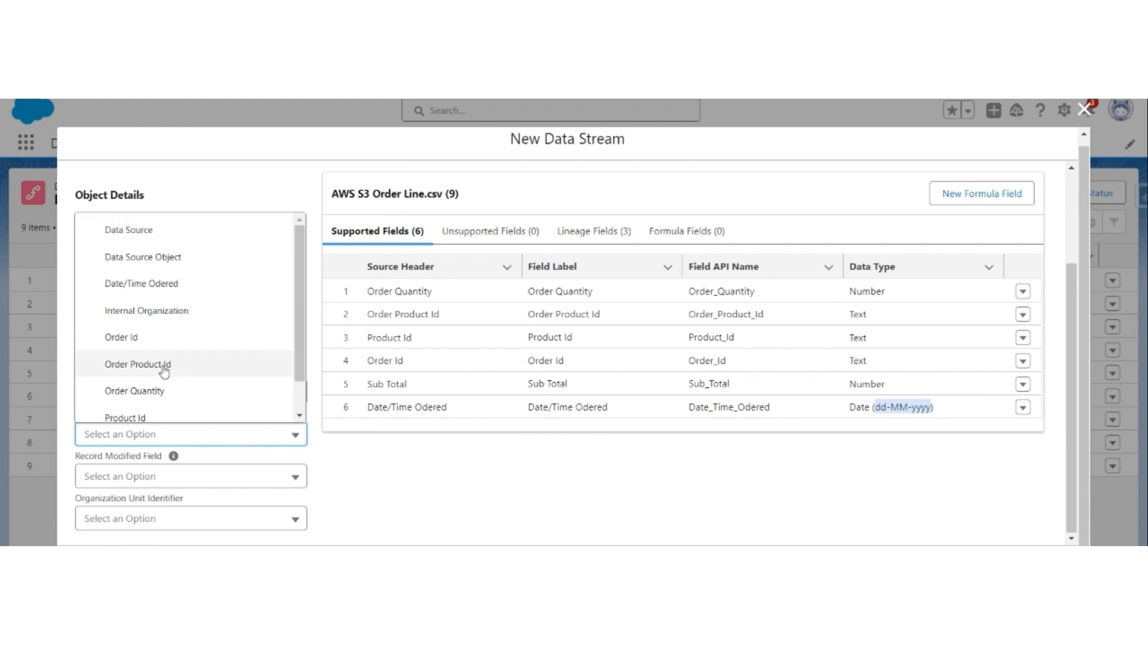
pyautogui.click(137, 363)
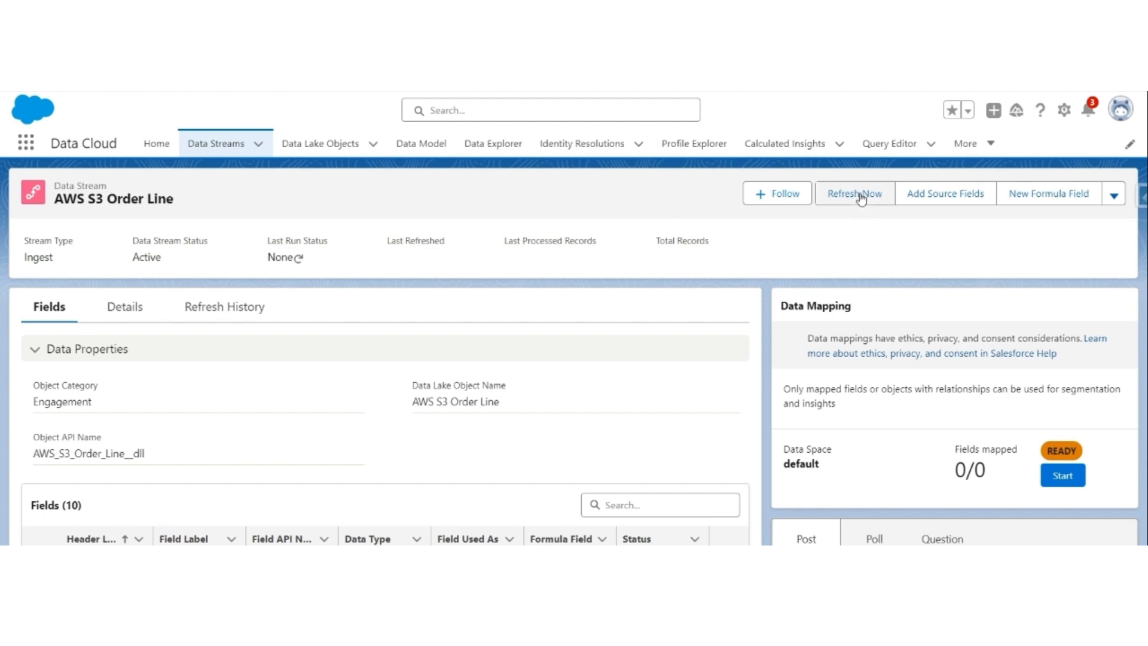
# Refresh the AWS S3 Order Line stream now with Refresh All The Files selected
pyautogui.click(854, 194)
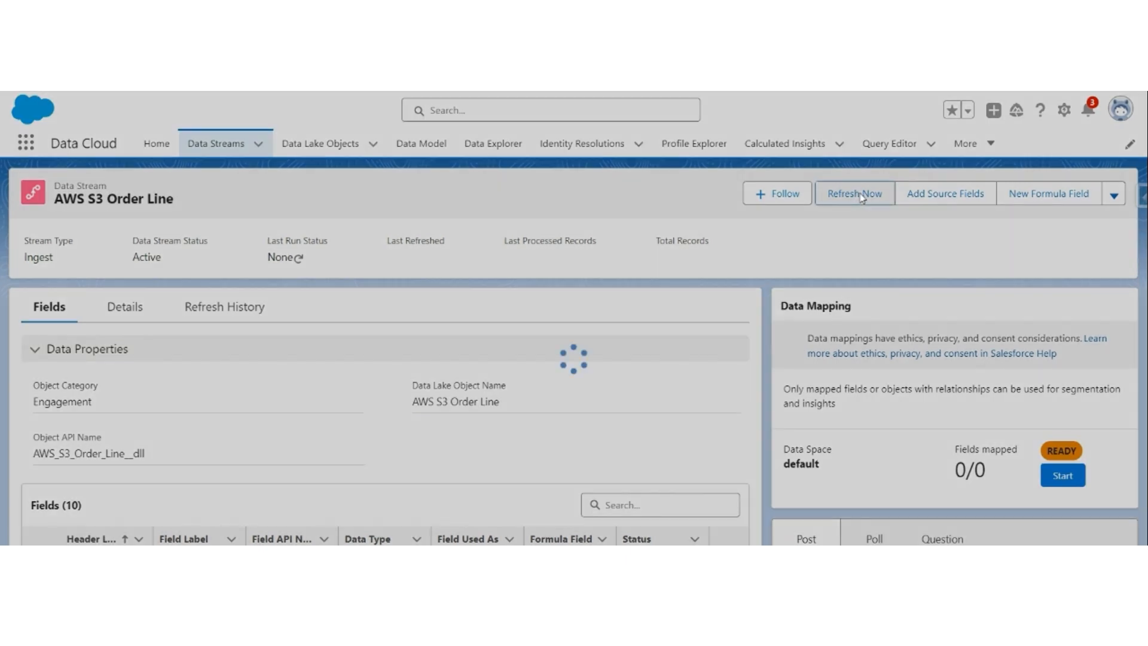
pyautogui.click(853, 194)
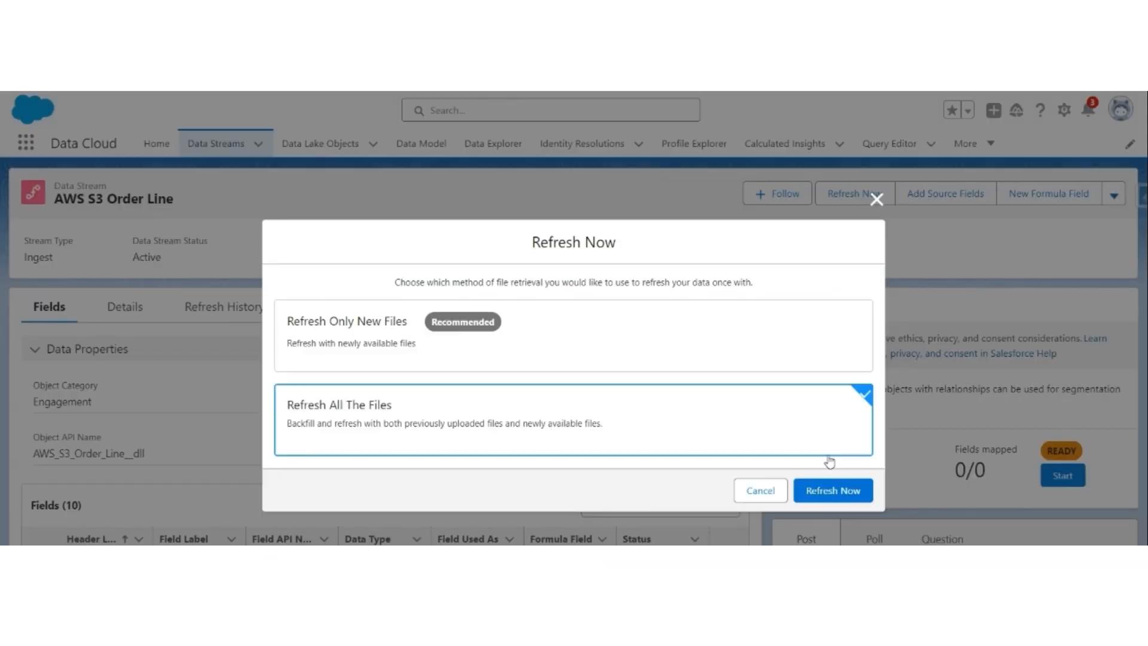
pyautogui.click(833, 490)
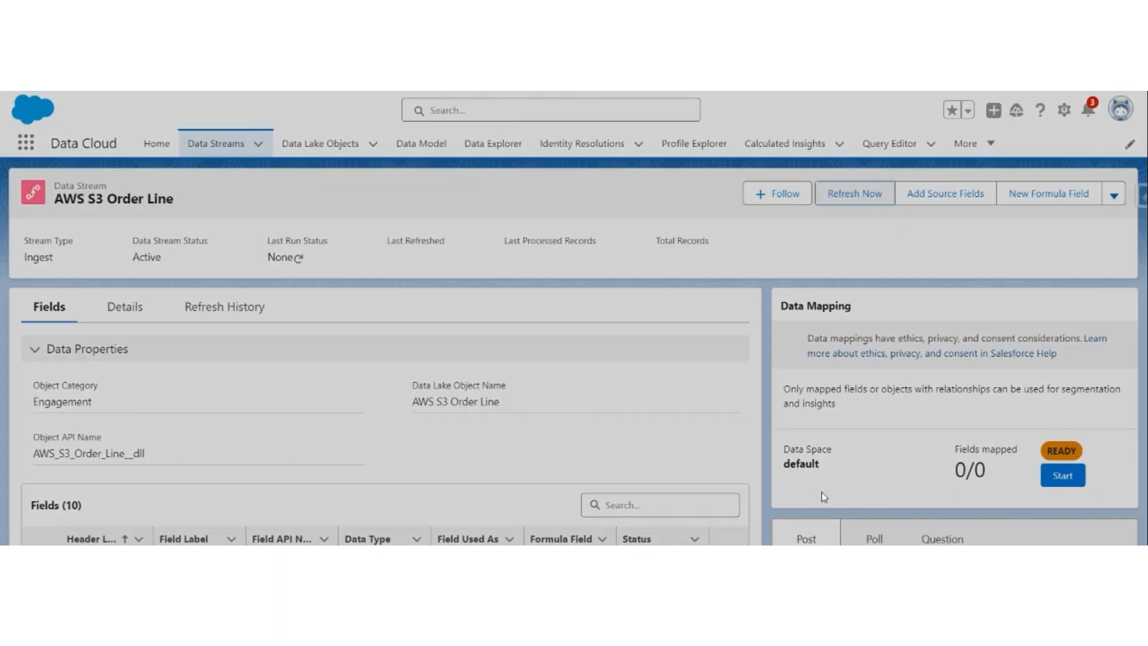